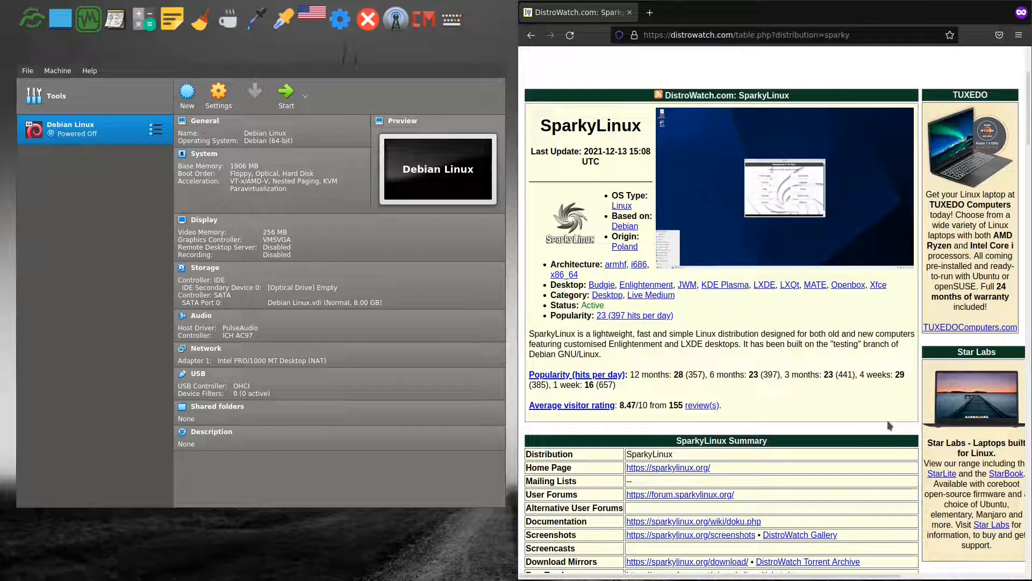
pyautogui.moveTo(871, 419)
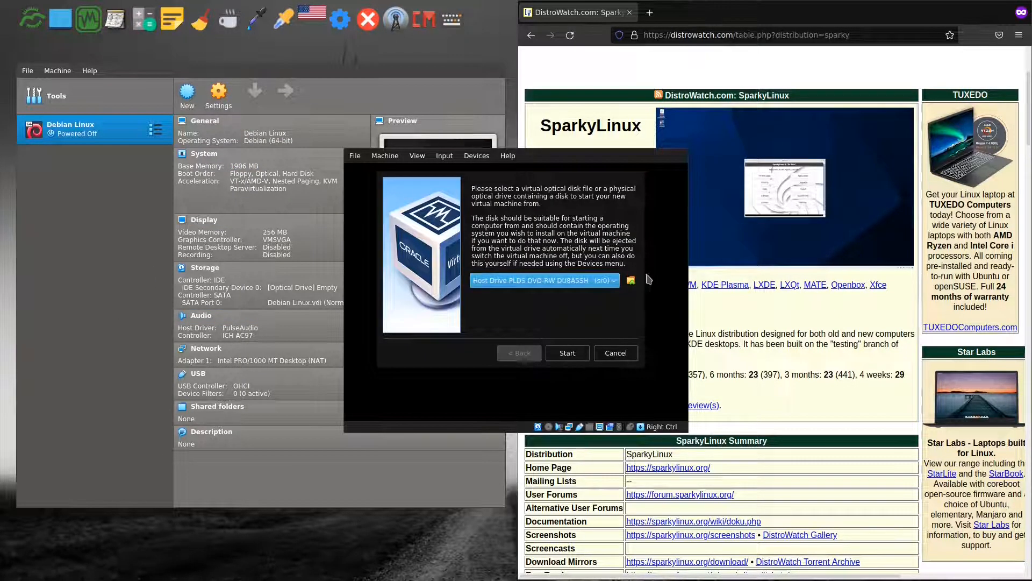
# Choose the sparkylinux-2021.12-x86_64-minimalgui.iso as startup disk and boot the Debian VM from it
pyautogui.click(630, 279)
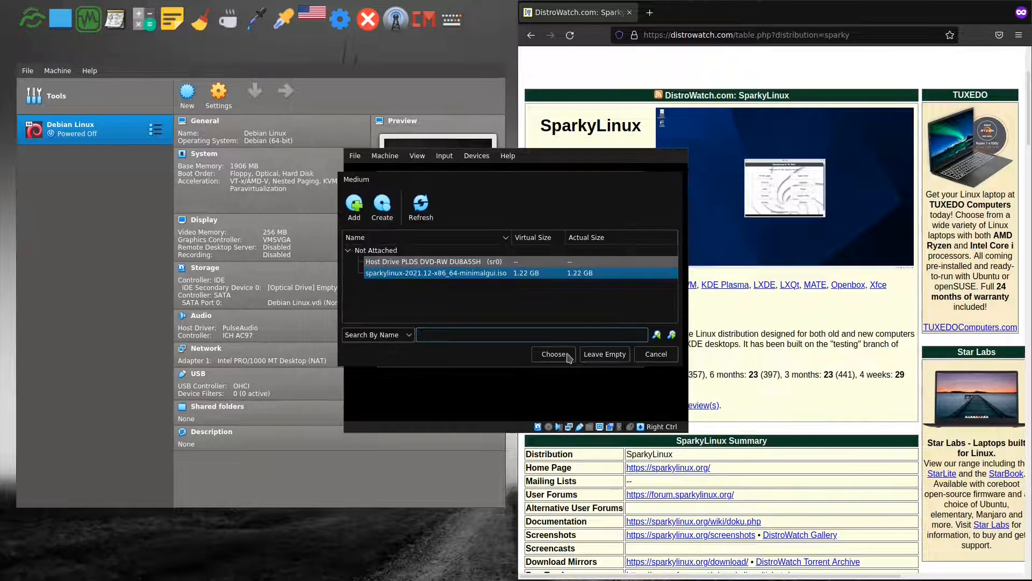
pyautogui.click(554, 354)
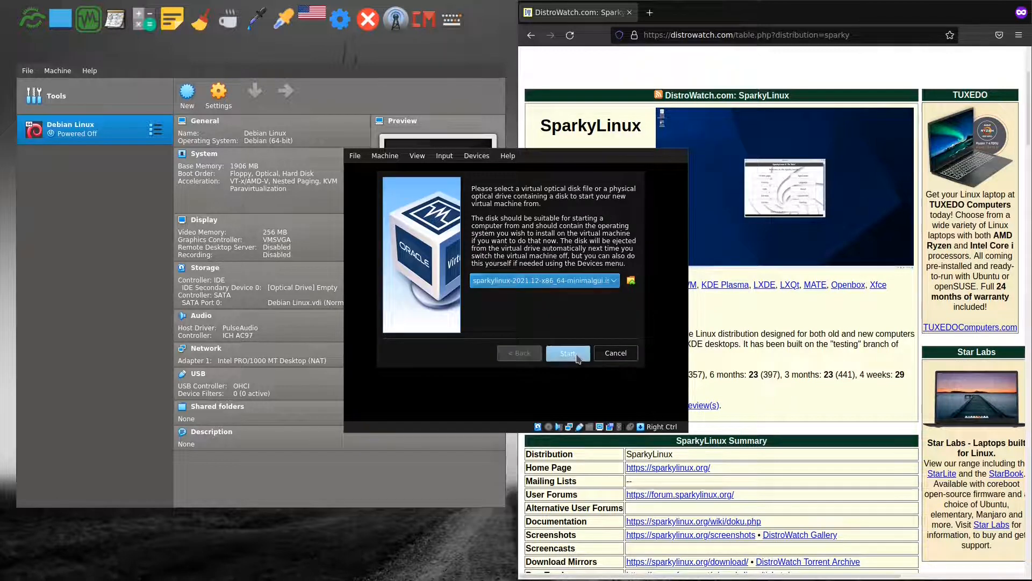
pyautogui.click(568, 353)
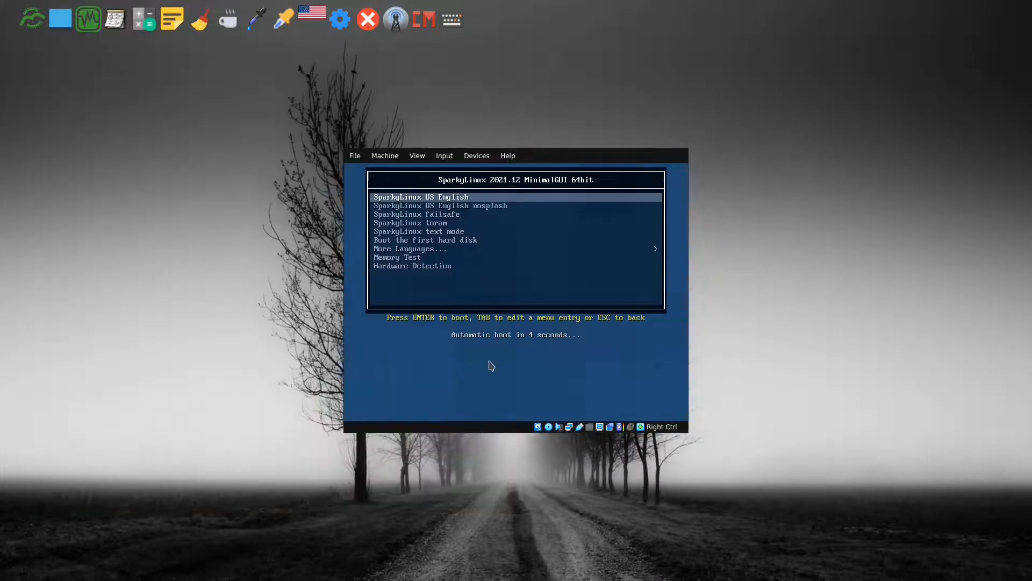
pyautogui.moveTo(518, 398)
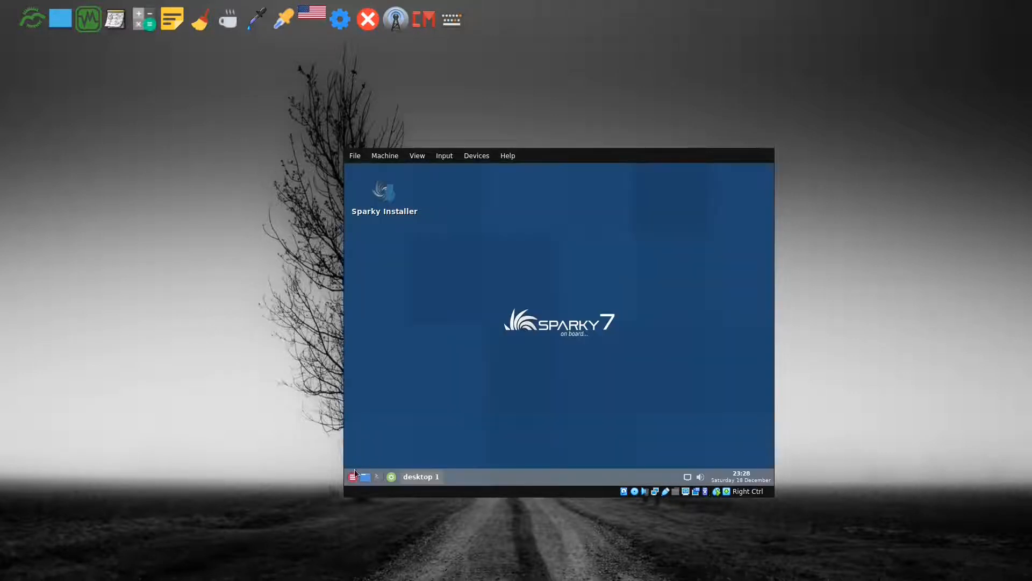
pyautogui.moveTo(402, 289)
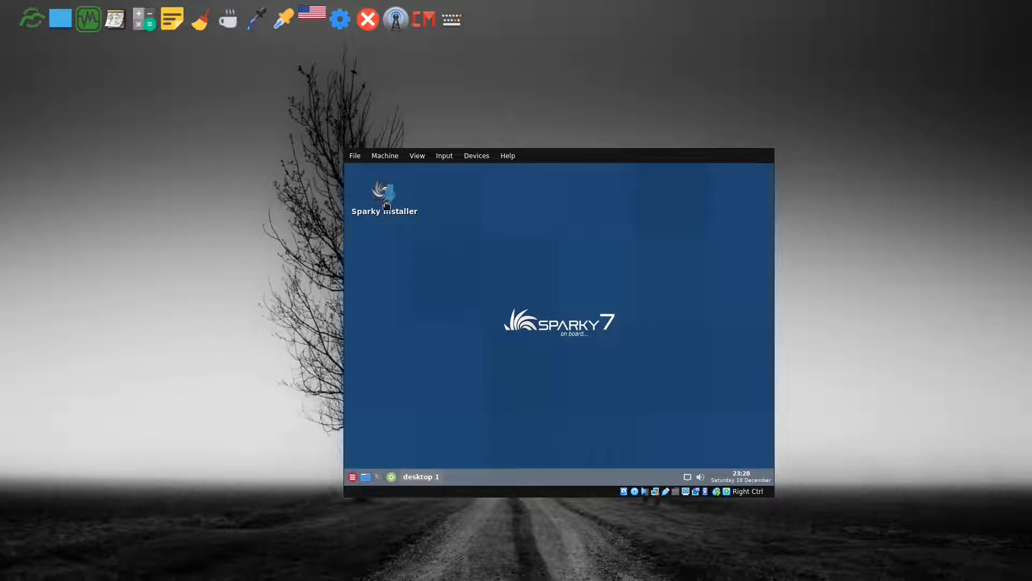
pyautogui.moveTo(488, 317)
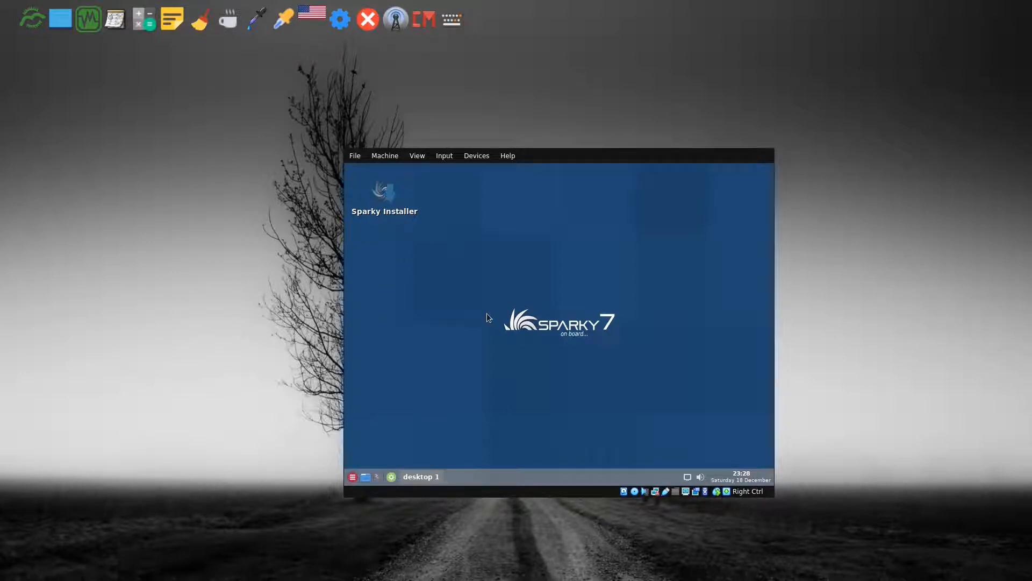
pyautogui.moveTo(509, 343)
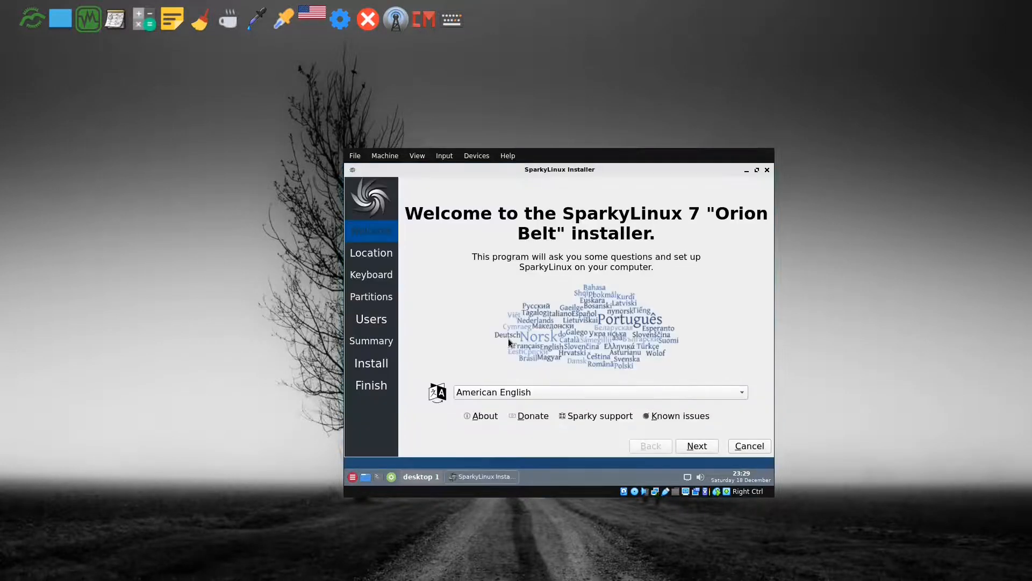
pyautogui.moveTo(508, 391)
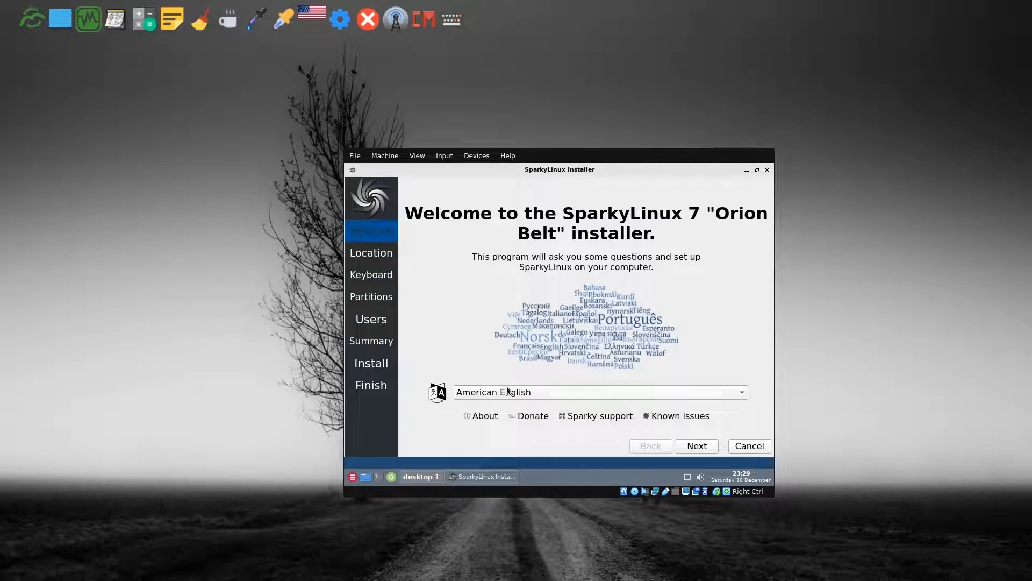
# Keep American English, the New York location and the English (US) keyboard layout
pyautogui.click(697, 445)
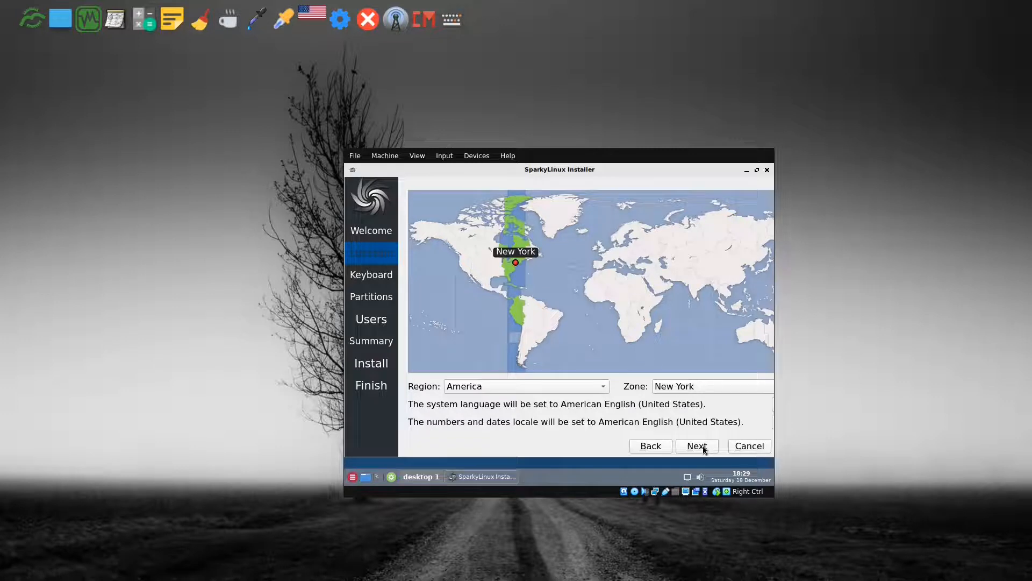
pyautogui.click(697, 445)
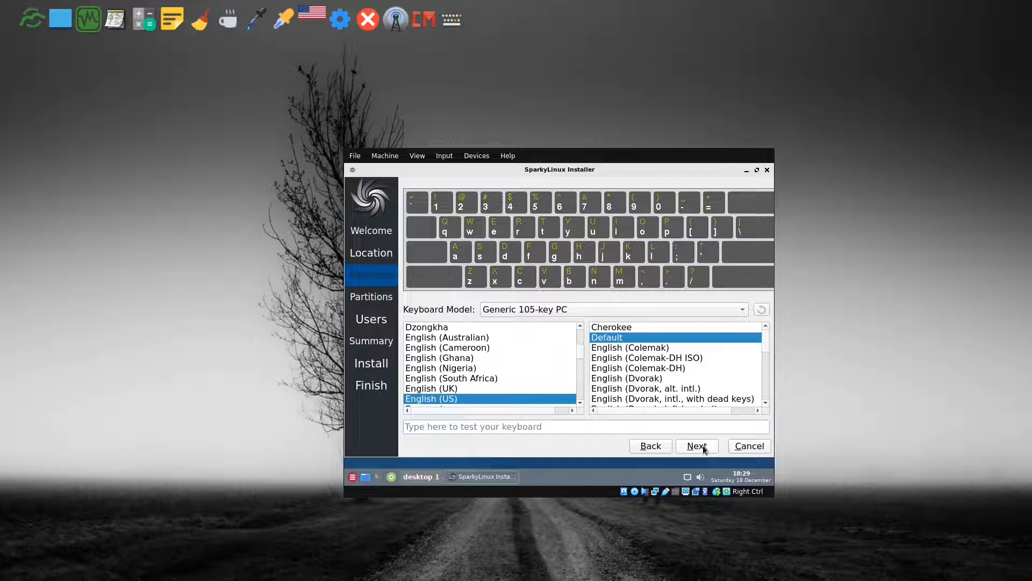
pyautogui.click(697, 445)
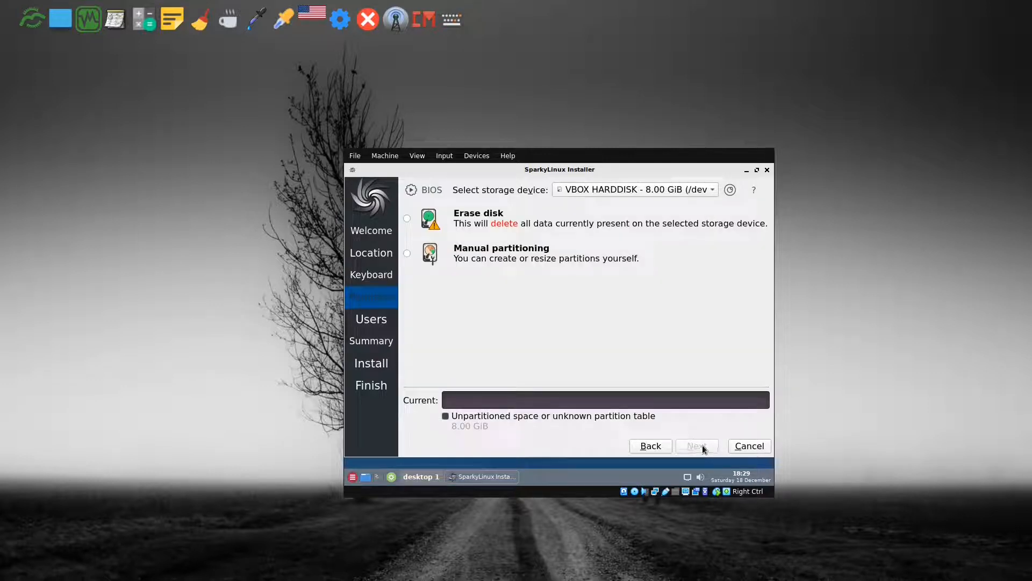
# Choose Erase disk for the whole 8 GB virtual disk on the Partitions page
pyautogui.click(647, 189)
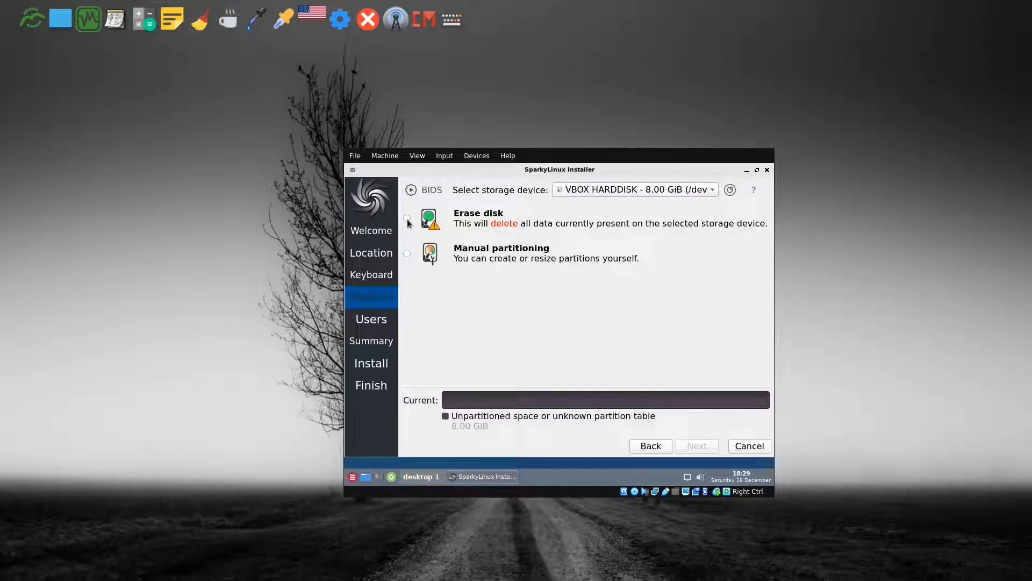
pyautogui.click(406, 220)
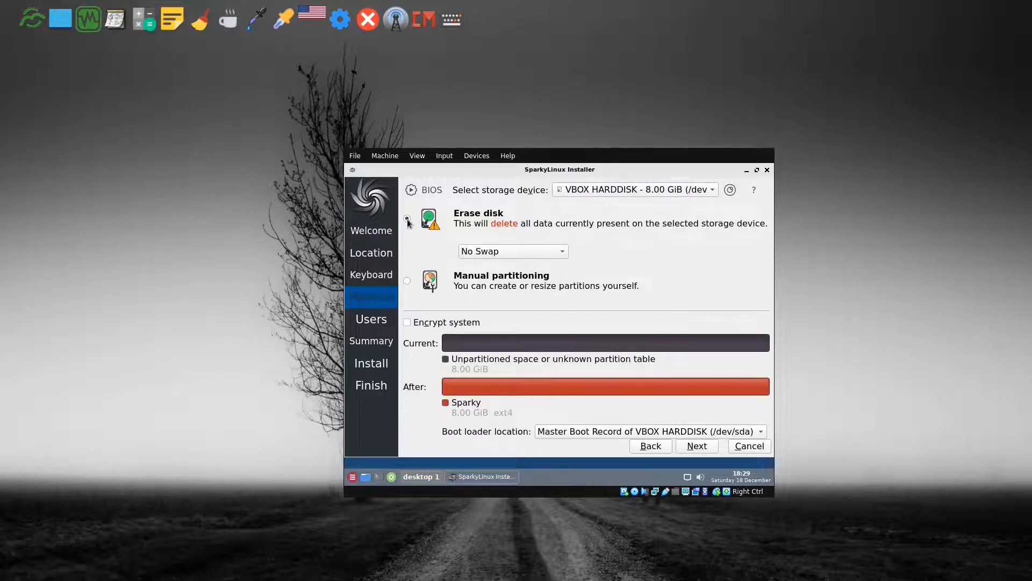
pyautogui.click(406, 218)
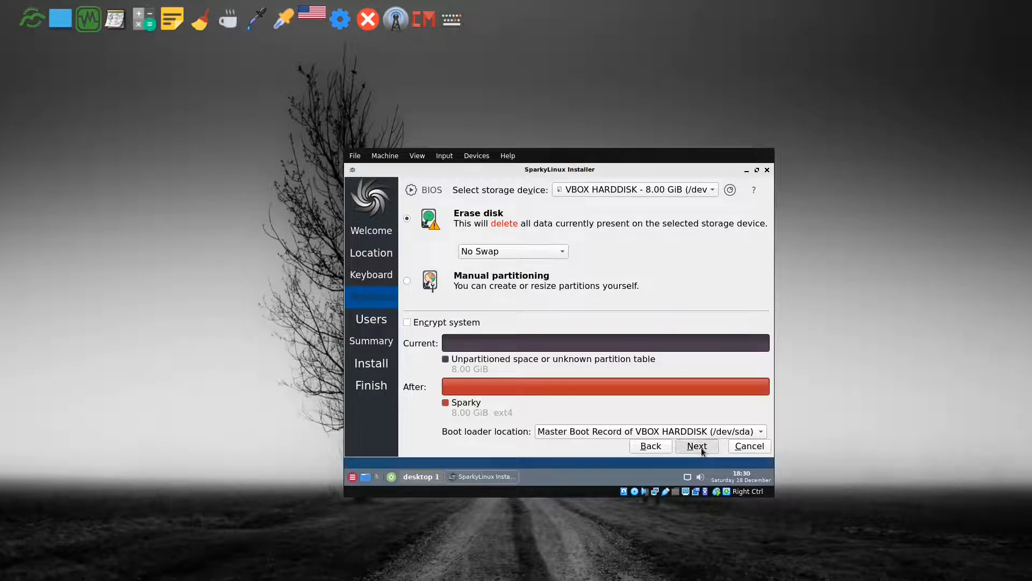
# Create user sparky on computer sparky-virtualbox with its password and automatic login turned off
pyautogui.click(697, 445)
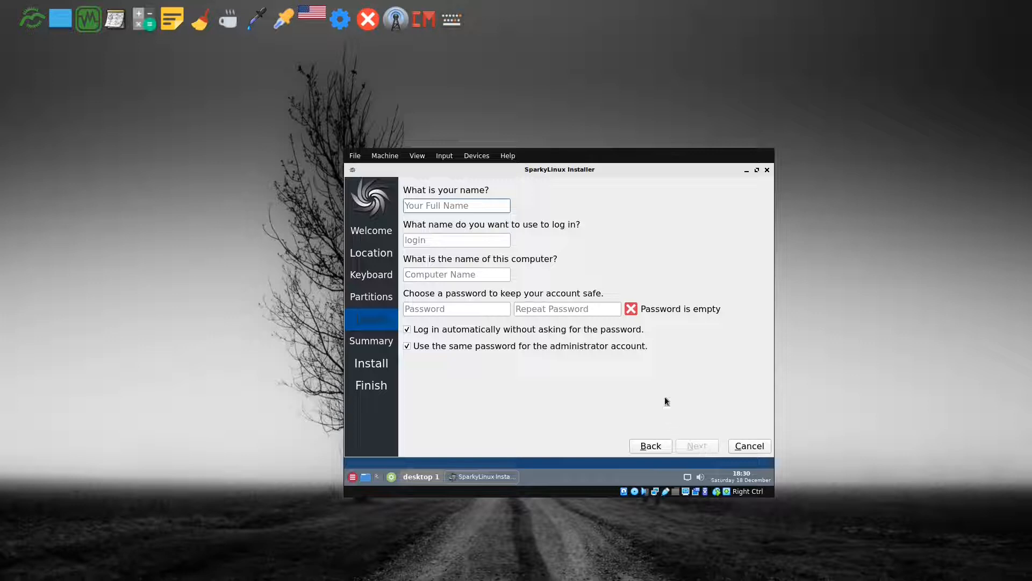
pyautogui.moveTo(579, 310)
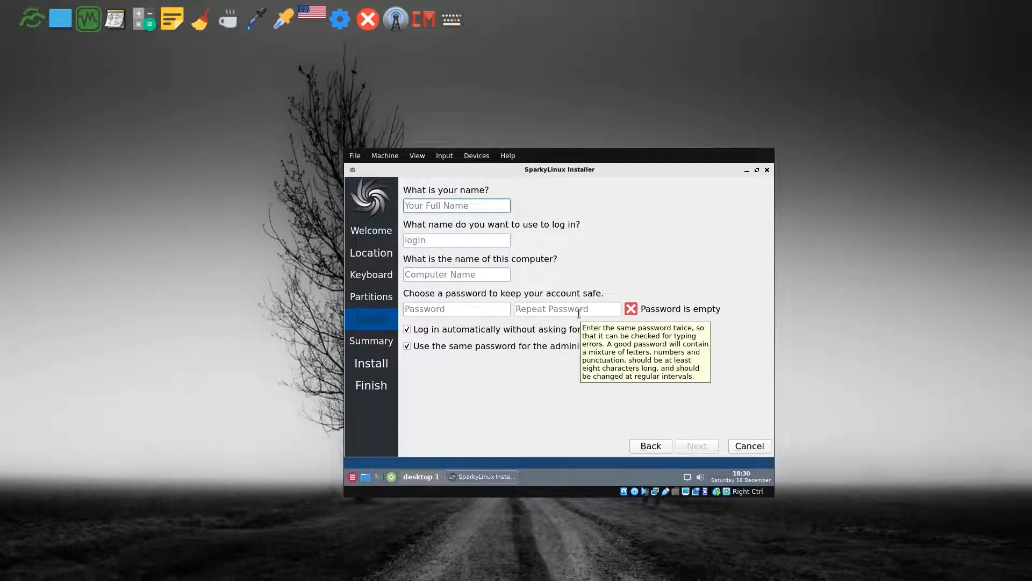
pyautogui.write('sparky')
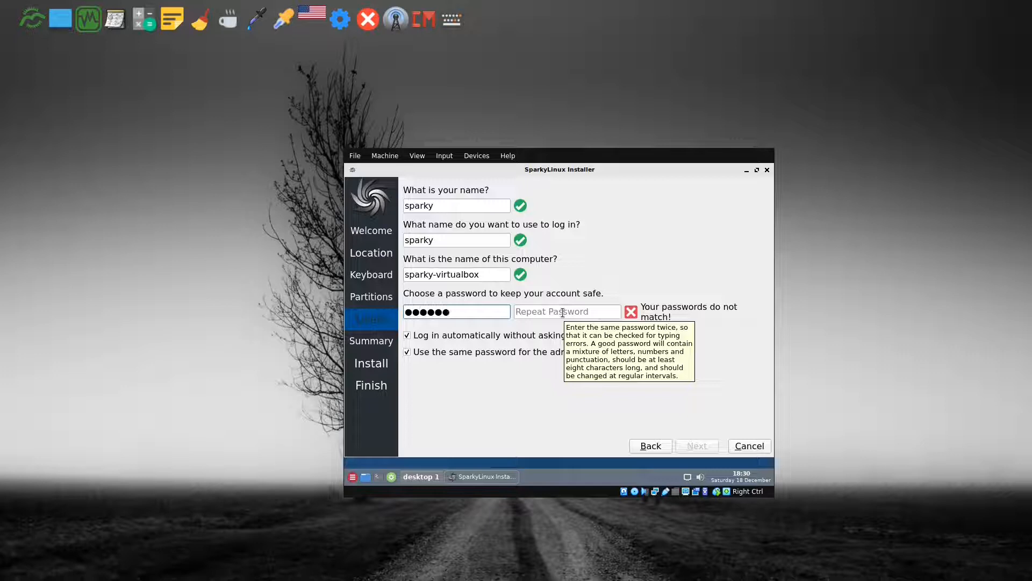
pyautogui.write('••')
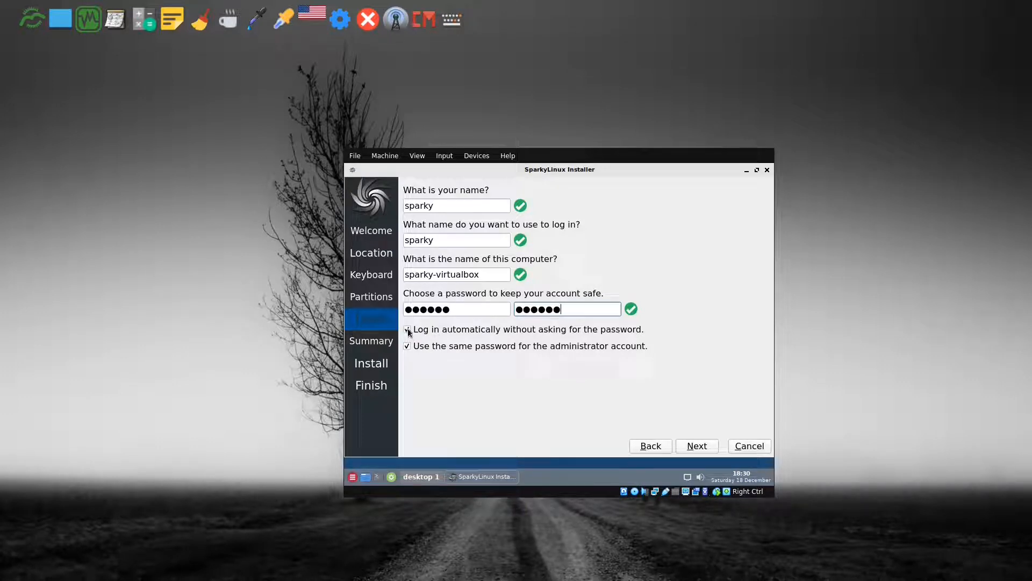
pyautogui.click(407, 329)
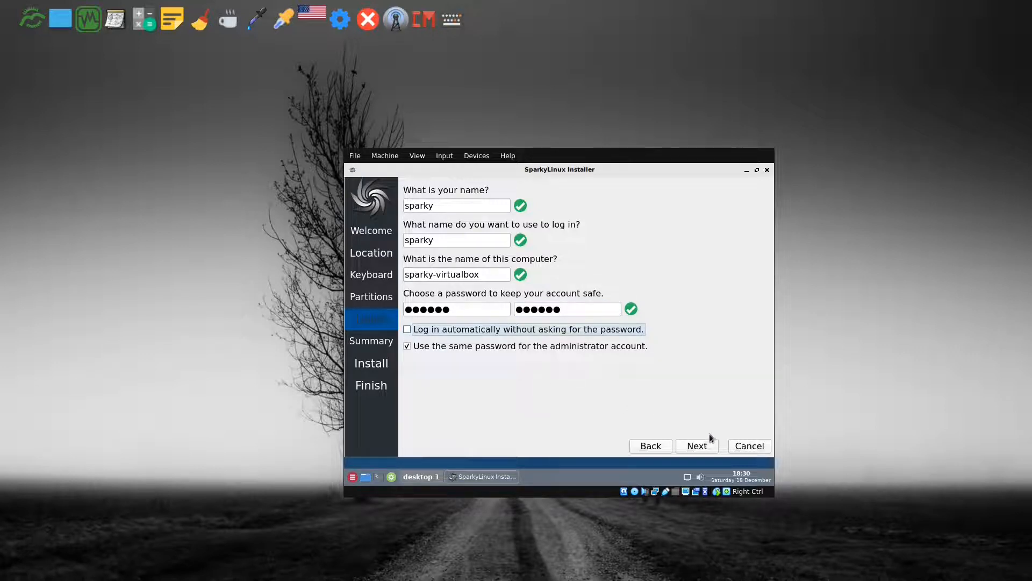
pyautogui.click(696, 445)
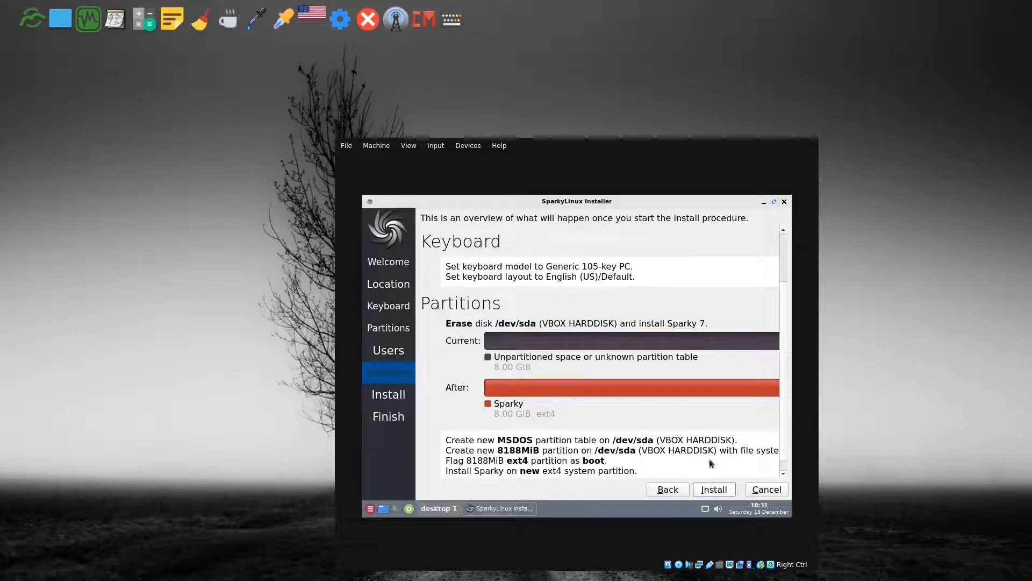
# Install SparkyLinux 7 with the reviewed settings and restart into the new system when done
pyautogui.click(714, 489)
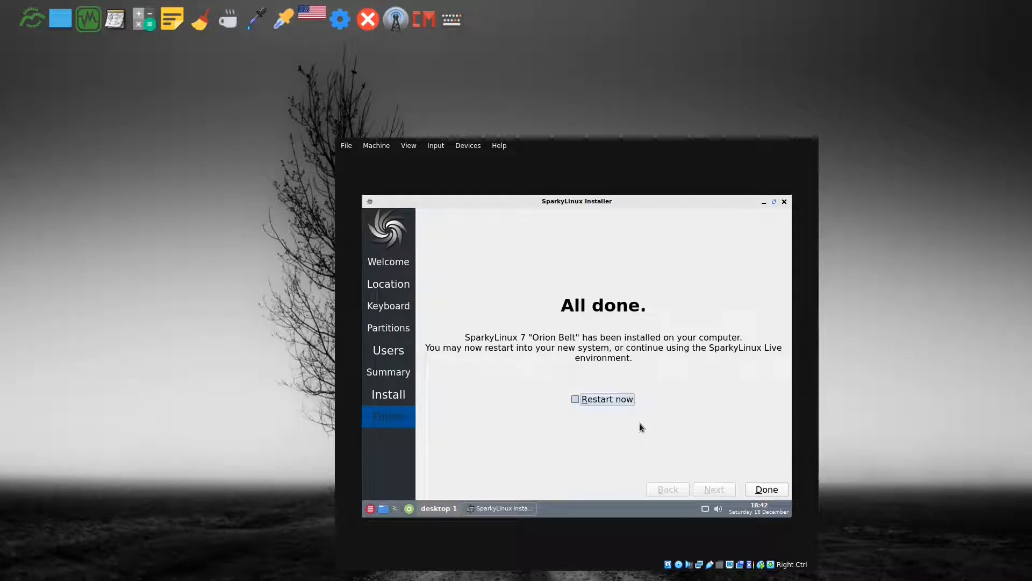
pyautogui.click(575, 399)
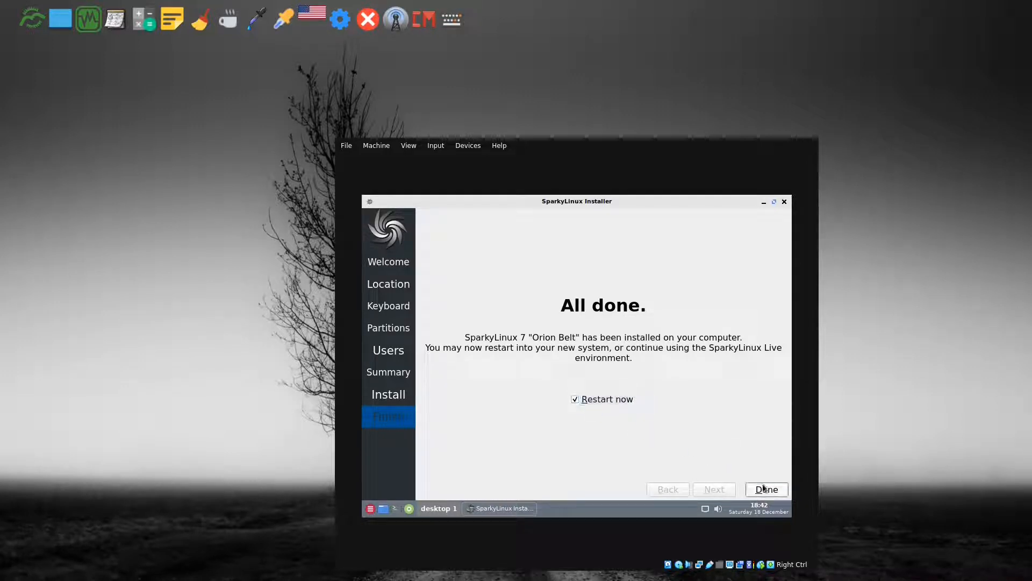
pyautogui.click(766, 489)
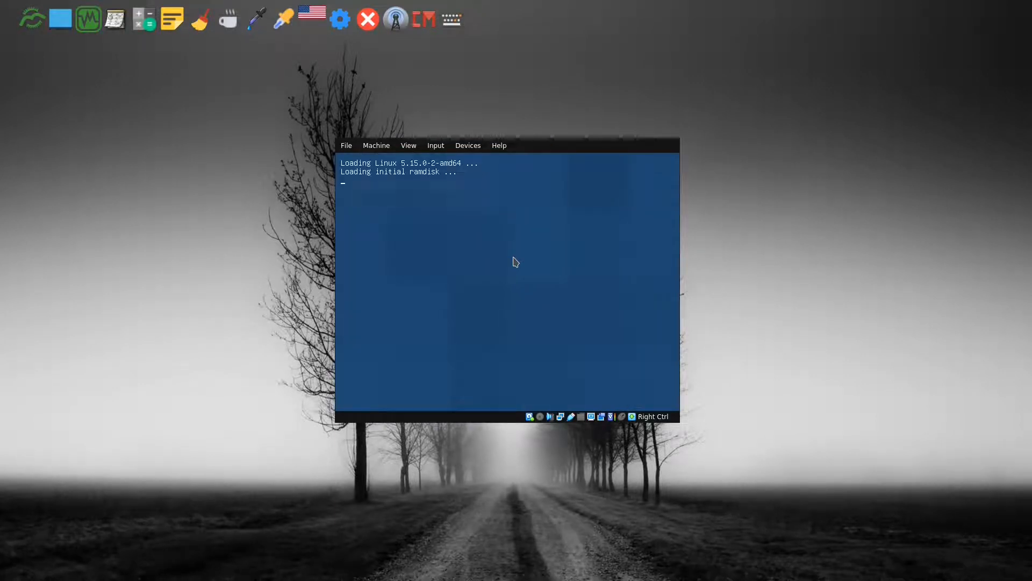
pyautogui.moveTo(404, 169)
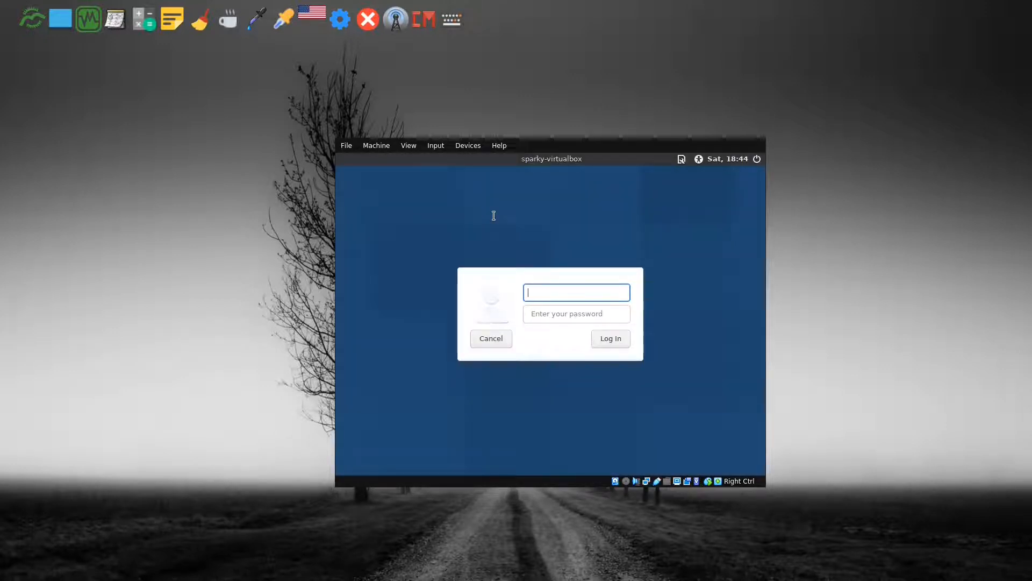
# Log in to the installed system as sparky with the account password
pyautogui.write('s')
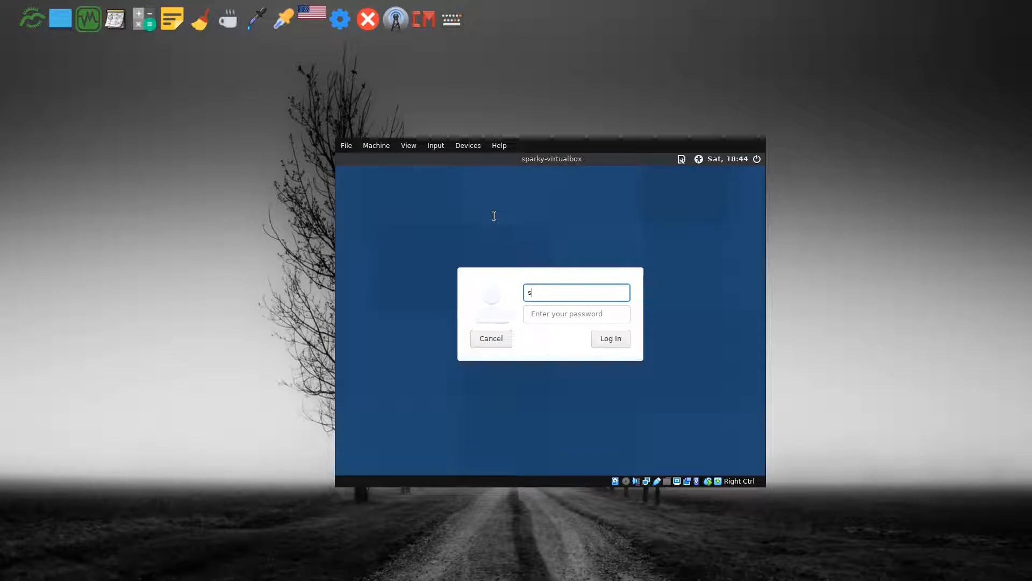
pyautogui.write('parky')
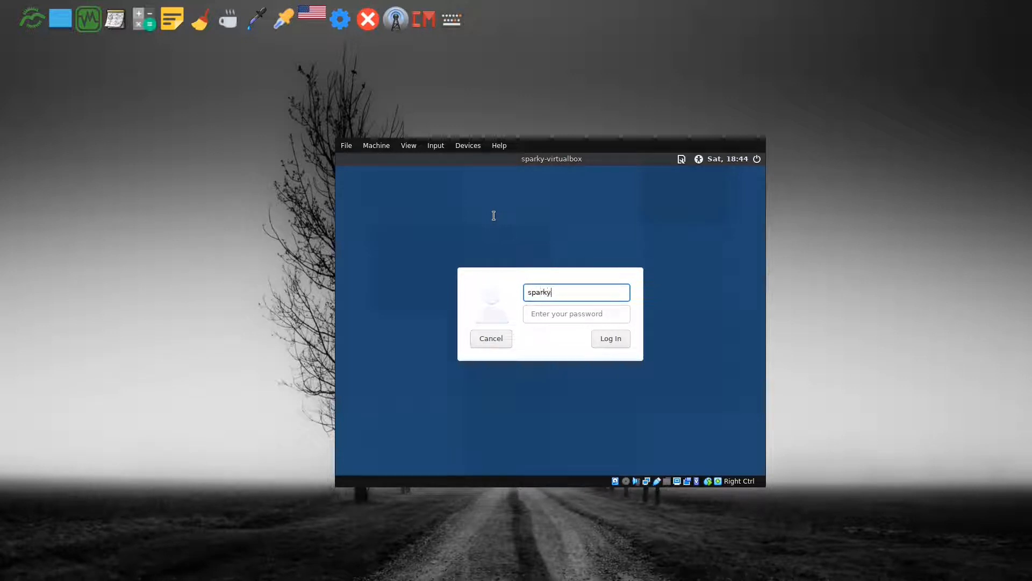
pyautogui.click(577, 313)
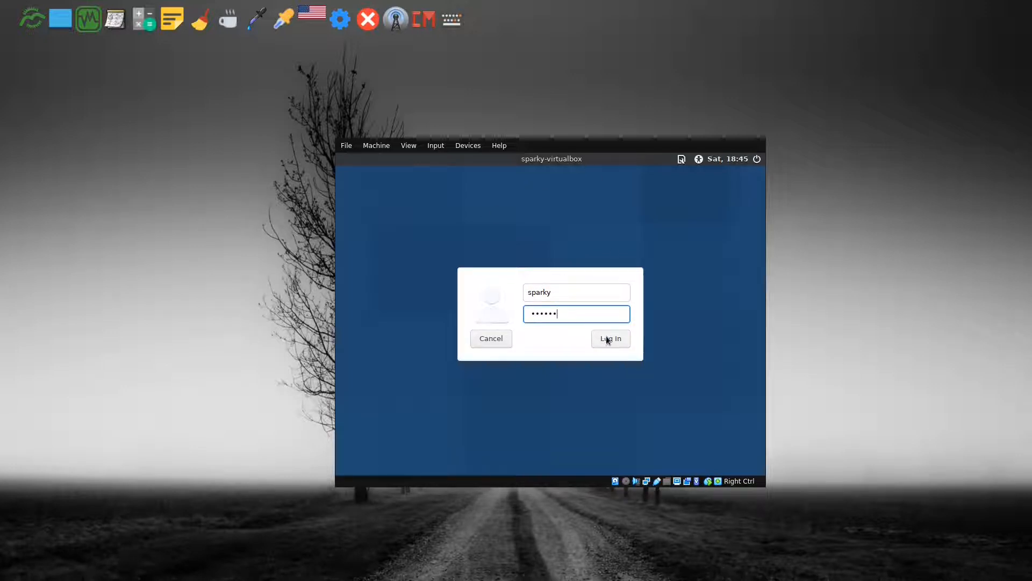
pyautogui.click(611, 337)
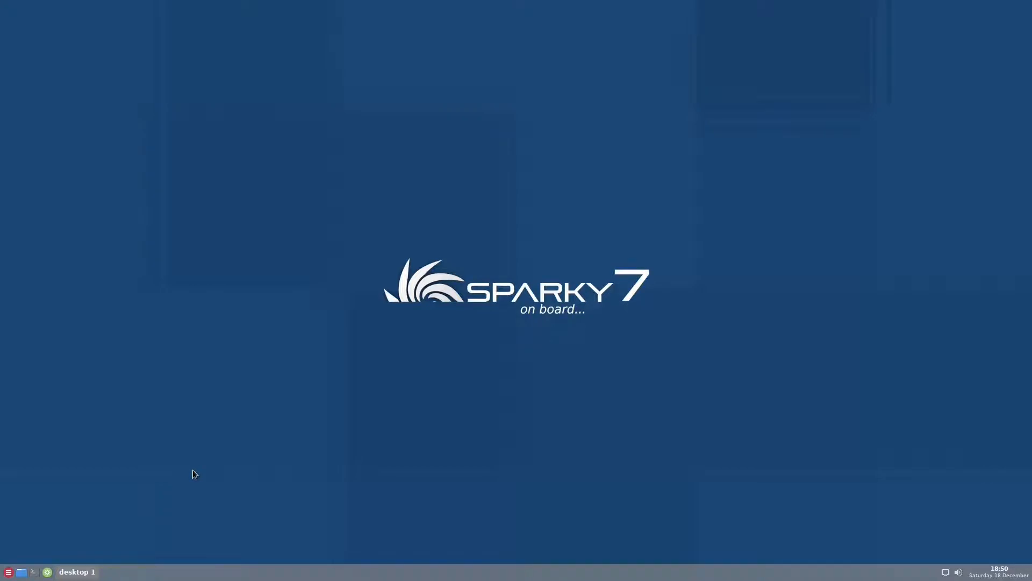
pyautogui.moveTo(581, 374)
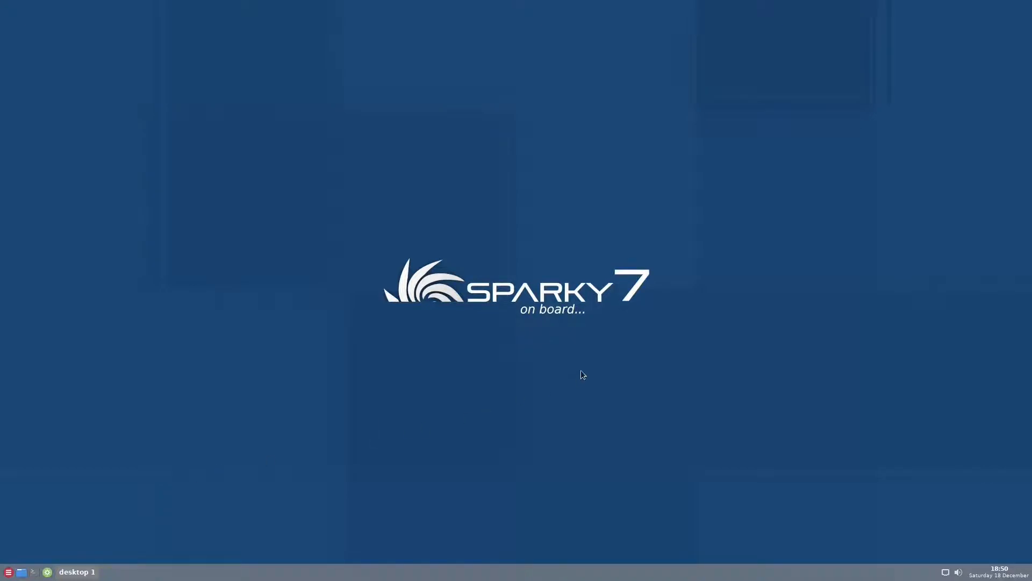
pyautogui.moveTo(546, 447)
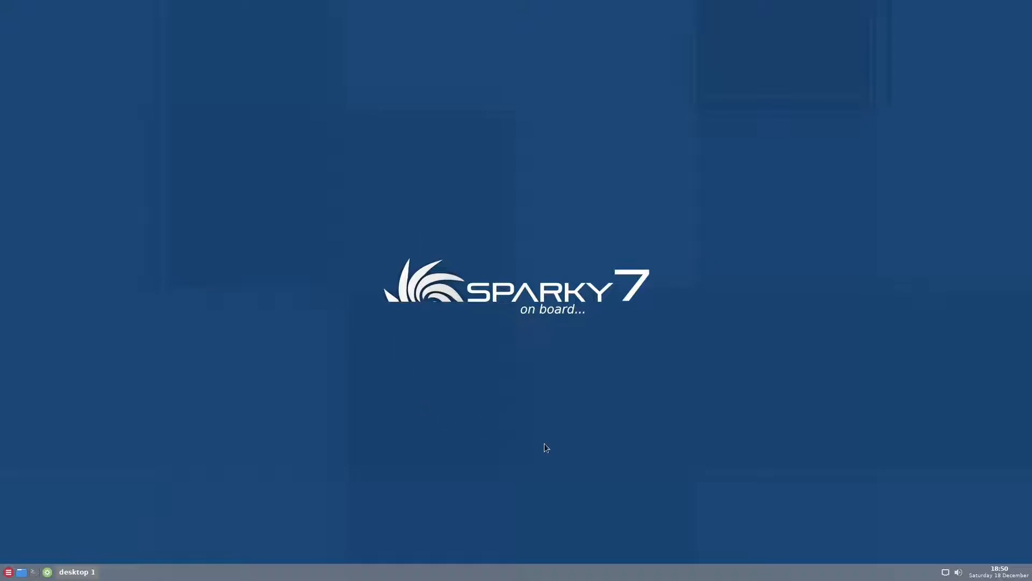
pyautogui.moveTo(400, 258)
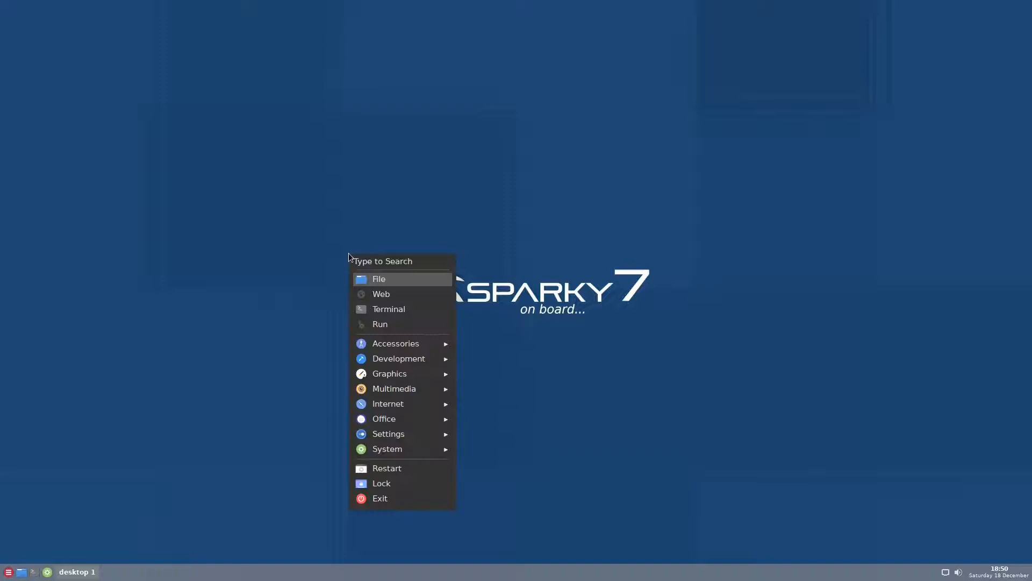
# Search the Openbox desktop menu for nitrogen, the wallpaper setter
pyautogui.write('nitro')
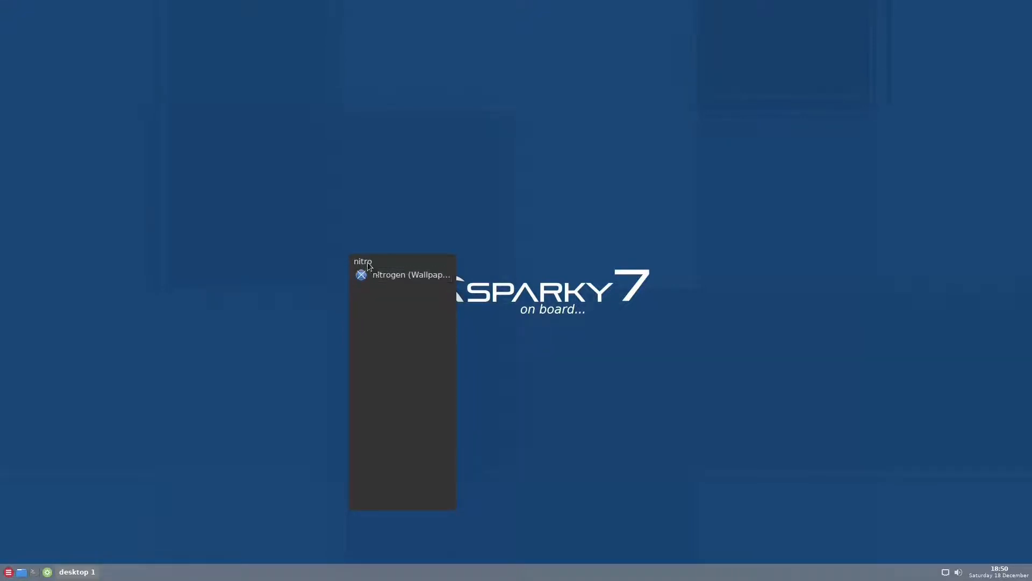
# Launch Nitrogen, browse the arch and succulent photos, and apply the autumn lake photo as wallpaper
pyautogui.click(410, 275)
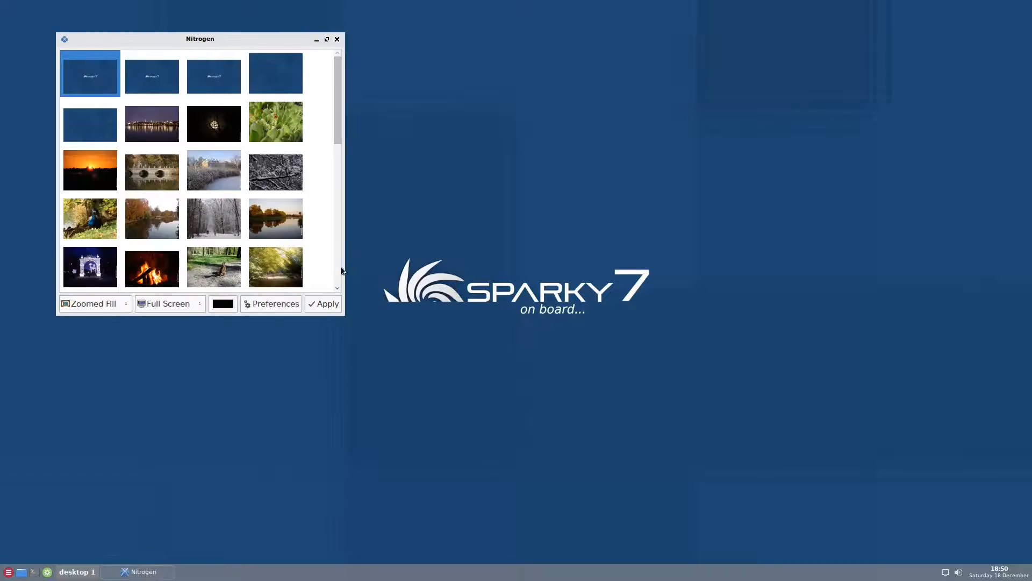
pyautogui.moveTo(206, 126)
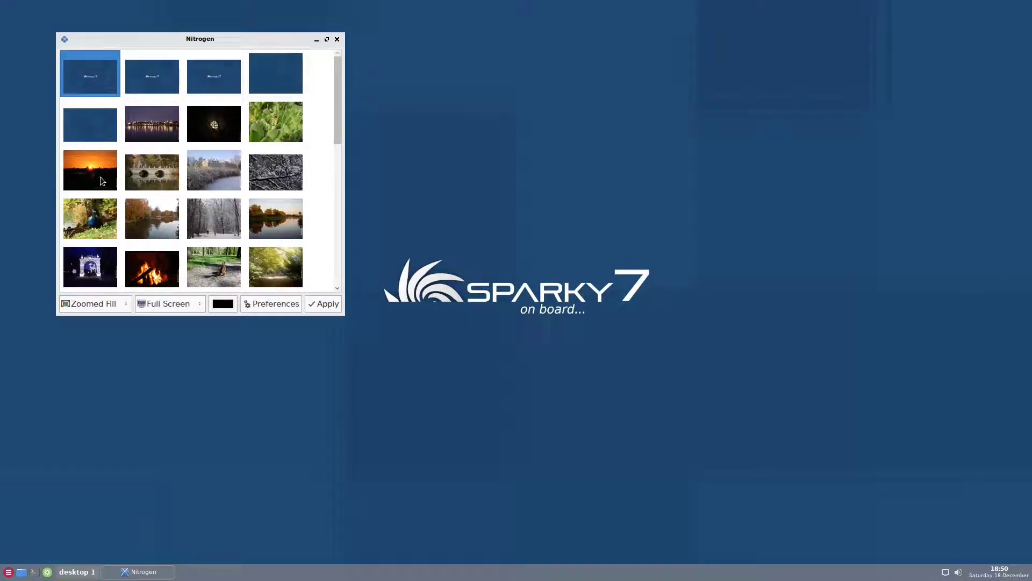
pyautogui.click(91, 267)
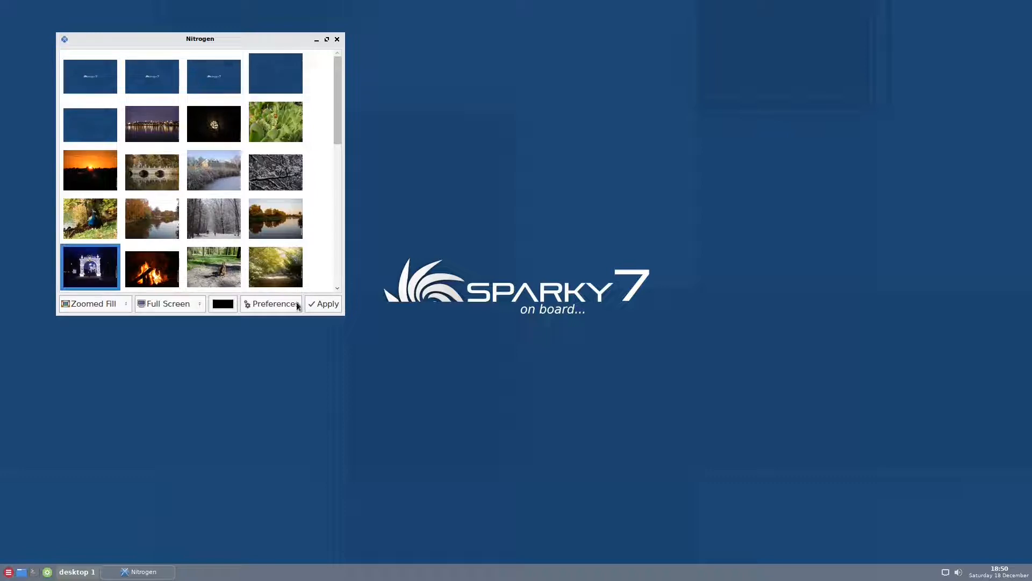
pyautogui.click(323, 303)
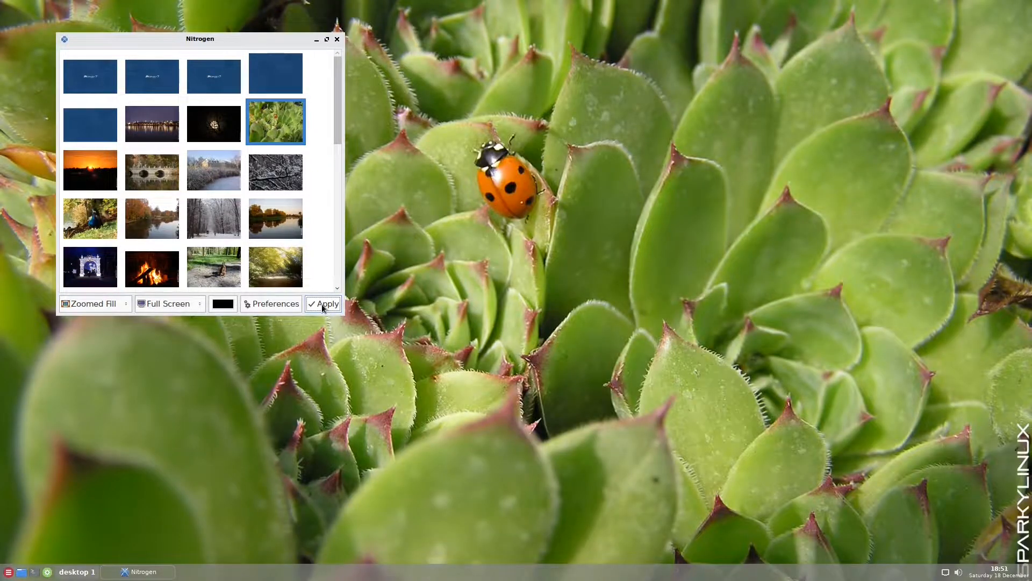
pyautogui.click(151, 218)
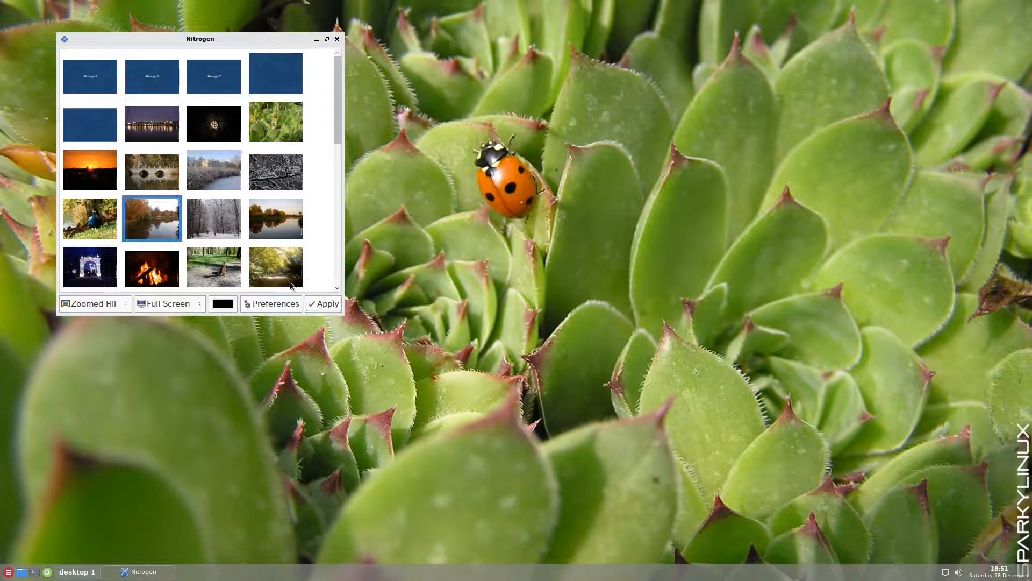
pyautogui.click(327, 304)
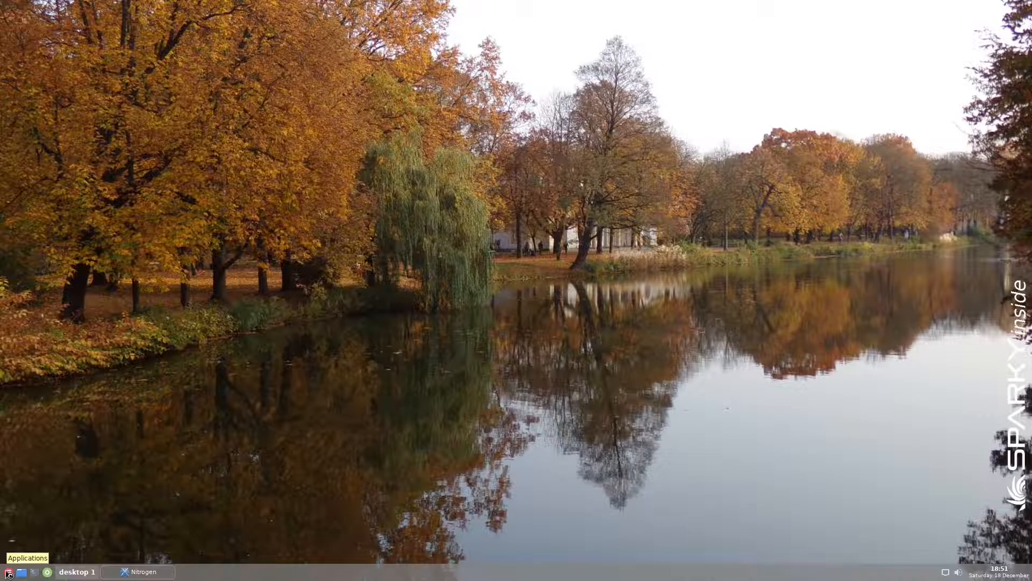
# Start APTus AppCenter from the applications launcher and authorize it with sparky's password
pyautogui.click(27, 557)
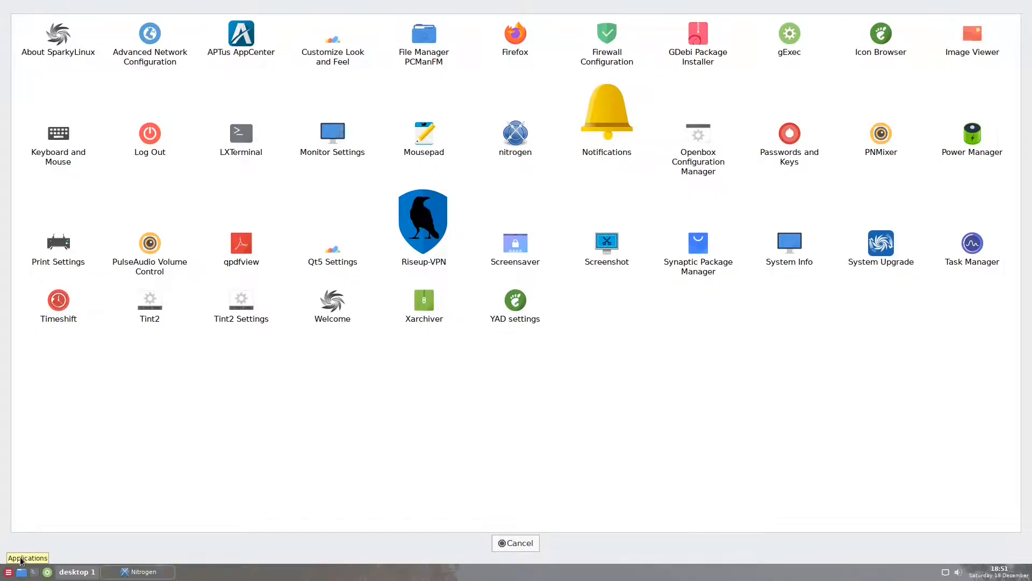
pyautogui.moveTo(411, 333)
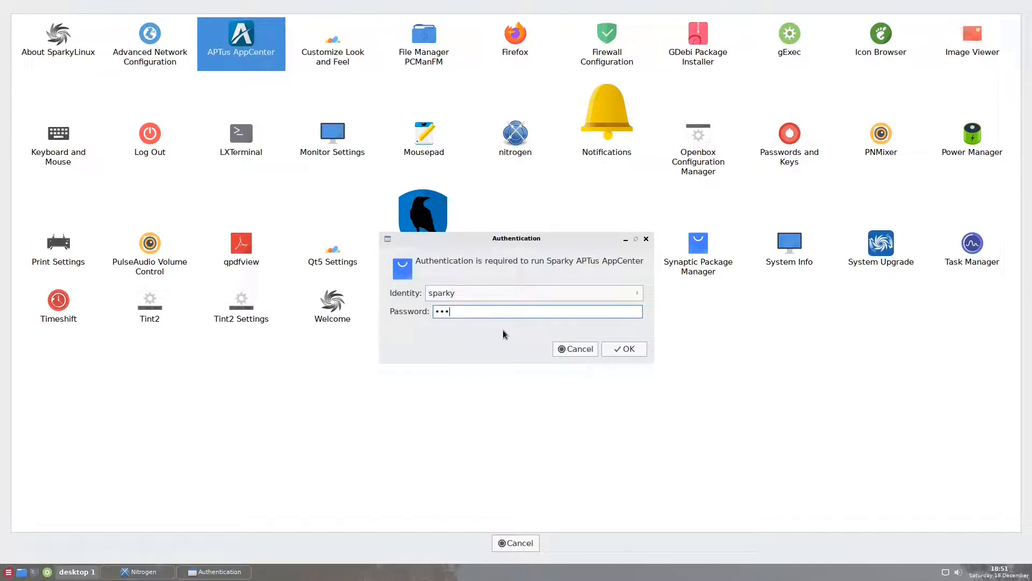
pyautogui.click(624, 349)
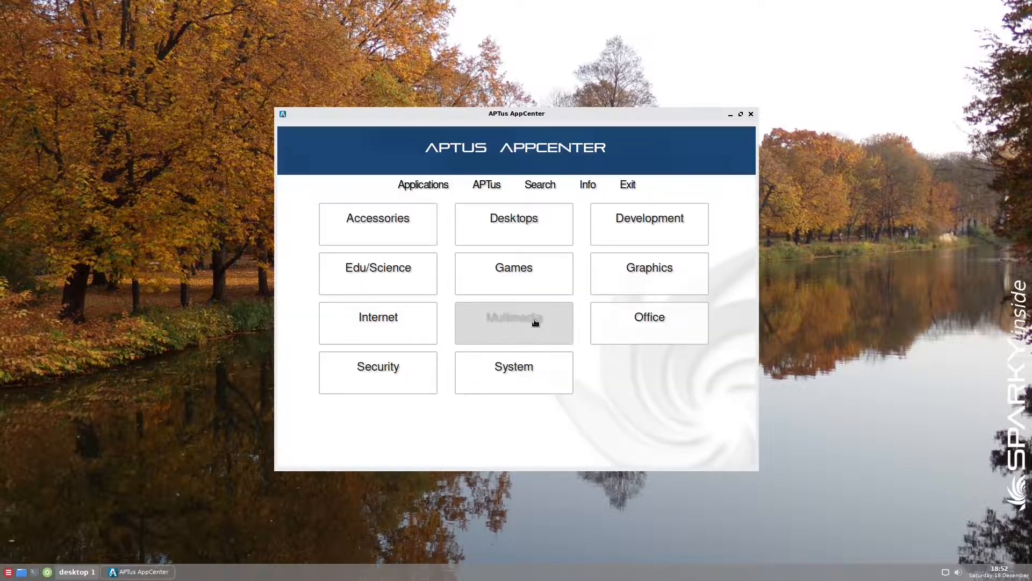
pyautogui.moveTo(755, 394)
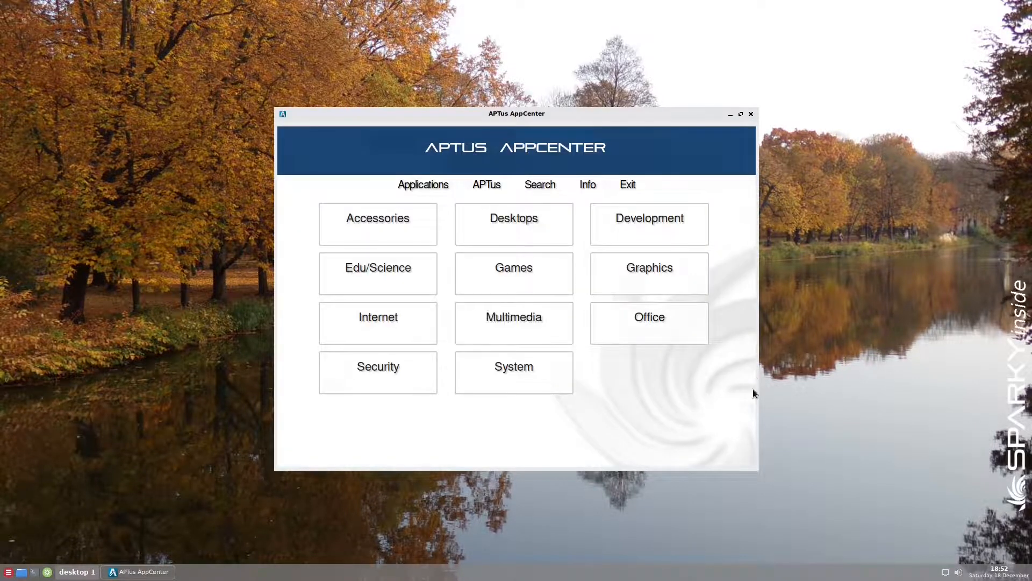
pyautogui.moveTo(757, 379)
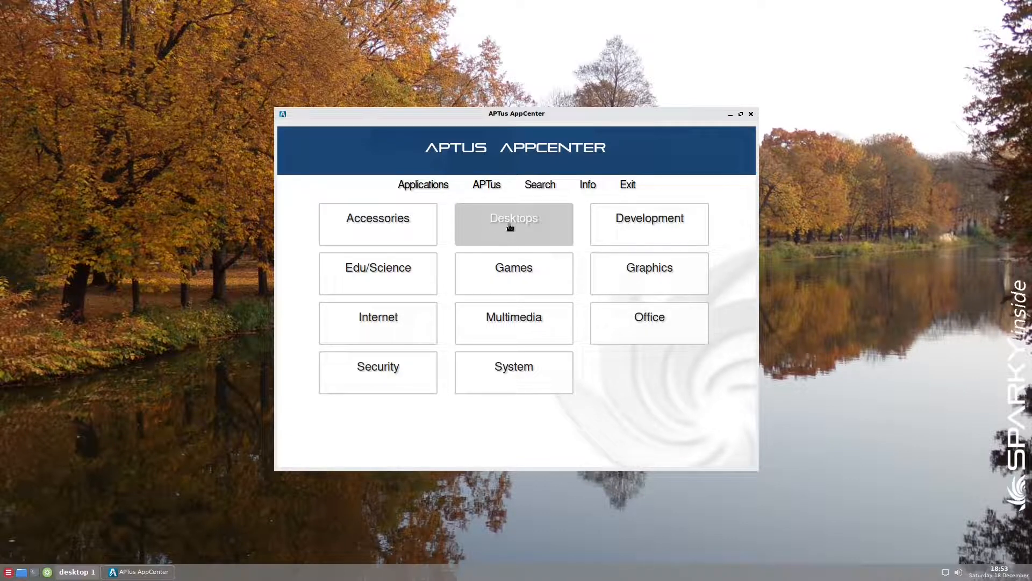
# Browse the Desktops and System software categories from the AppCenter overview
pyautogui.click(514, 225)
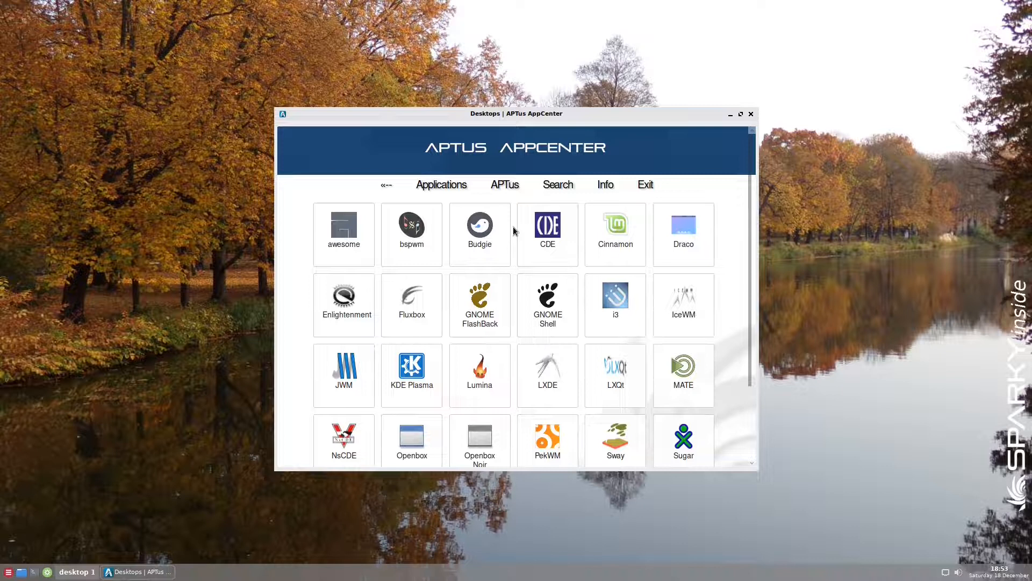
pyautogui.moveTo(488, 185)
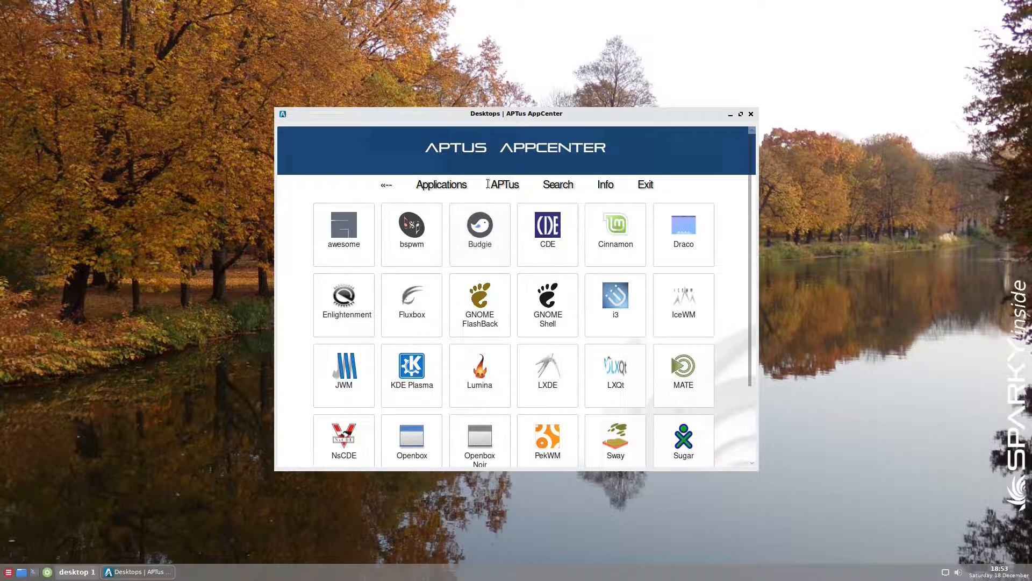
pyautogui.click(440, 185)
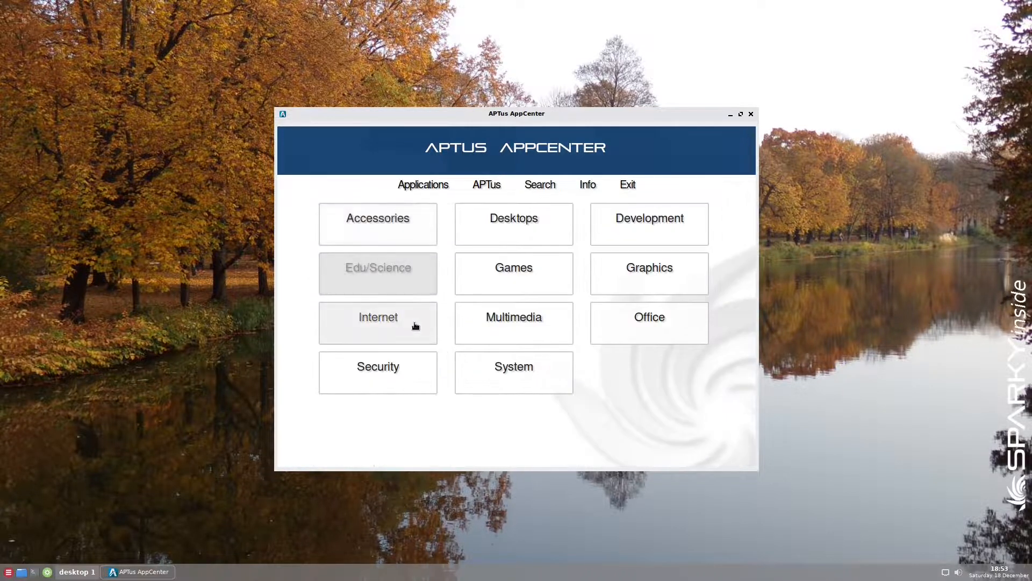
pyautogui.moveTo(501, 354)
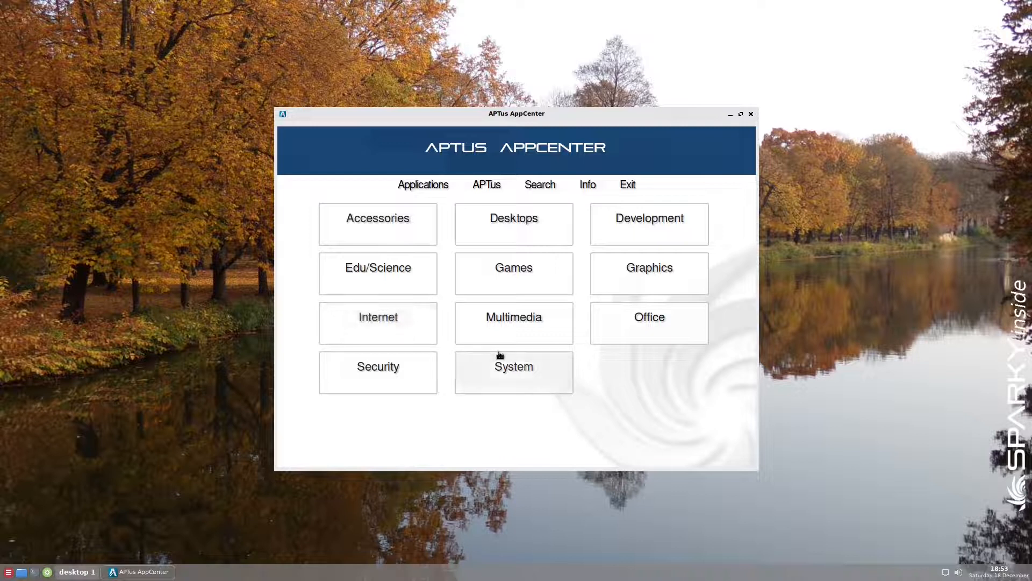
pyautogui.click(513, 371)
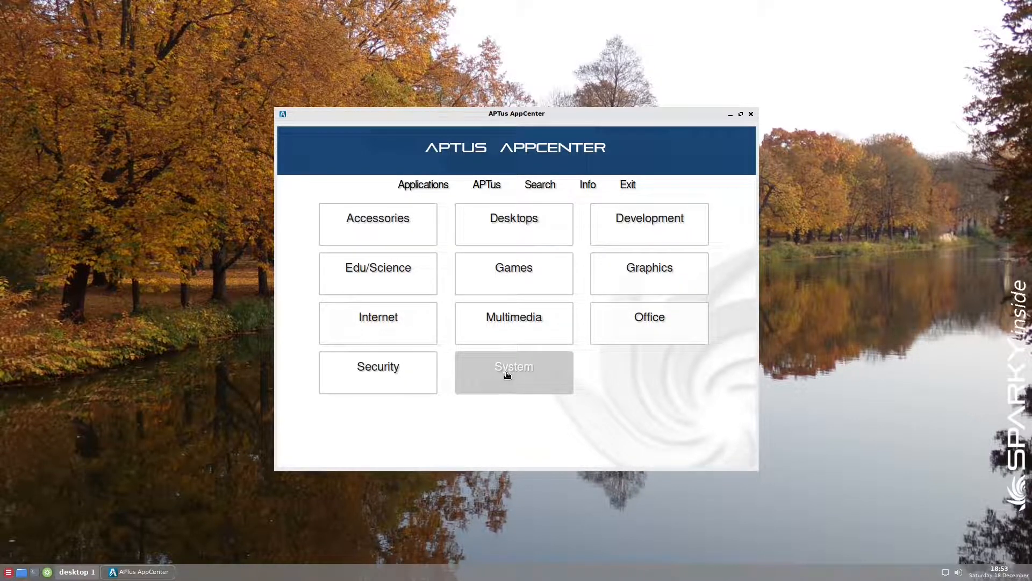
pyautogui.moveTo(524, 223)
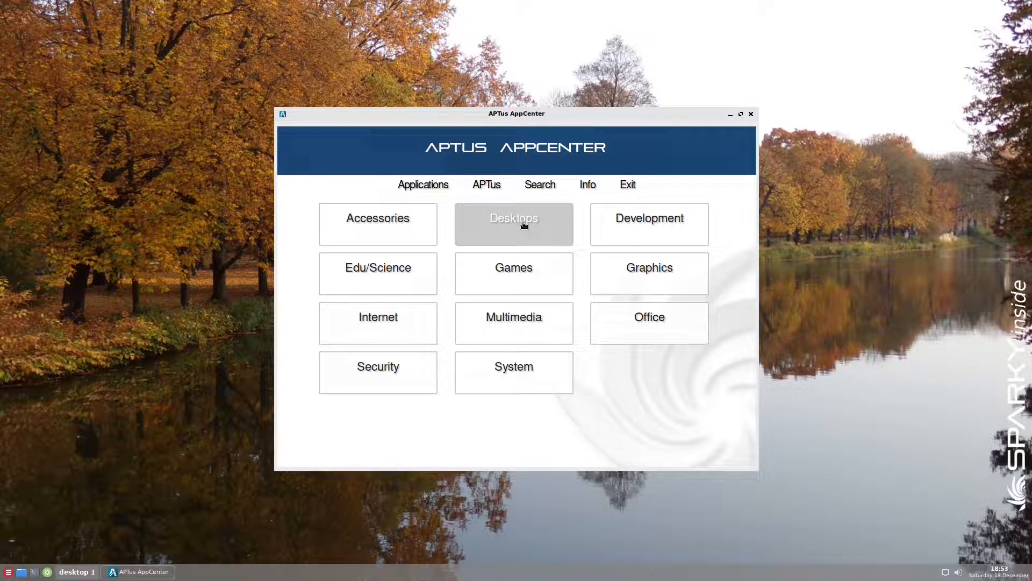
pyautogui.click(514, 224)
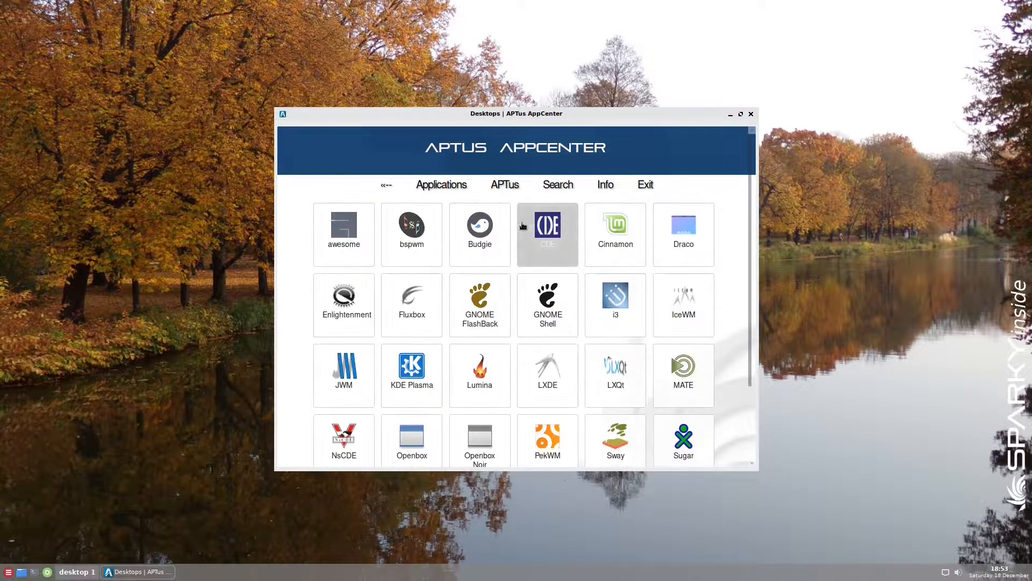
pyautogui.moveTo(684, 305)
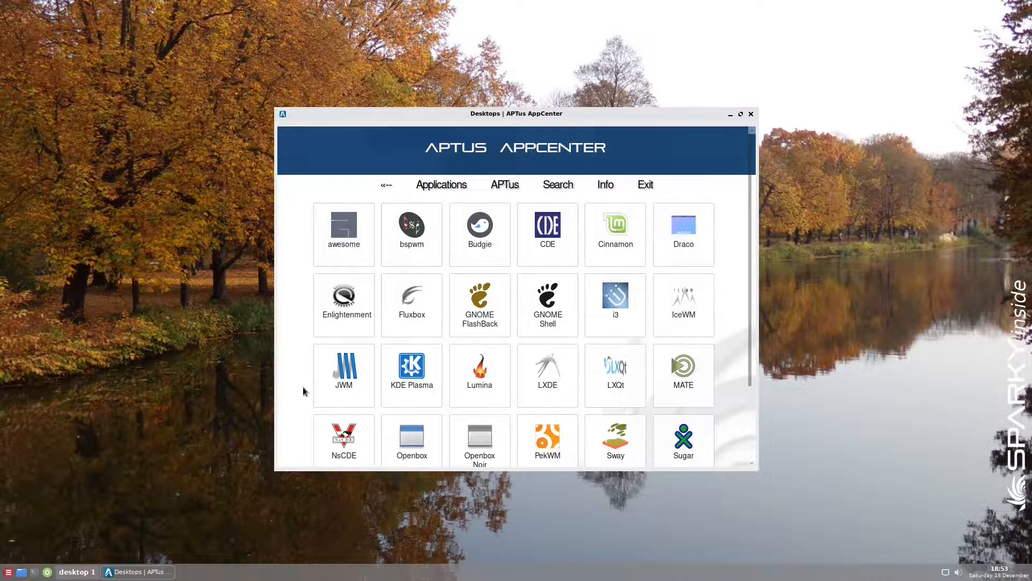
# Scroll through the desktop environments list and return to the category overview
pyautogui.scroll(-3)
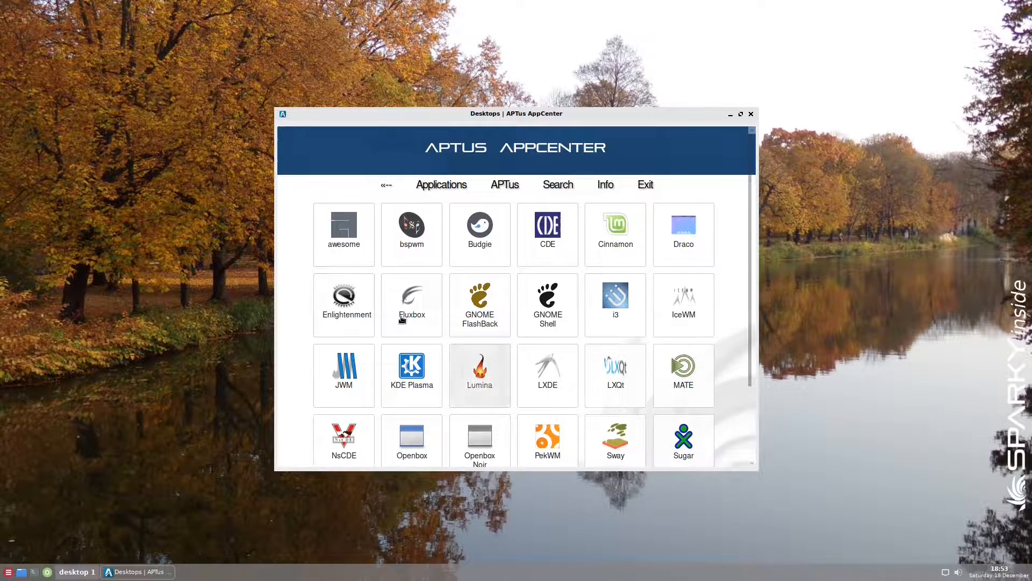
pyautogui.moveTo(328, 310)
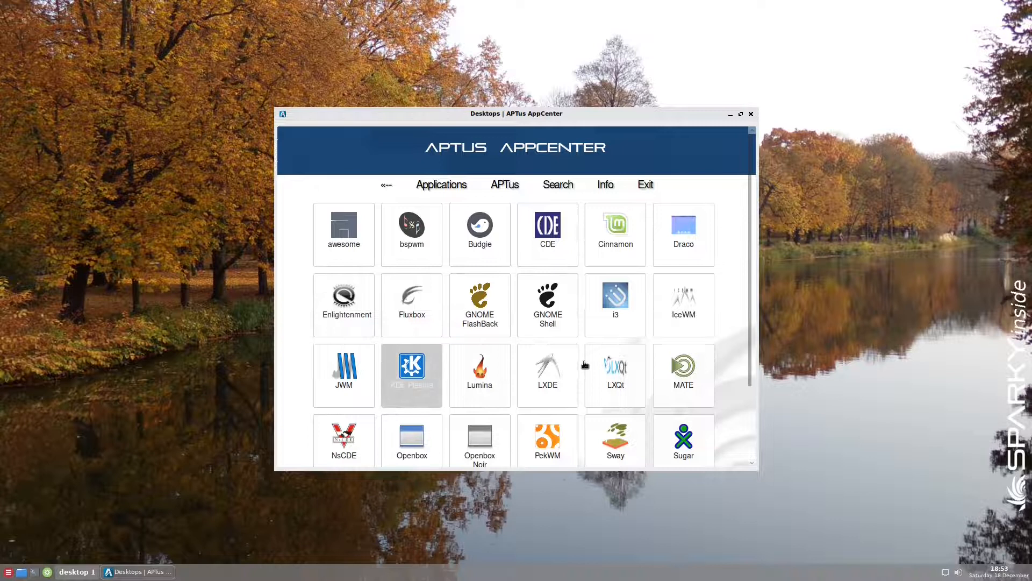
pyautogui.scroll(-3)
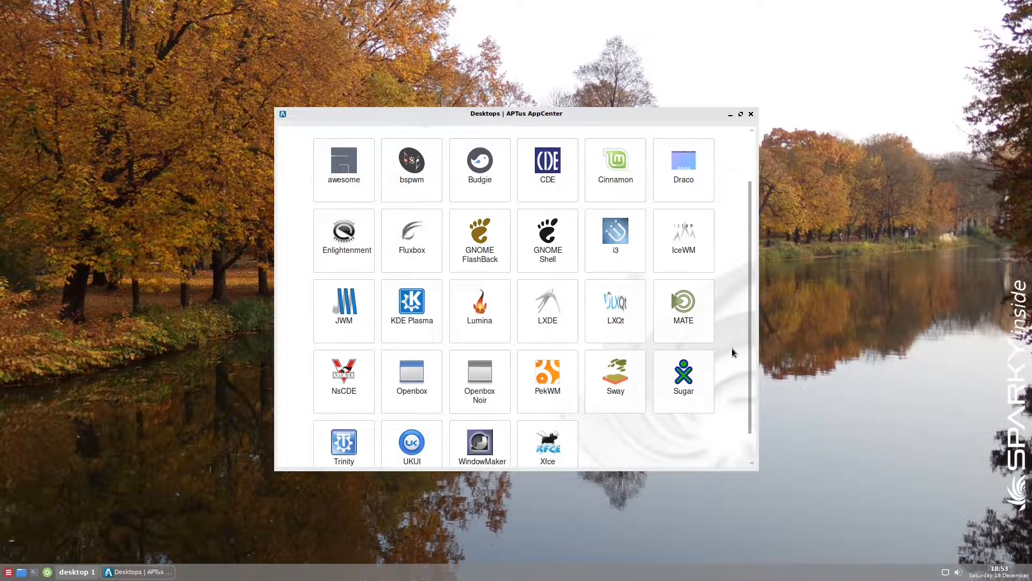
pyautogui.scroll(-3)
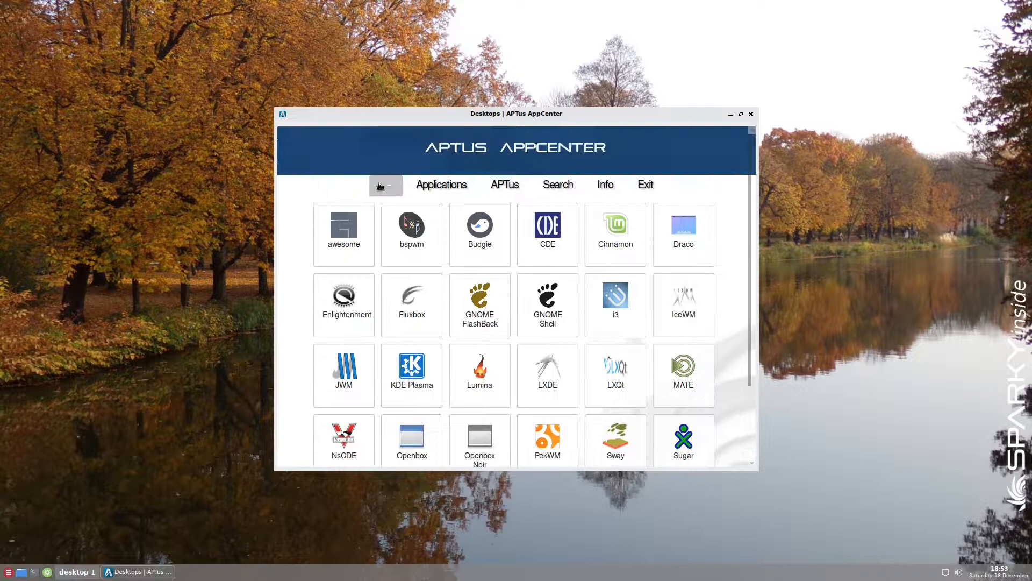
pyautogui.click(441, 185)
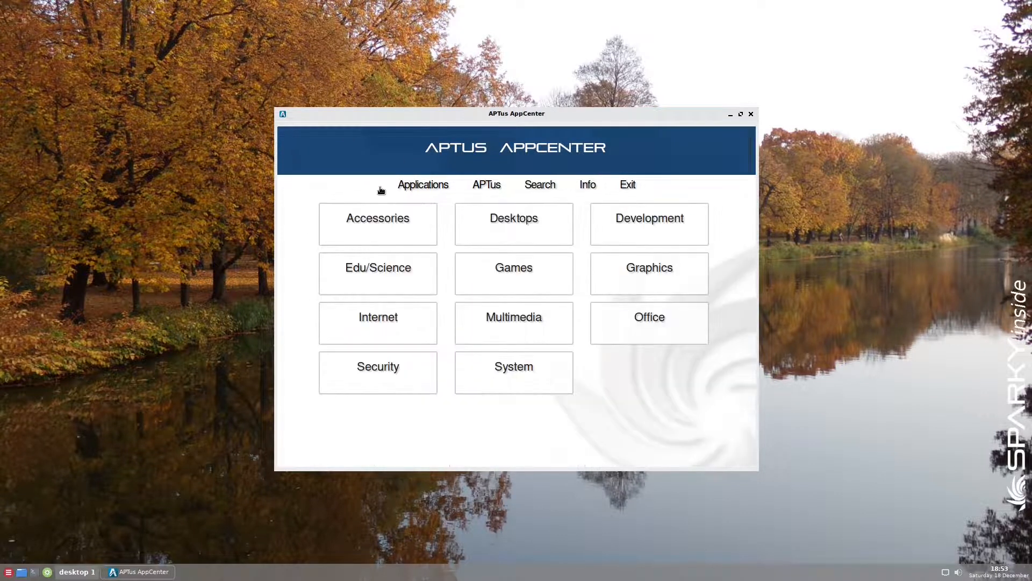
pyautogui.moveTo(389, 418)
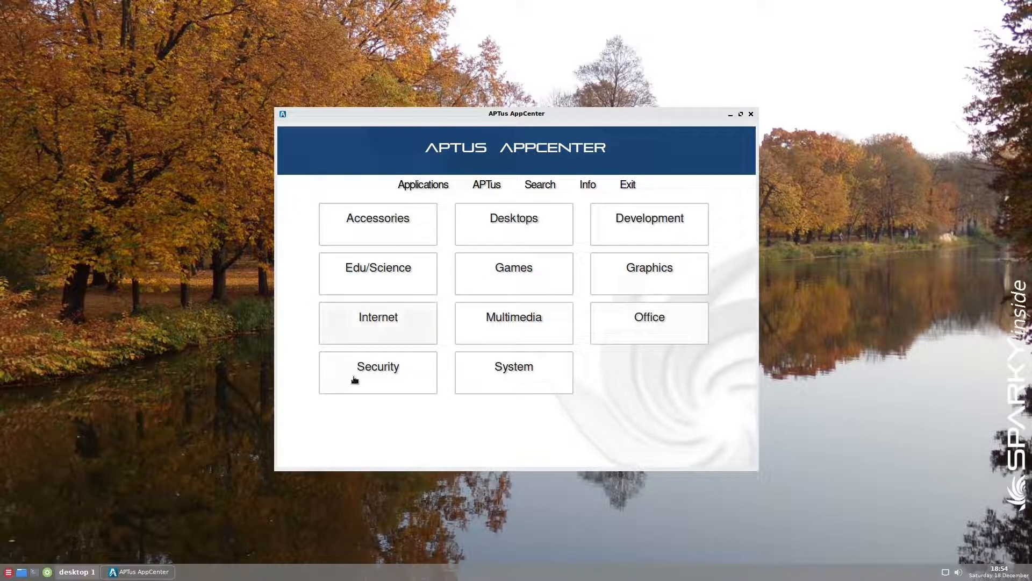
pyautogui.moveTo(544, 408)
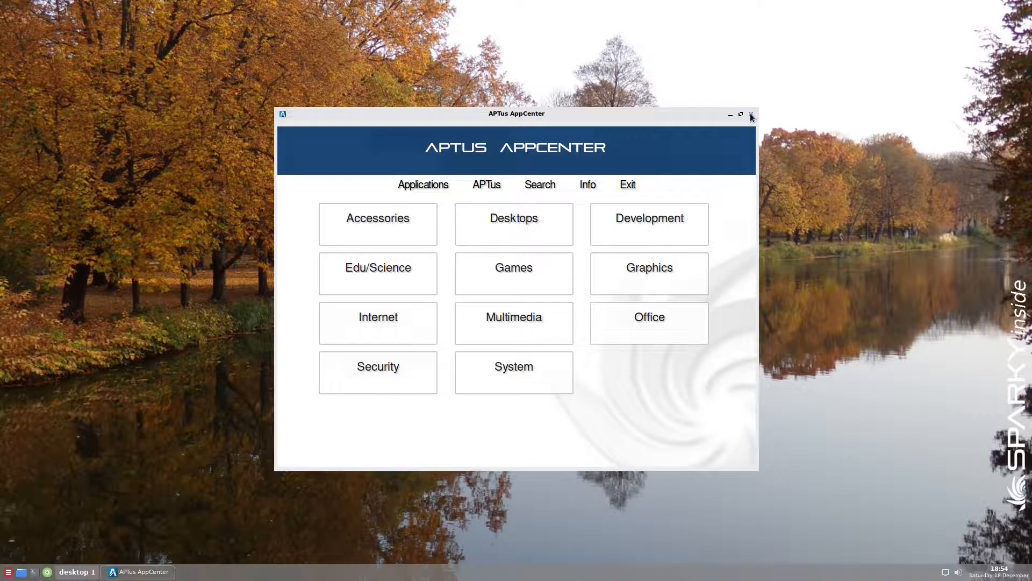
# Close APTus AppCenter, leaving the autumn lake desktop showing
pyautogui.click(750, 115)
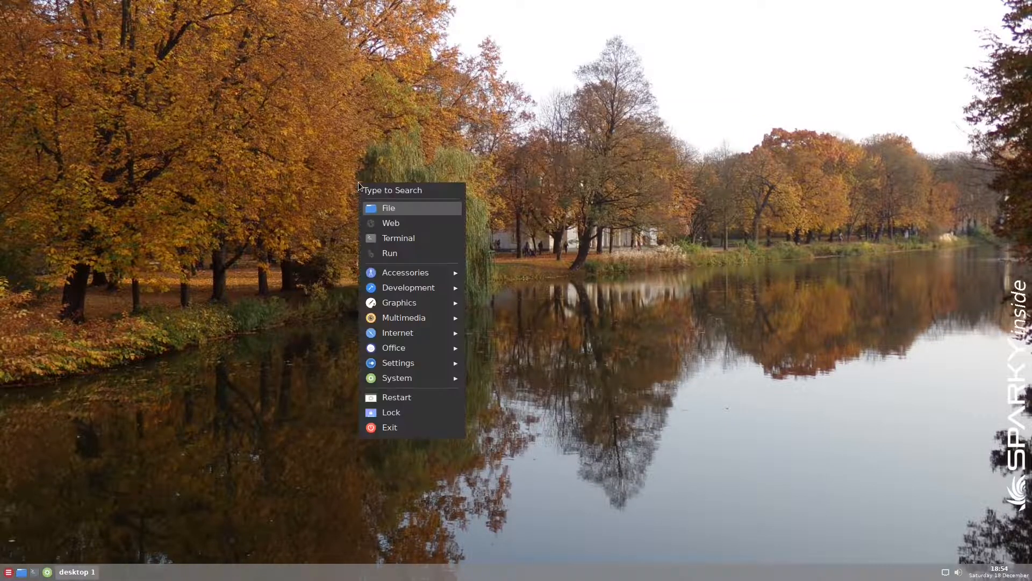
pyautogui.moveTo(406, 272)
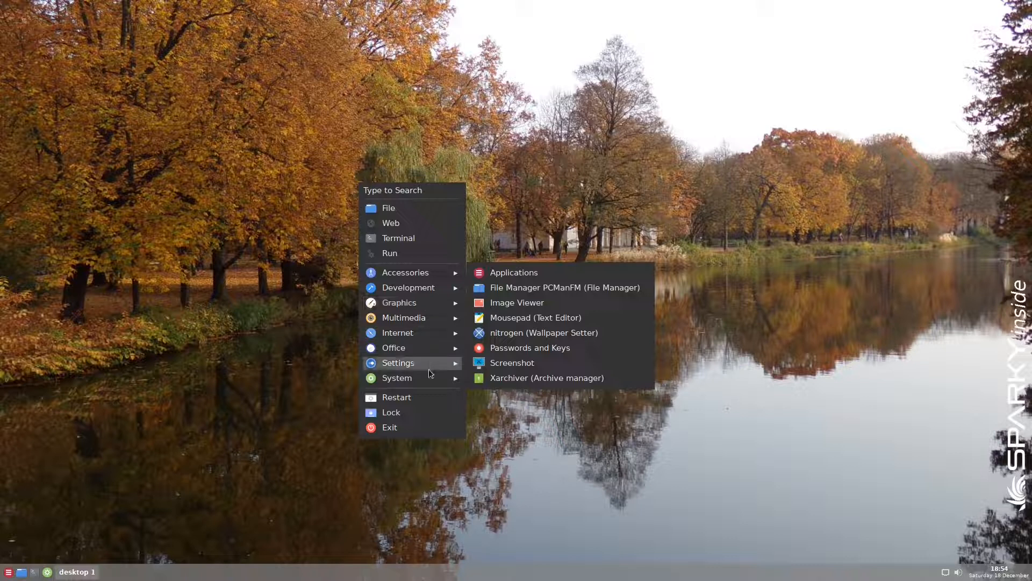
pyautogui.moveTo(382, 243)
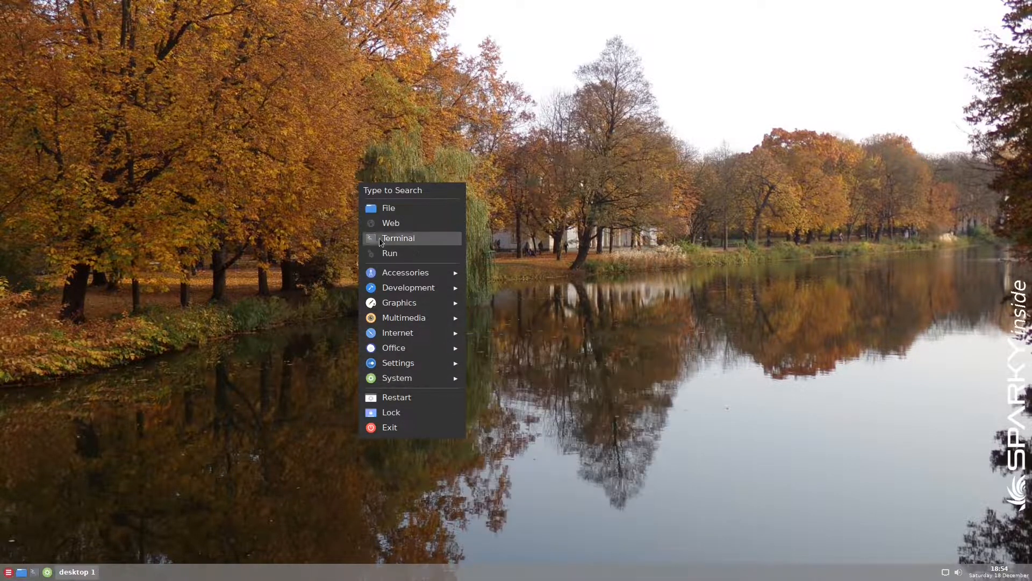
pyautogui.moveTo(399, 192)
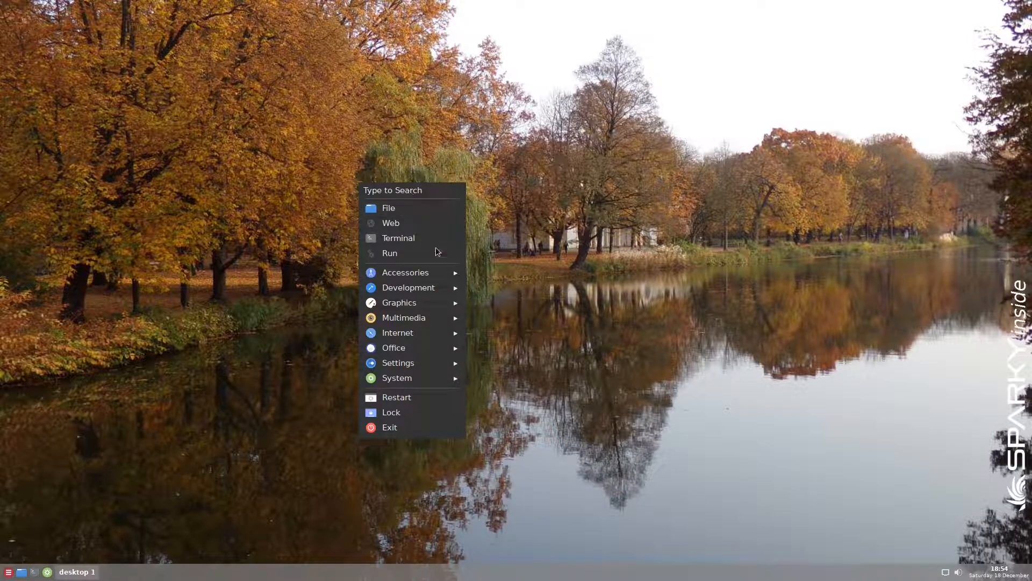
pyautogui.moveTo(420, 288)
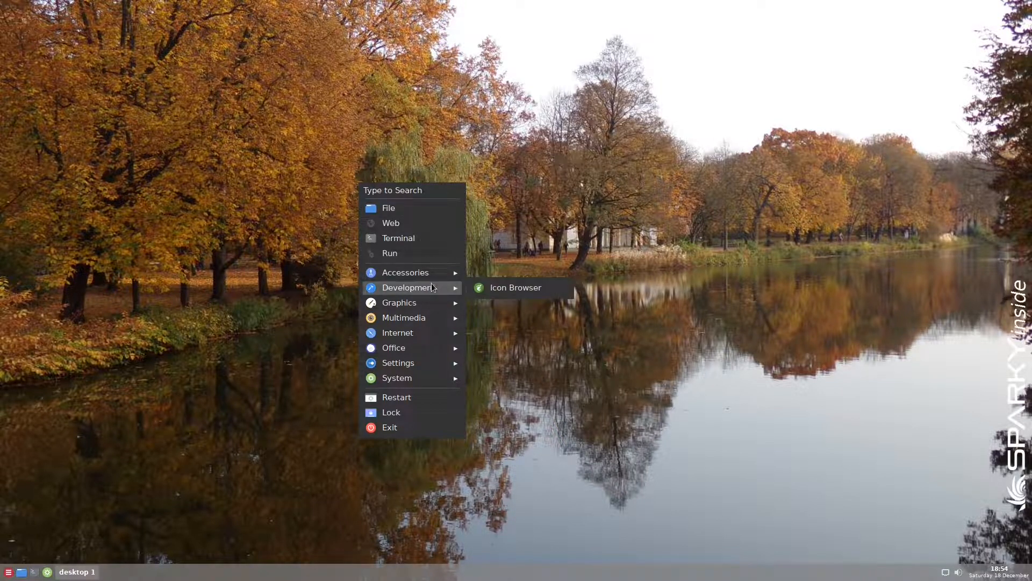
pyautogui.moveTo(432, 272)
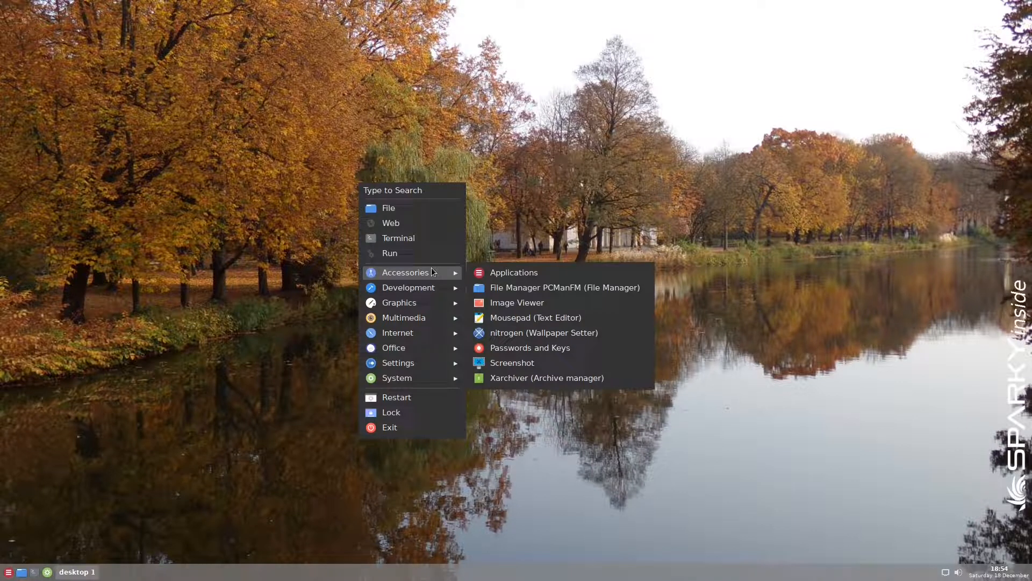
pyautogui.moveTo(428, 363)
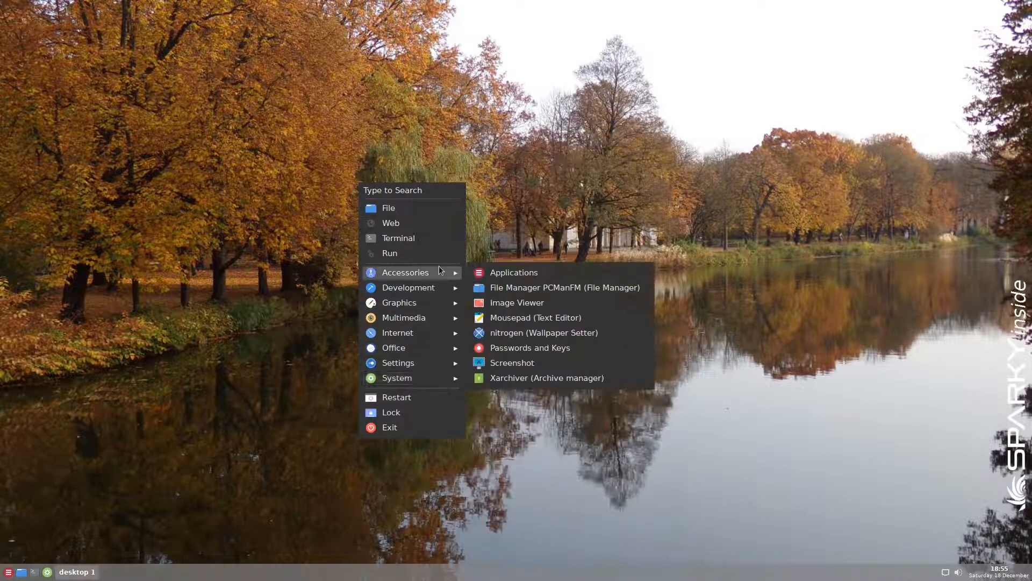
pyautogui.moveTo(434, 262)
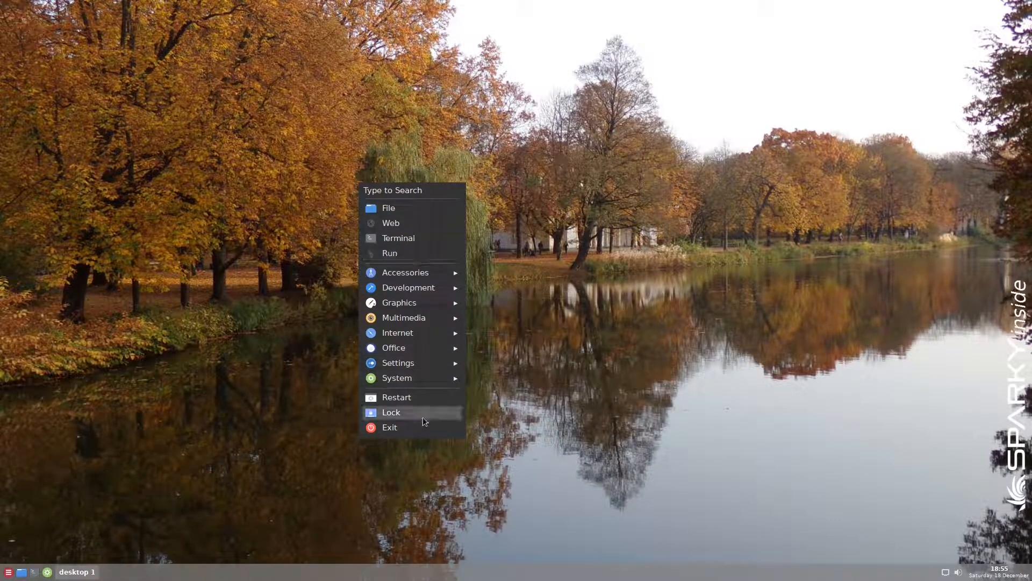
pyautogui.moveTo(419, 196)
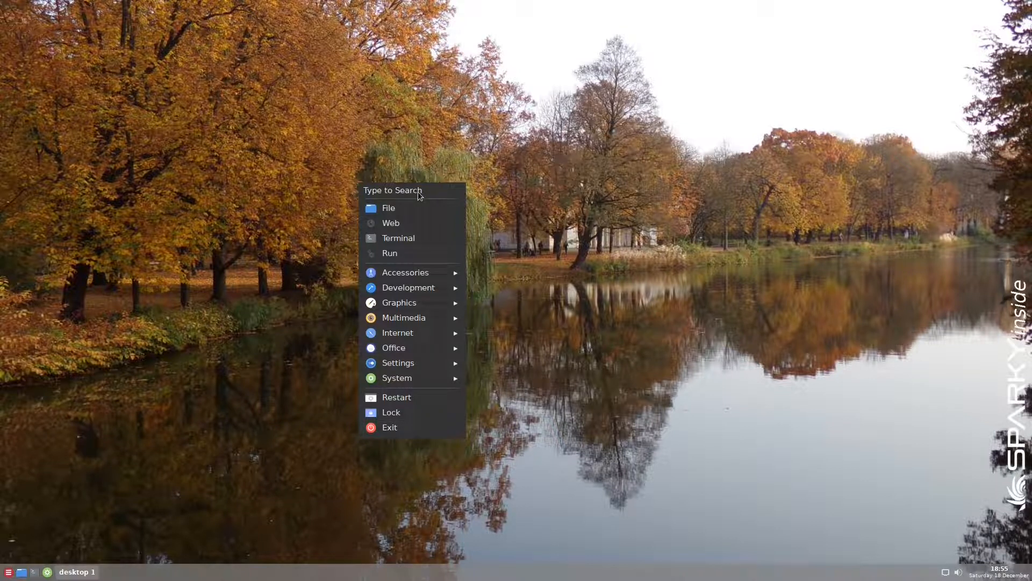
# Search the launcher for 'fir' after browsing the Openbox root menu categories
pyautogui.write('fir')
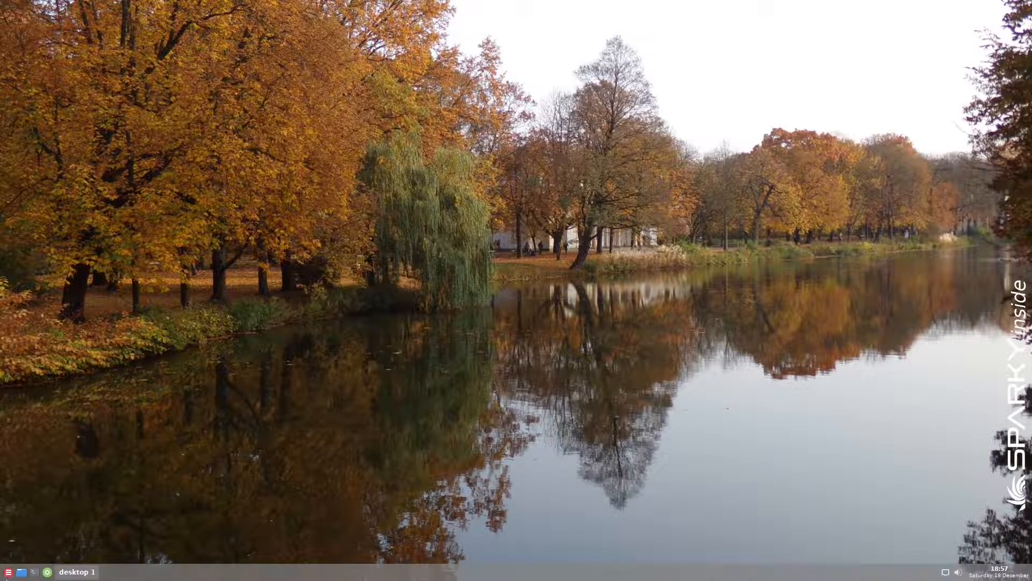
# Launch Riseup-VPN from the applications launcher and check its tray menu shows Amsterdam recommended
pyautogui.click(6, 572)
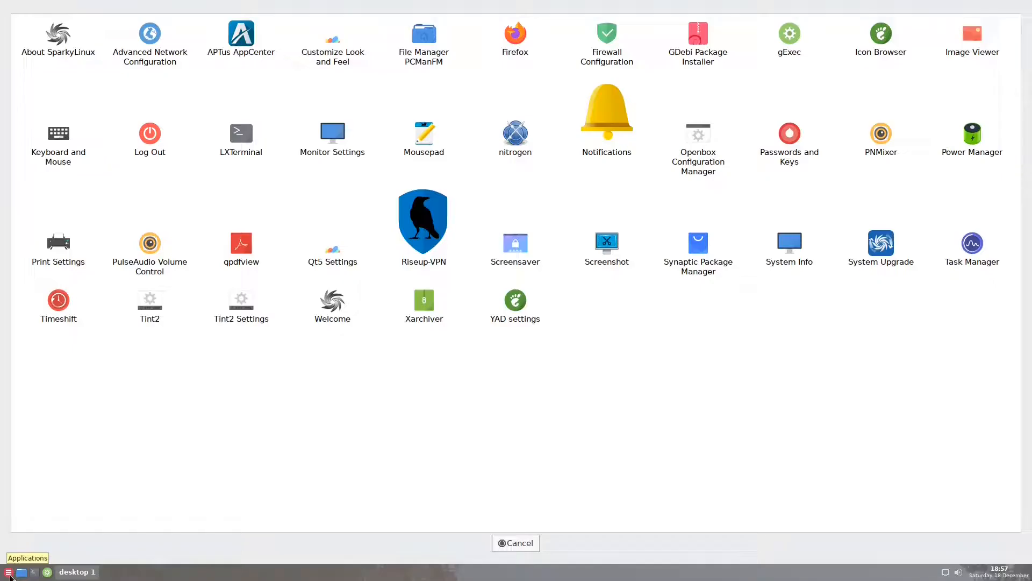
pyautogui.moveTo(397, 204)
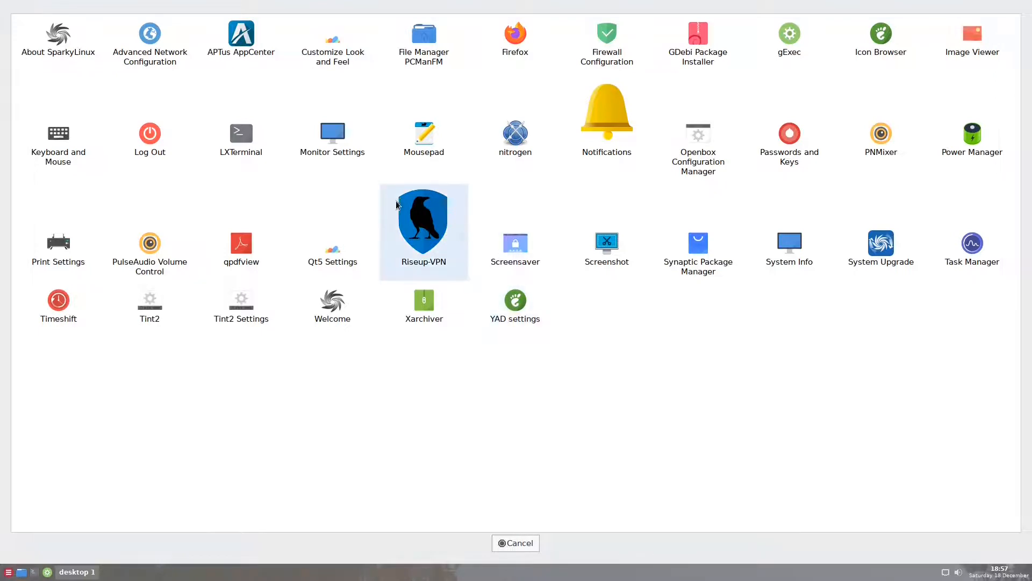
pyautogui.click(424, 232)
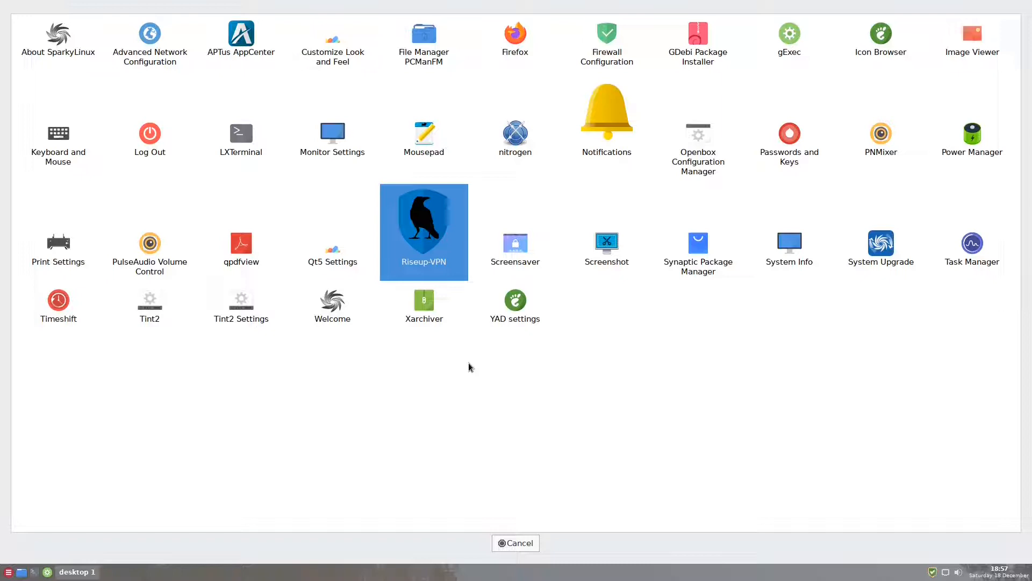
pyautogui.moveTo(901, 548)
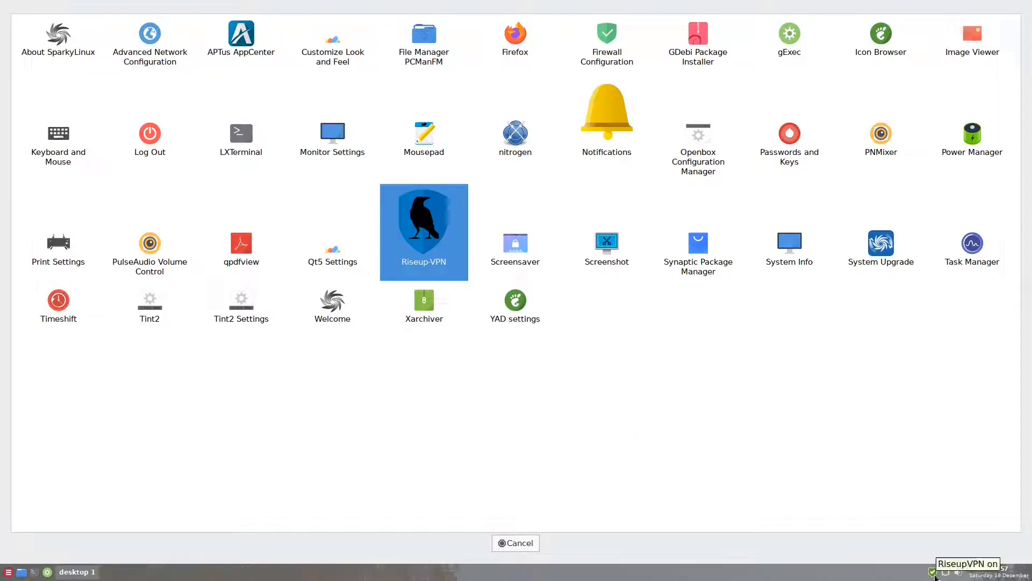
pyautogui.click(931, 572)
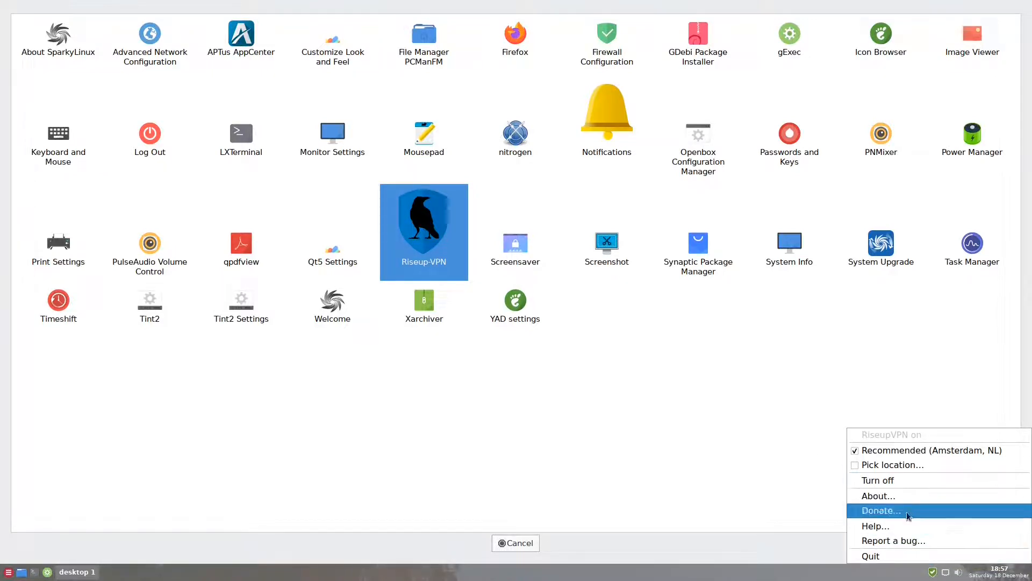
pyautogui.moveTo(941, 576)
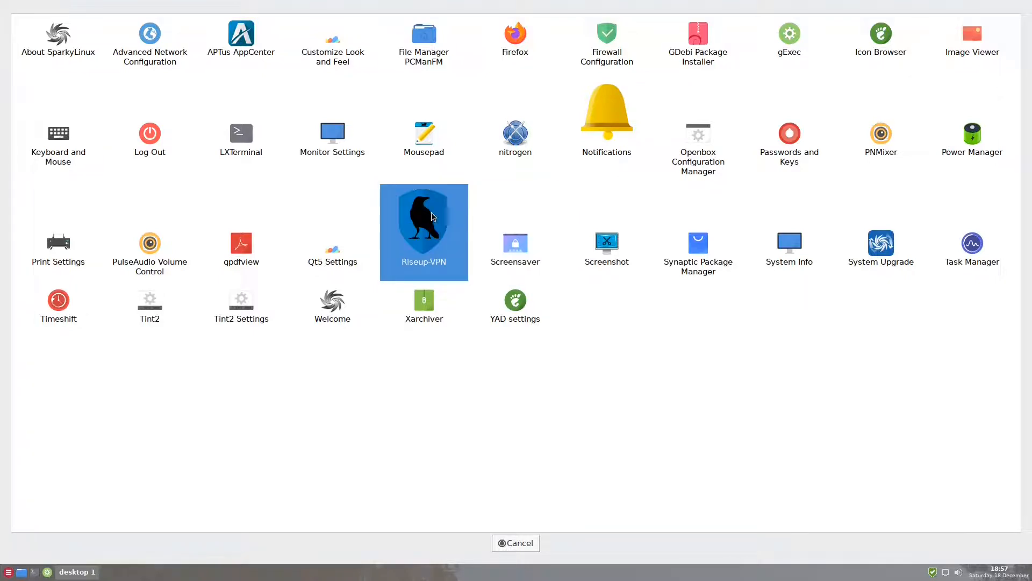
pyautogui.moveTo(413, 243)
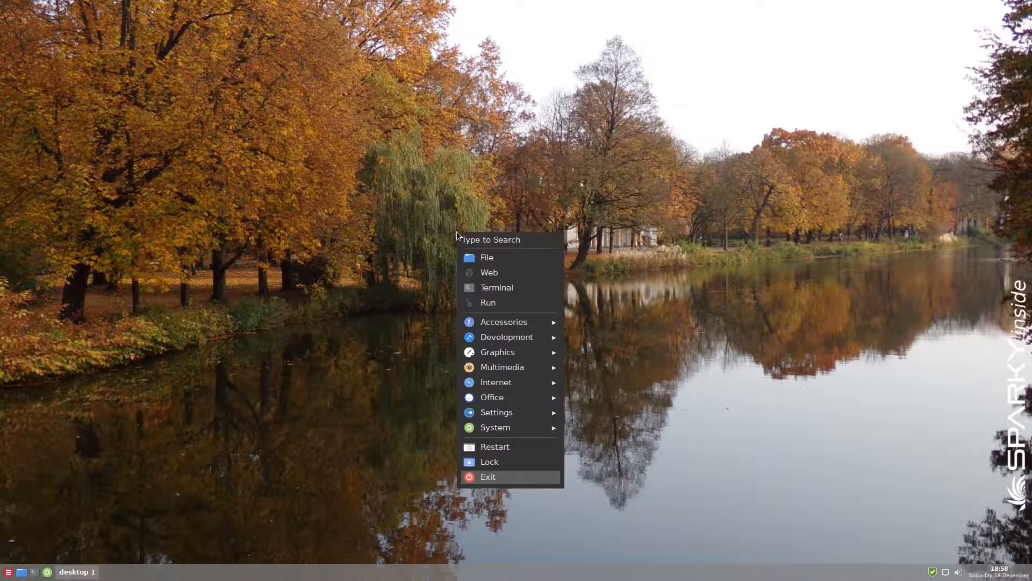
pyautogui.moveTo(499, 397)
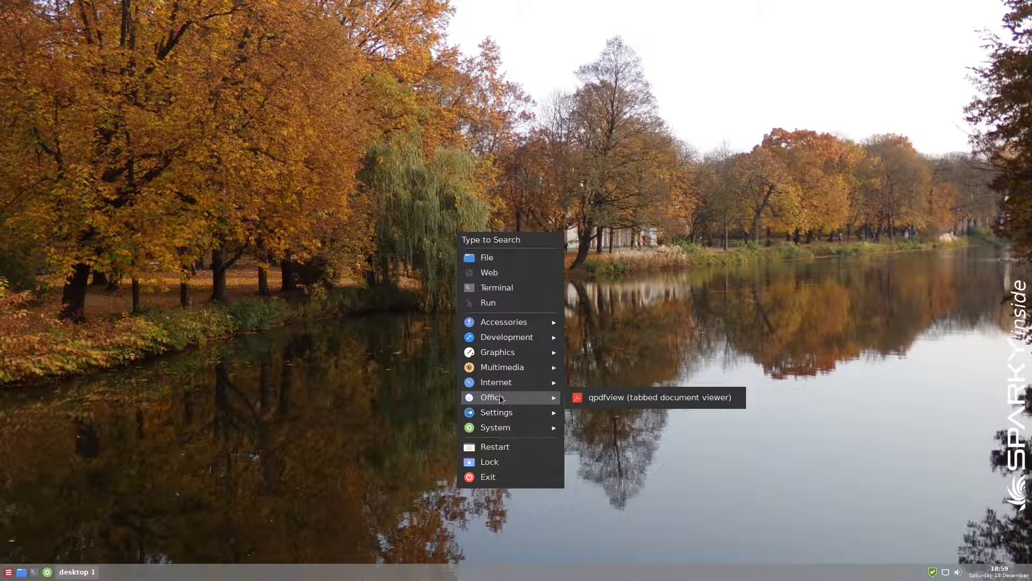
pyautogui.moveTo(509, 288)
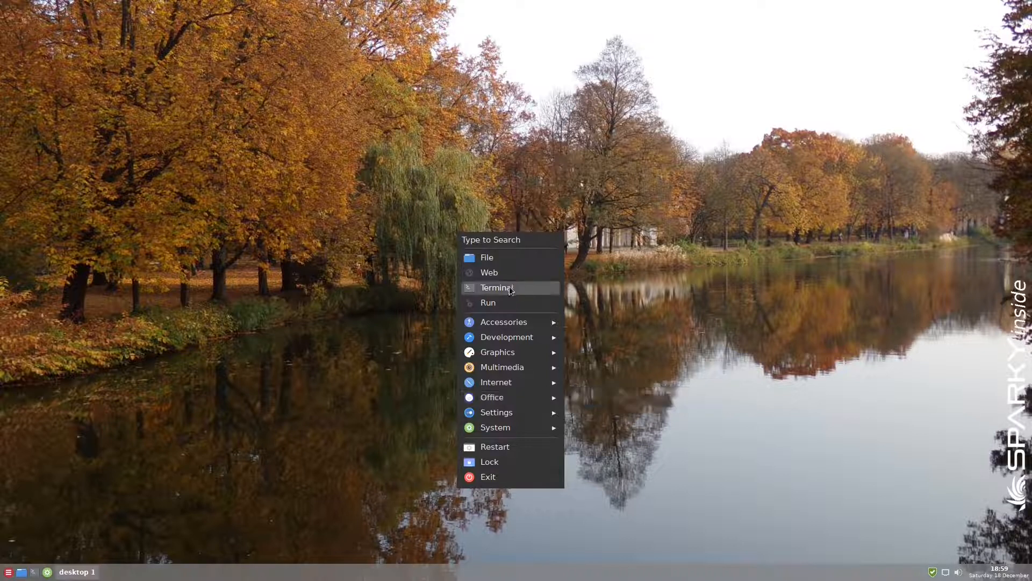
# Open a terminal from the Openbox root menu, showing the sparky prompt
pyautogui.click(497, 287)
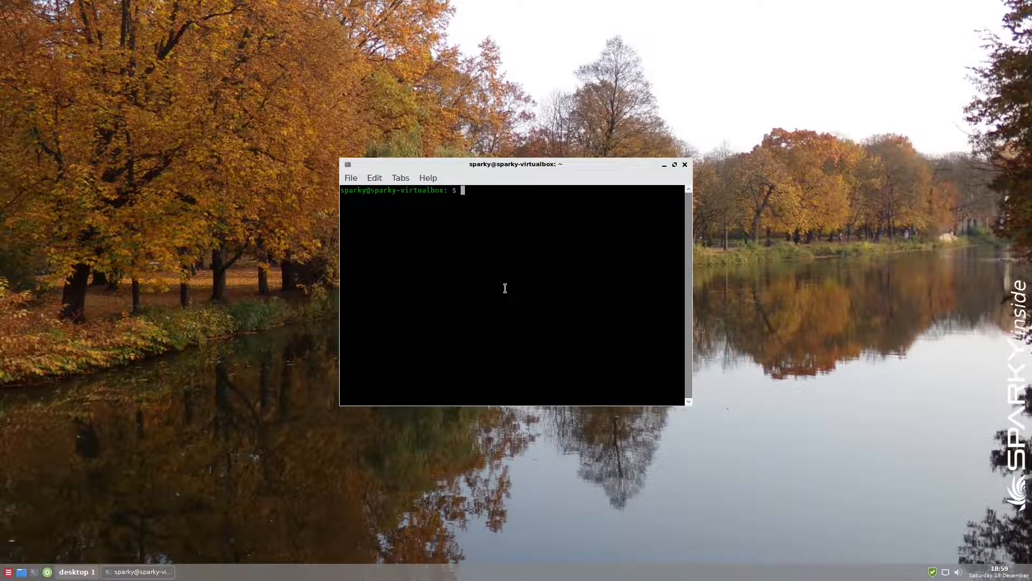
# Run uname -a and free -m, highlighting the used memory figure 353
pyautogui.write('uname -a')
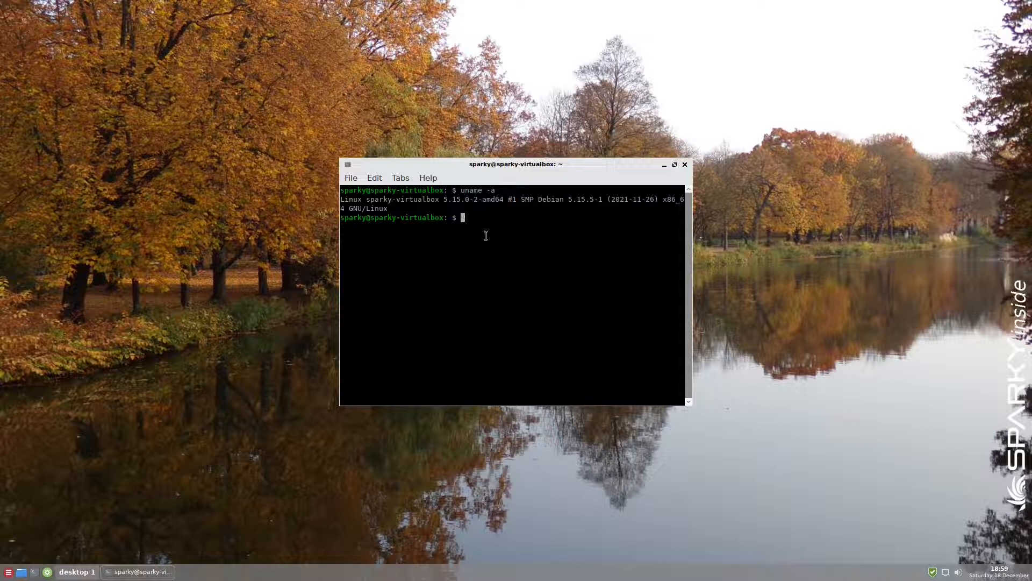
pyautogui.write('free -m')
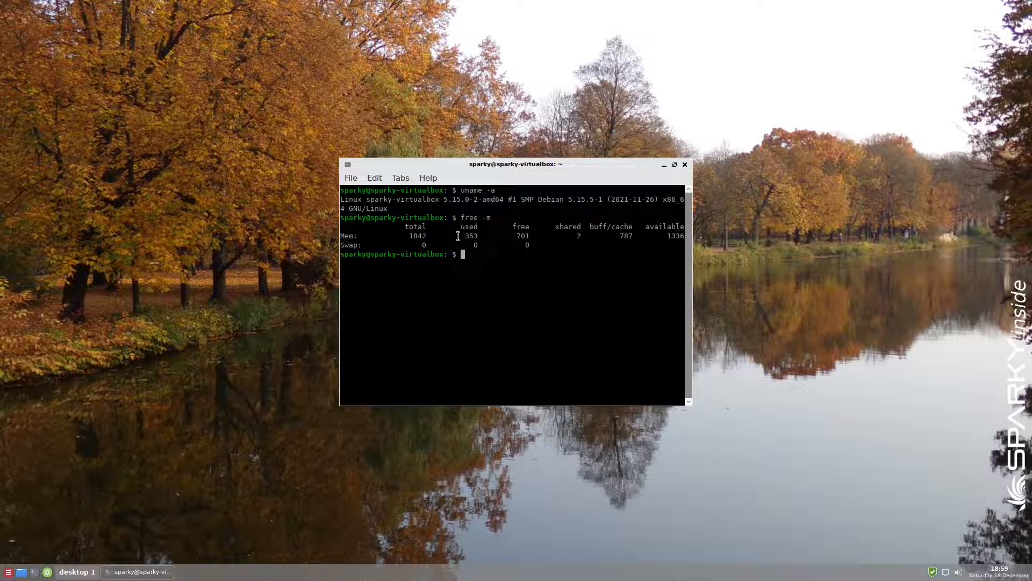
pyautogui.doubleClick(470, 235)
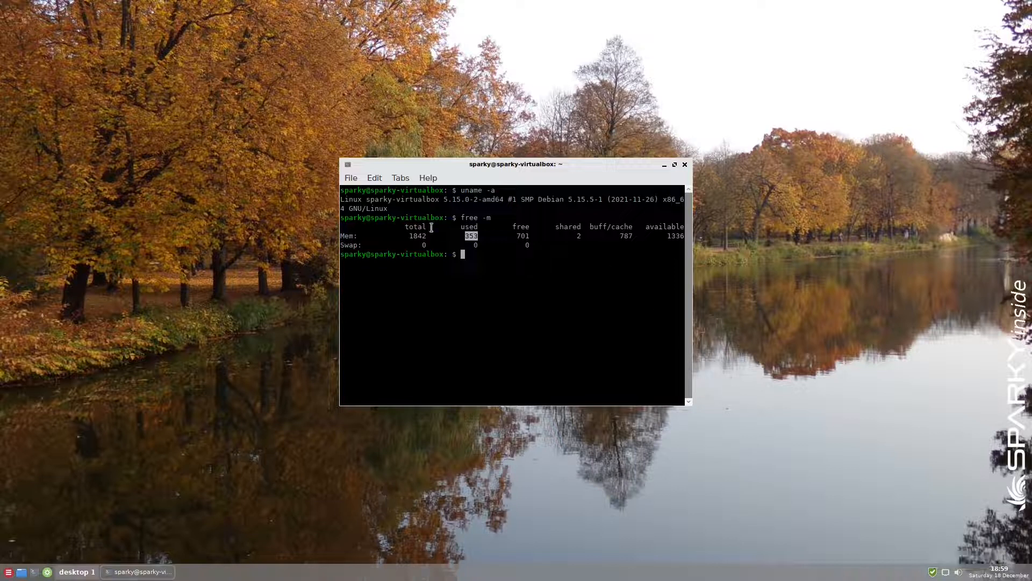
pyautogui.moveTo(466, 252)
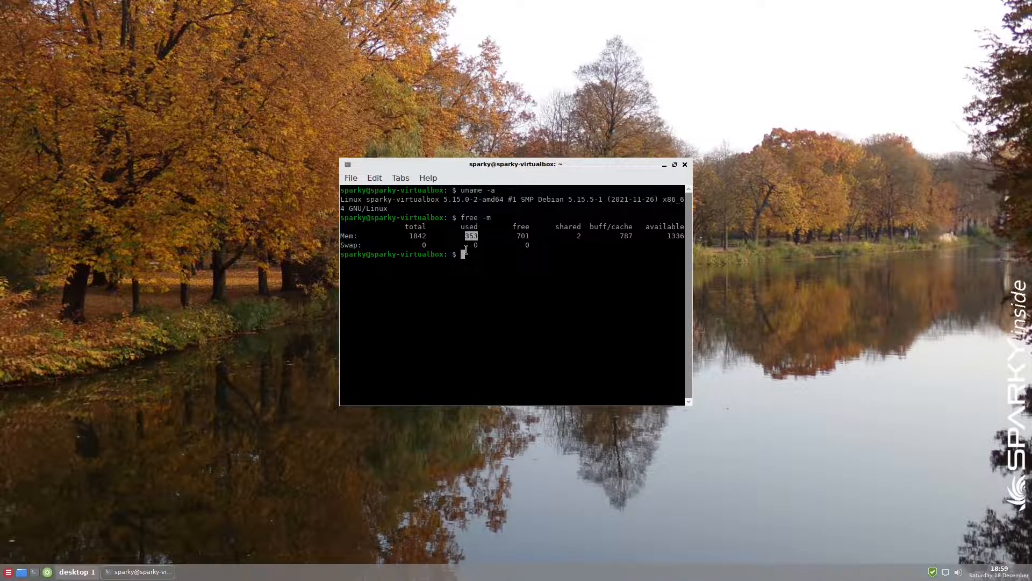
pyautogui.click(685, 164)
pyautogui.write('ob')
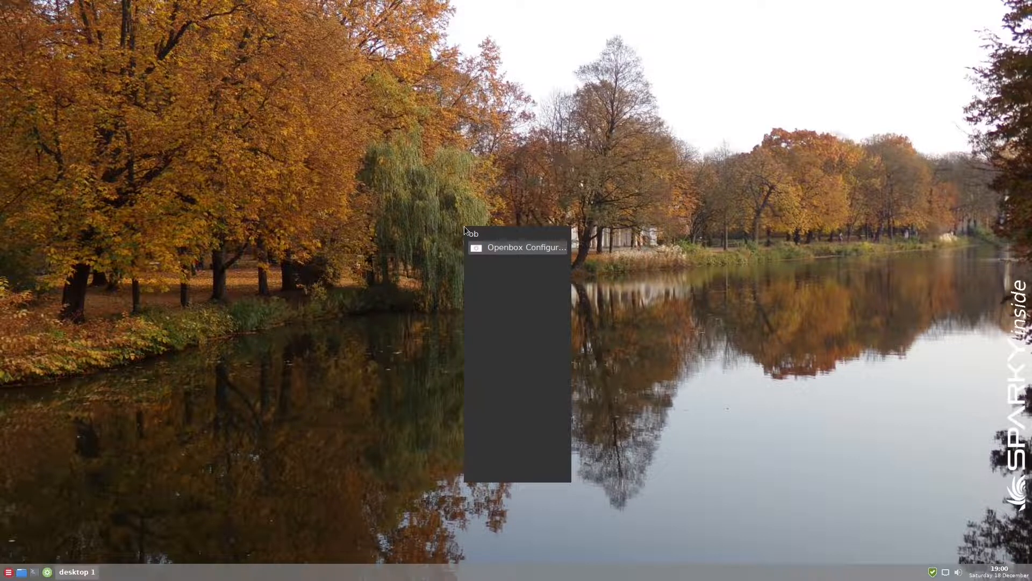
# Launch Openbox Configuration Manager to review the Sparky5 and Sparky6 themes
pyautogui.click(526, 248)
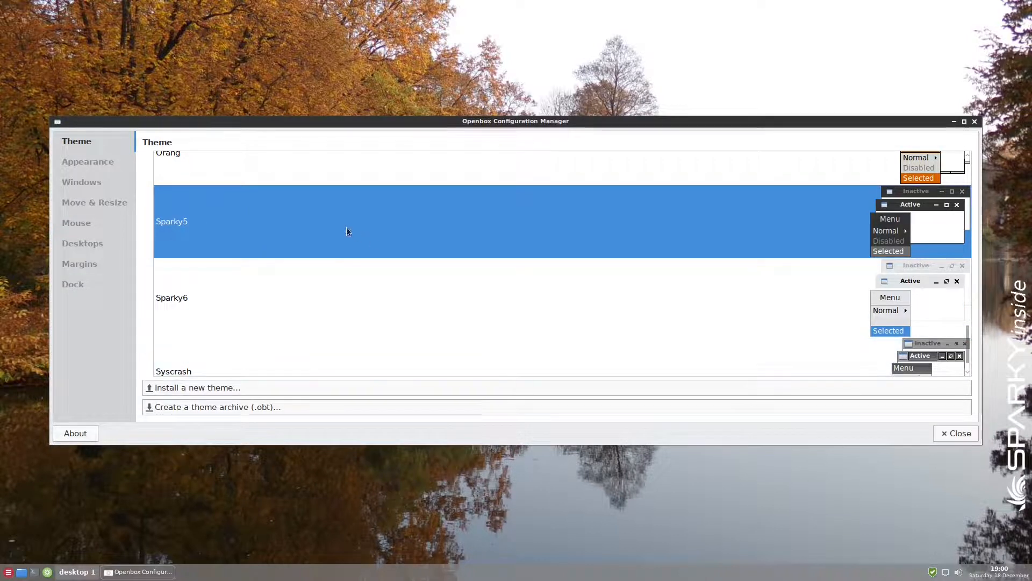
pyautogui.moveTo(206, 225)
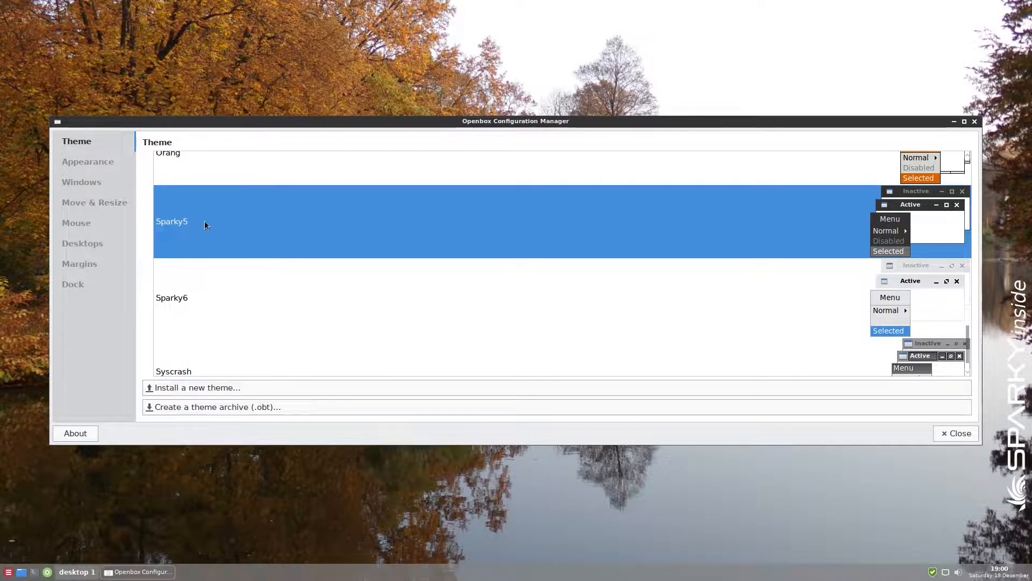
pyautogui.moveTo(688, 228)
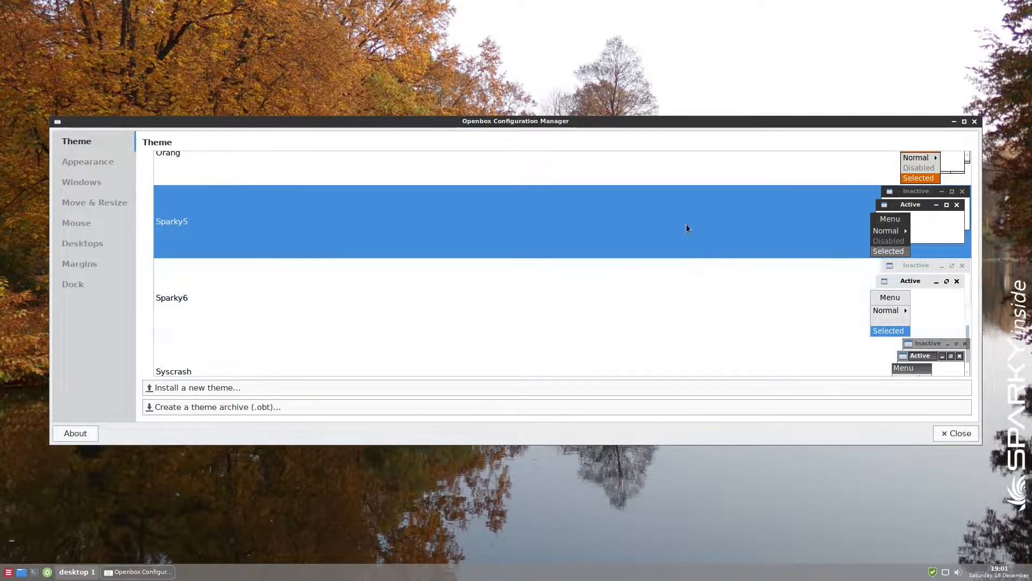
pyautogui.moveTo(957, 433)
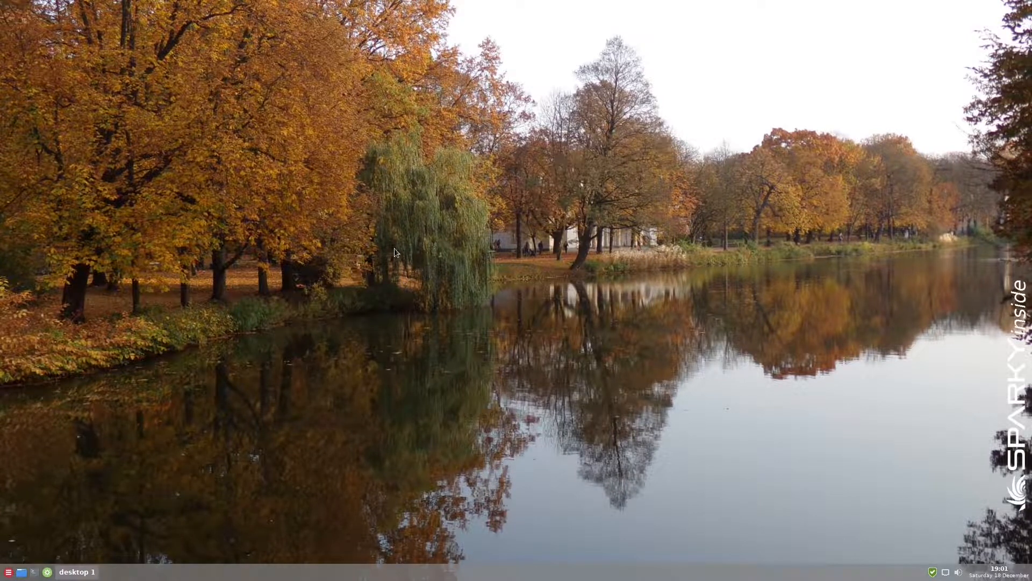
# Launch Firefox and reach Manage Themes via the Customize Toolbar page
pyautogui.click(8, 572)
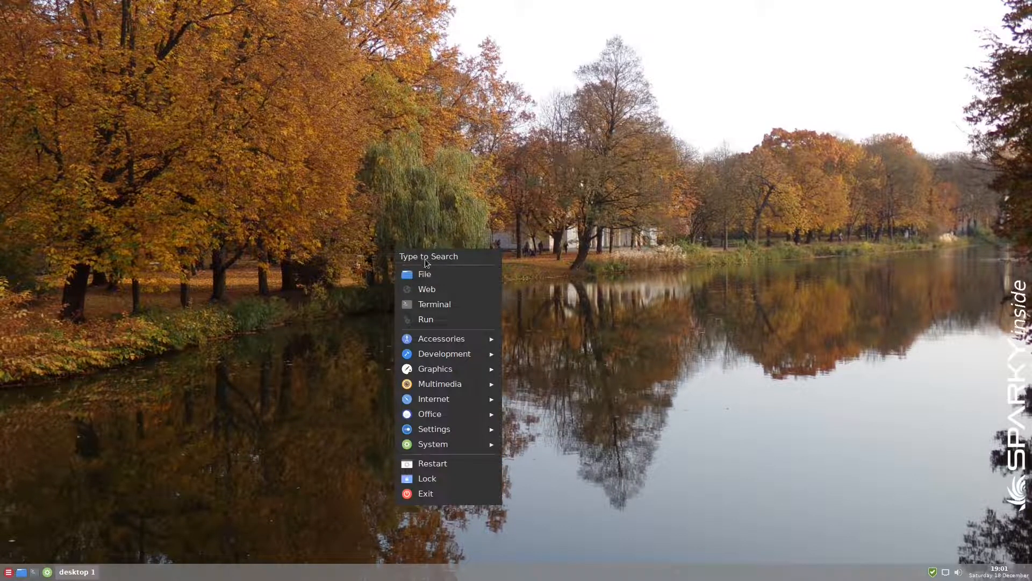
pyautogui.write('fire')
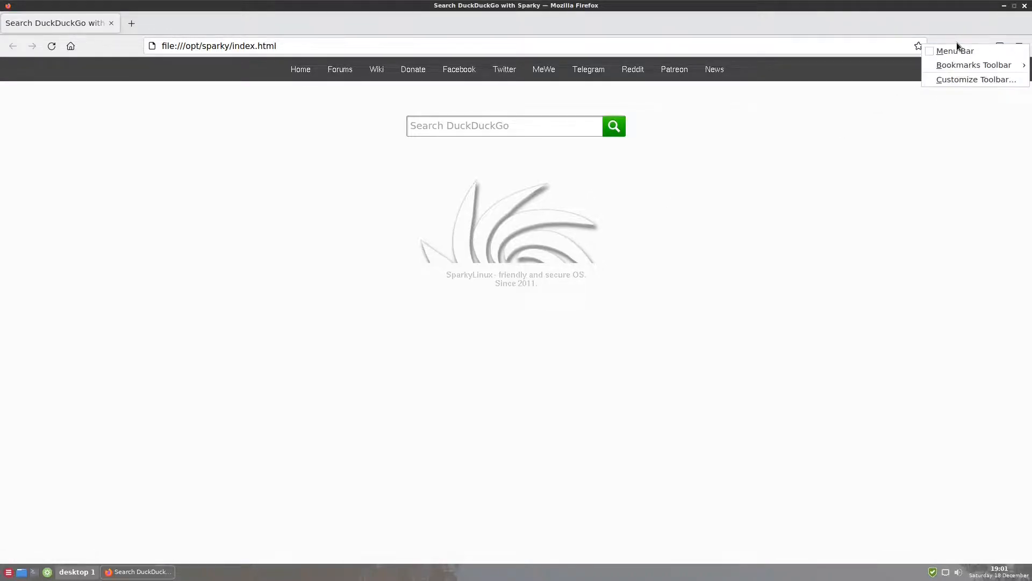
pyautogui.click(976, 80)
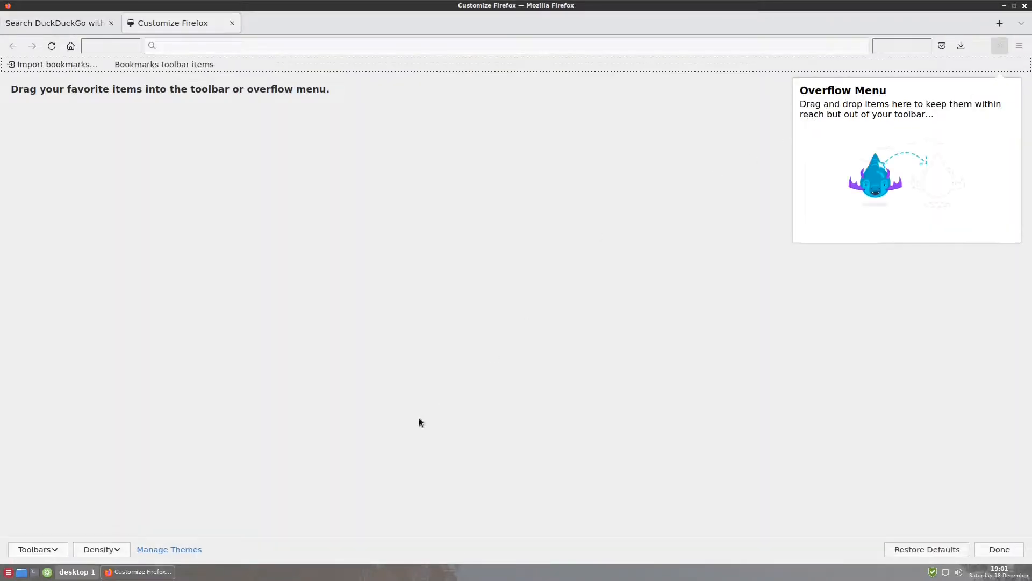
pyautogui.click(101, 548)
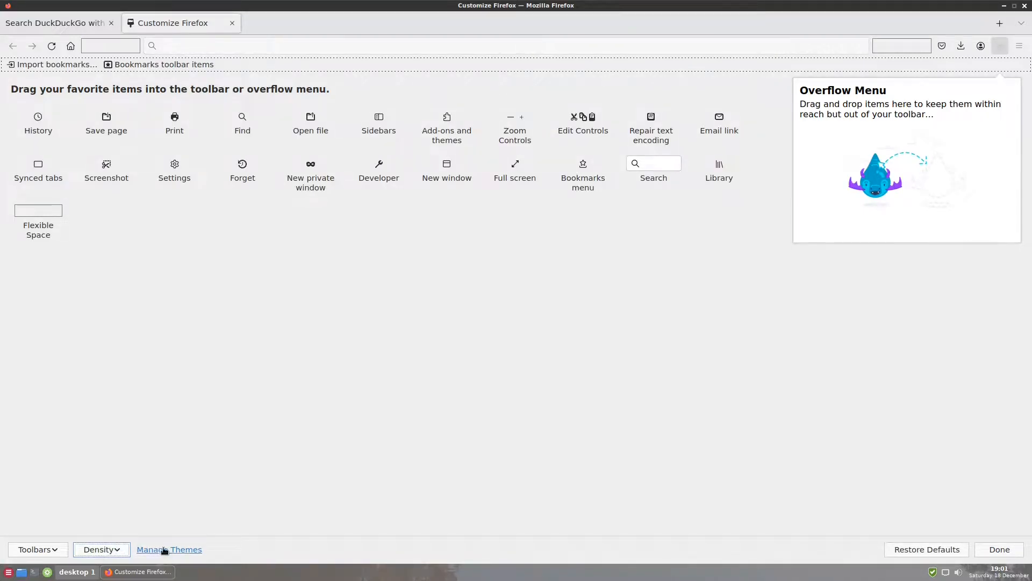
pyautogui.click(169, 548)
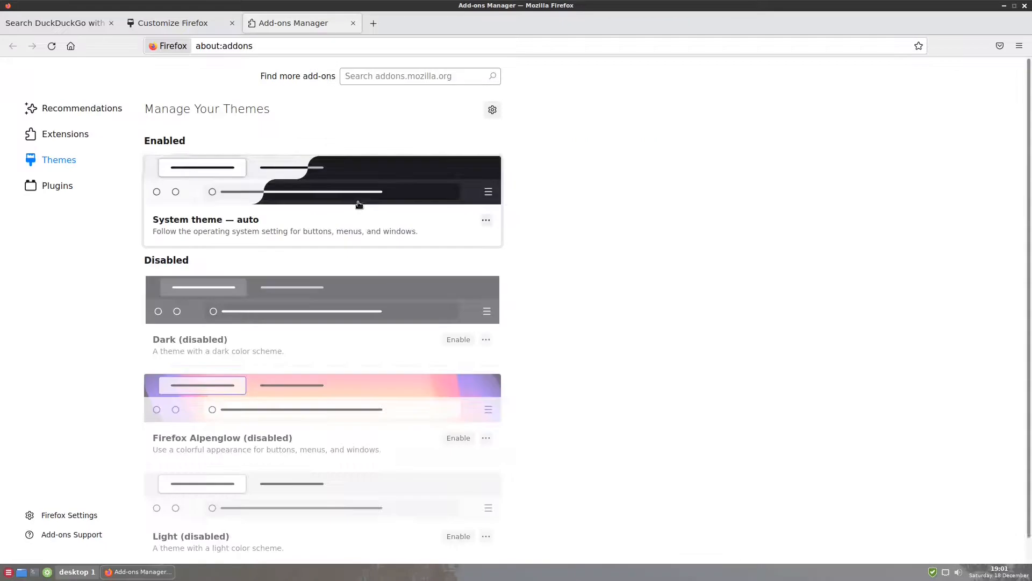
# Enable the Dark theme in the Add-ons Manager and close its page
pyautogui.scroll(-3)
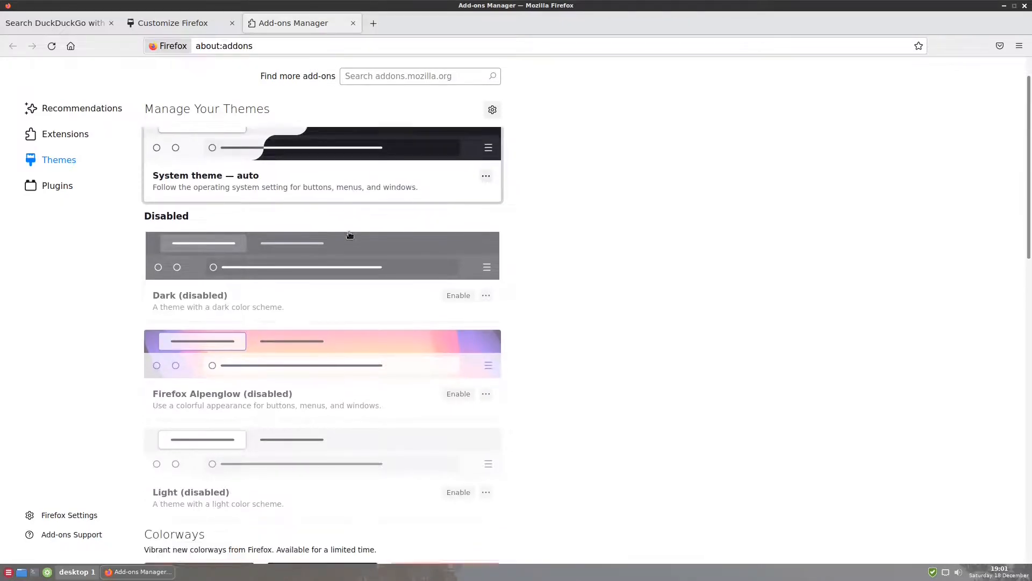
pyautogui.scroll(-3)
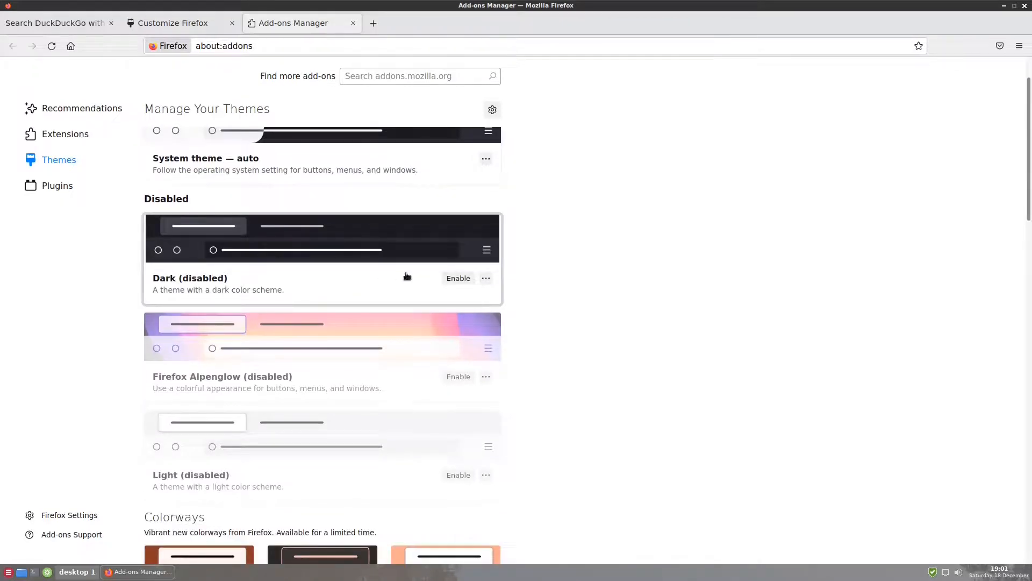
pyautogui.click(458, 277)
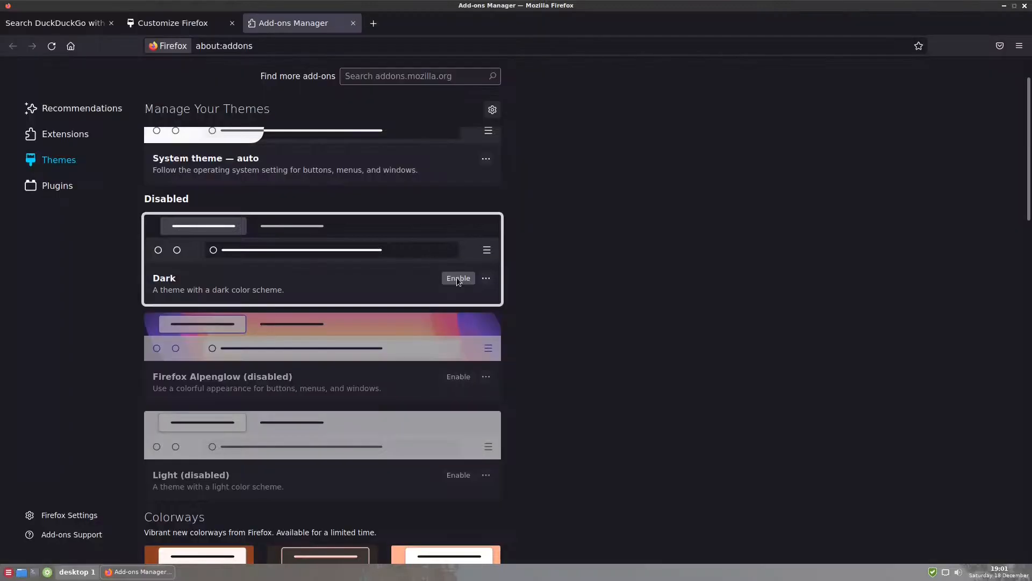
pyautogui.click(458, 277)
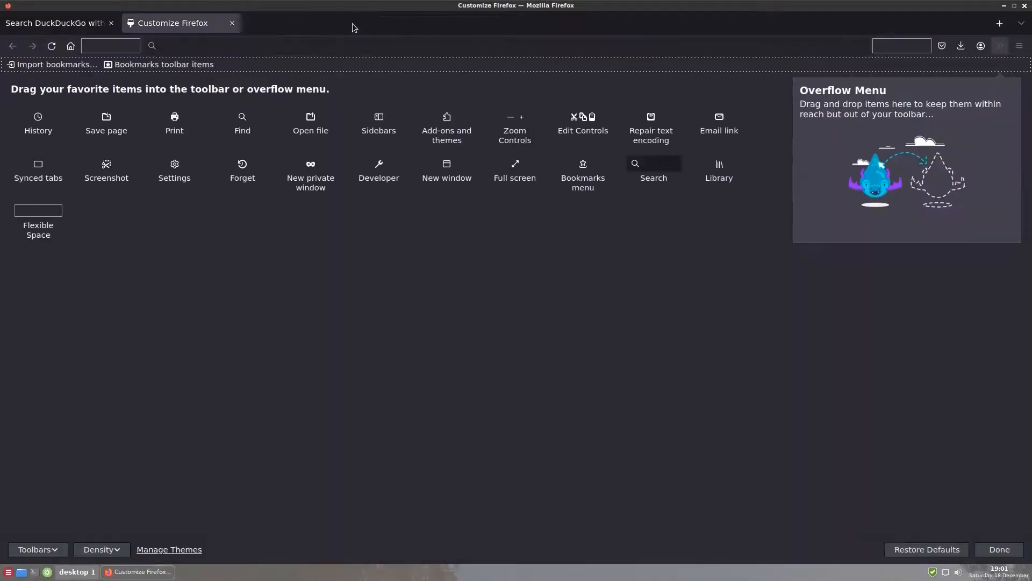
# Show About Firefox from Help, confirming version 95.0 (64-bit), then close it
pyautogui.click(233, 23)
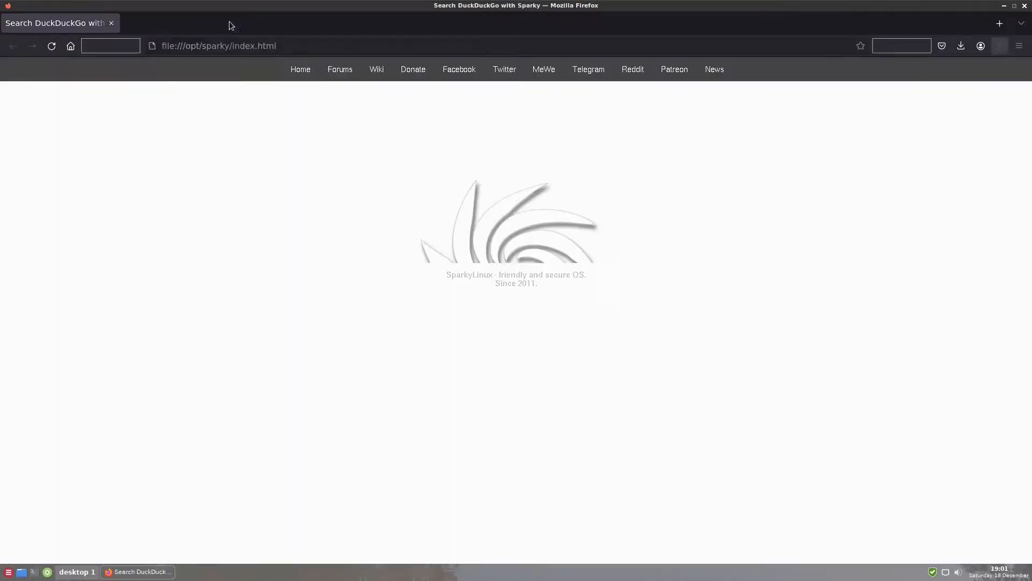
pyautogui.click(1020, 45)
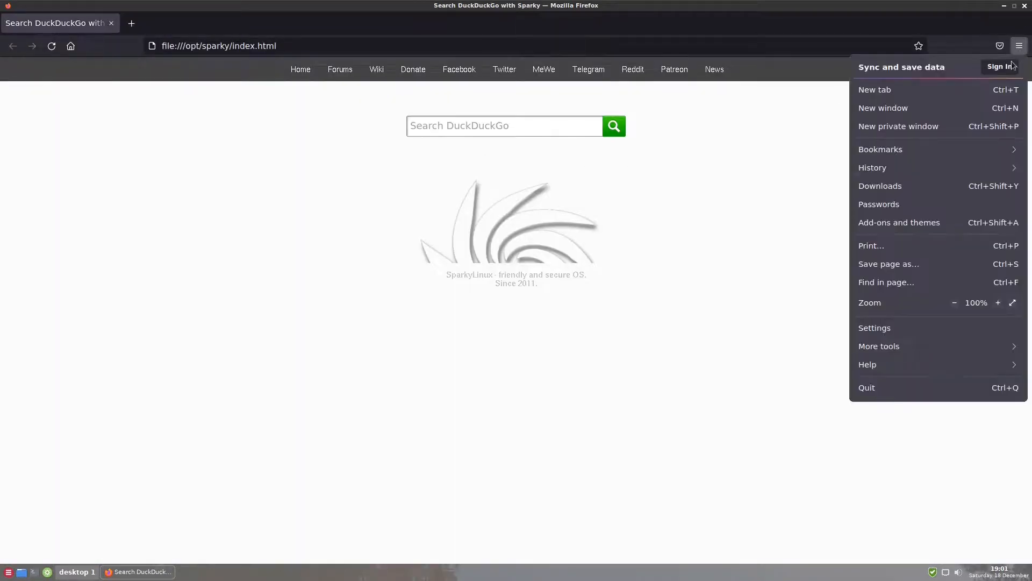
pyautogui.click(867, 363)
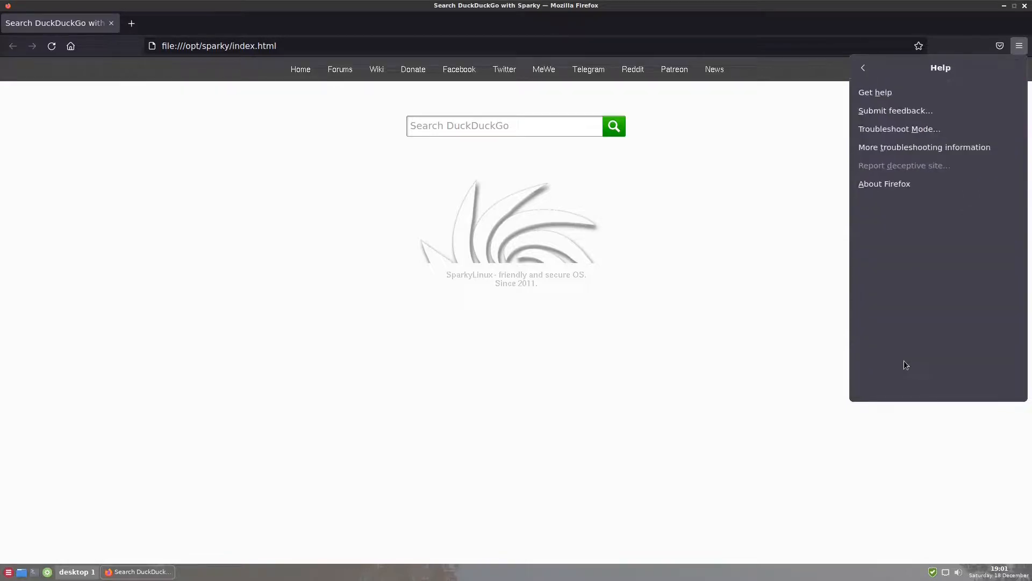
pyautogui.click(884, 183)
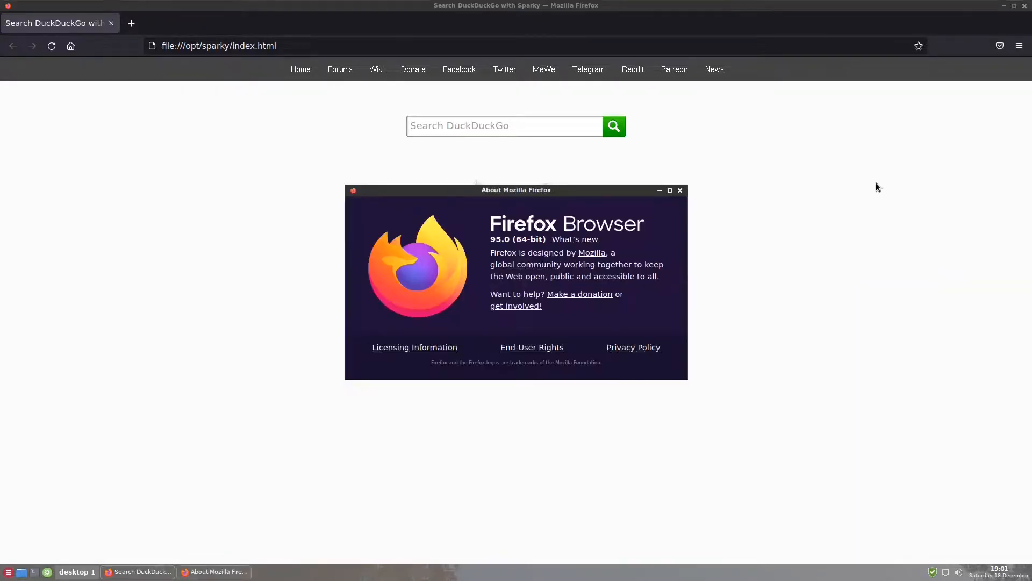
pyautogui.moveTo(475, 259)
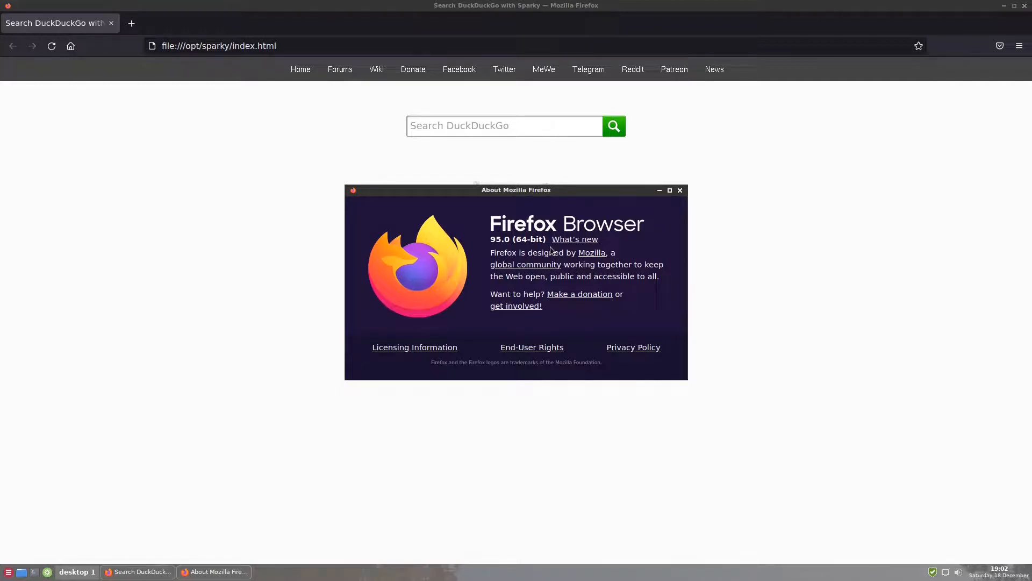
pyautogui.moveTo(609, 235)
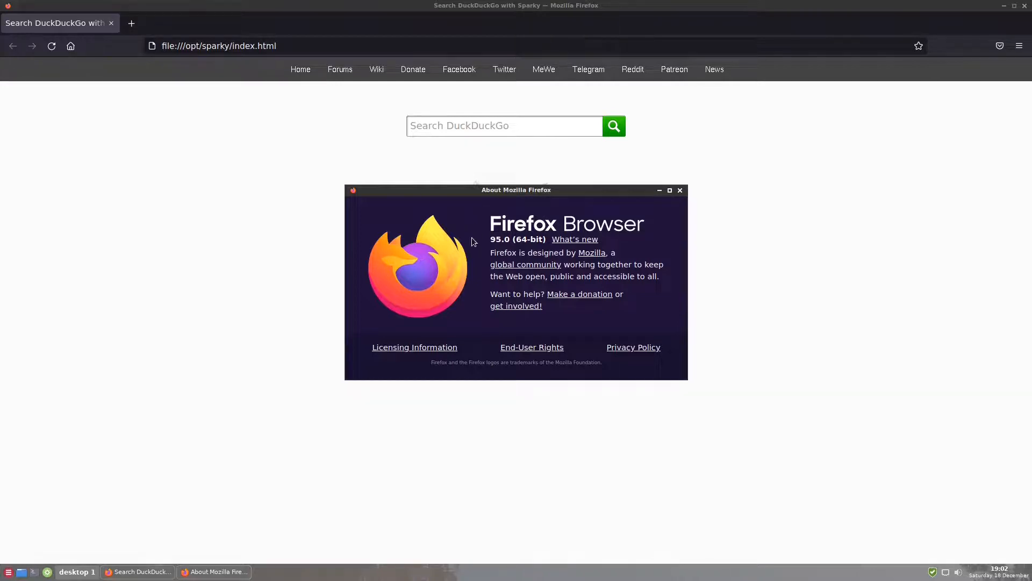
pyautogui.moveTo(662, 222)
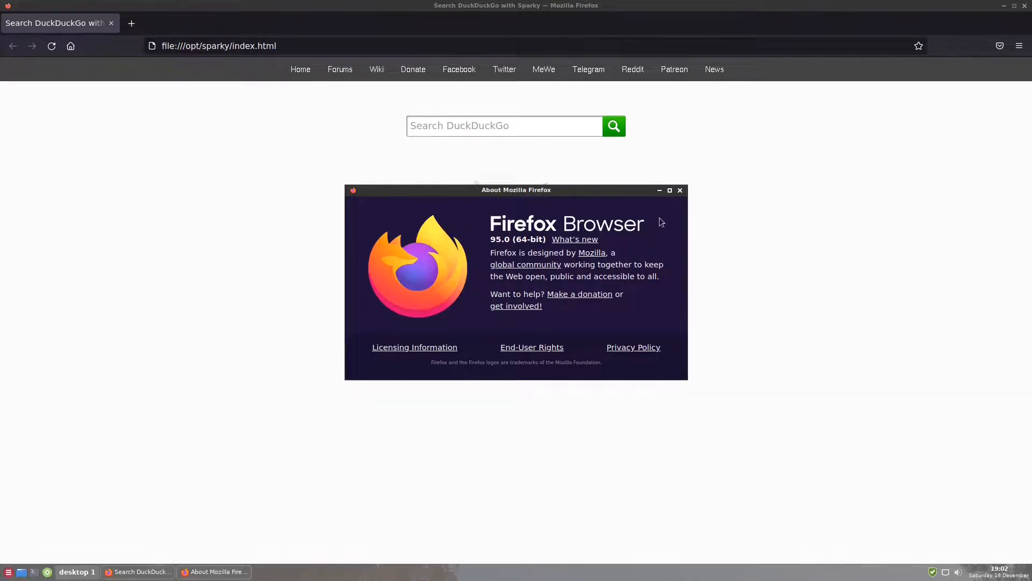
pyautogui.click(680, 190)
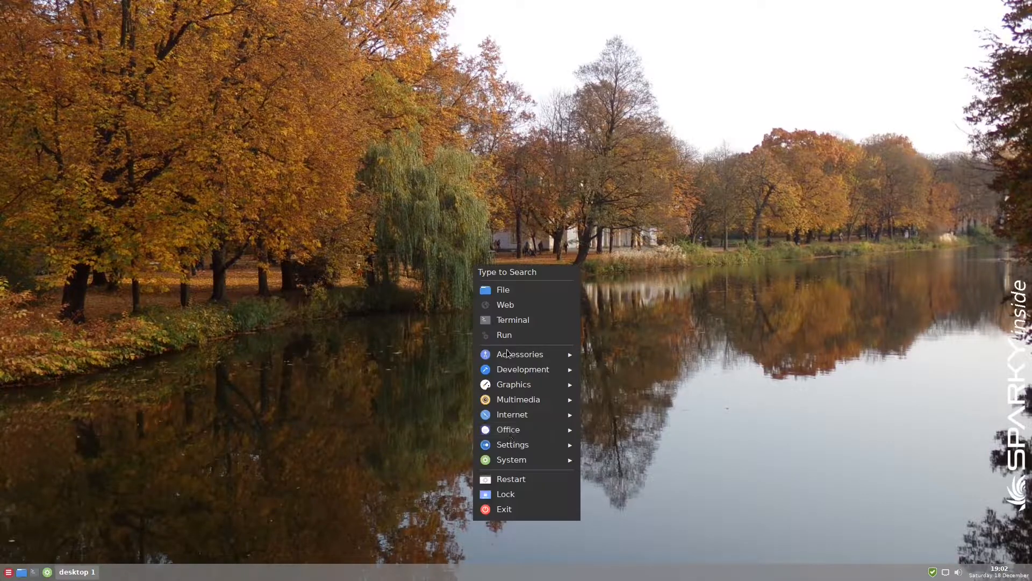
# Launch Timeshift from System Tools, authenticating with the sparky password
pyautogui.click(512, 459)
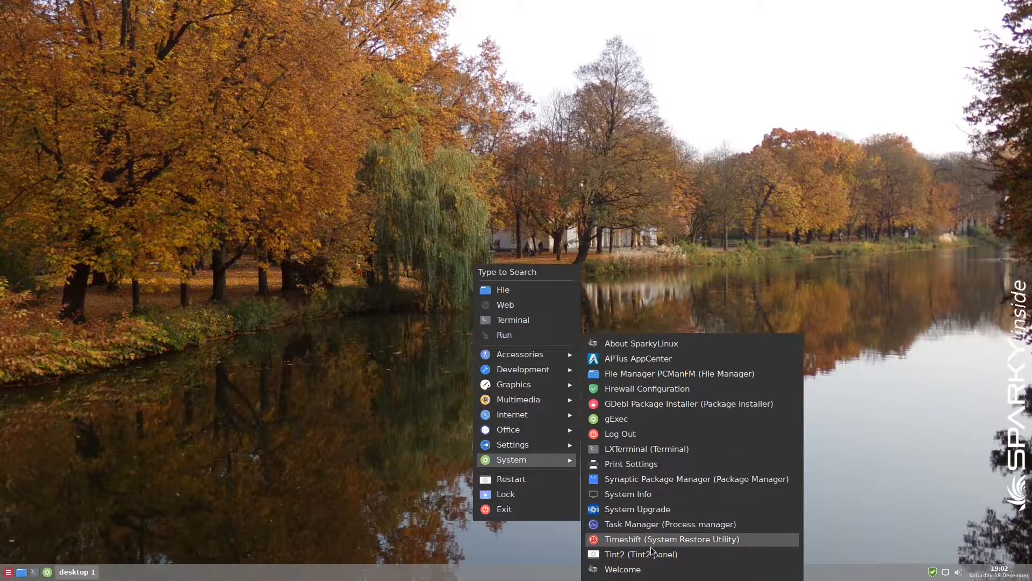
pyautogui.click(670, 539)
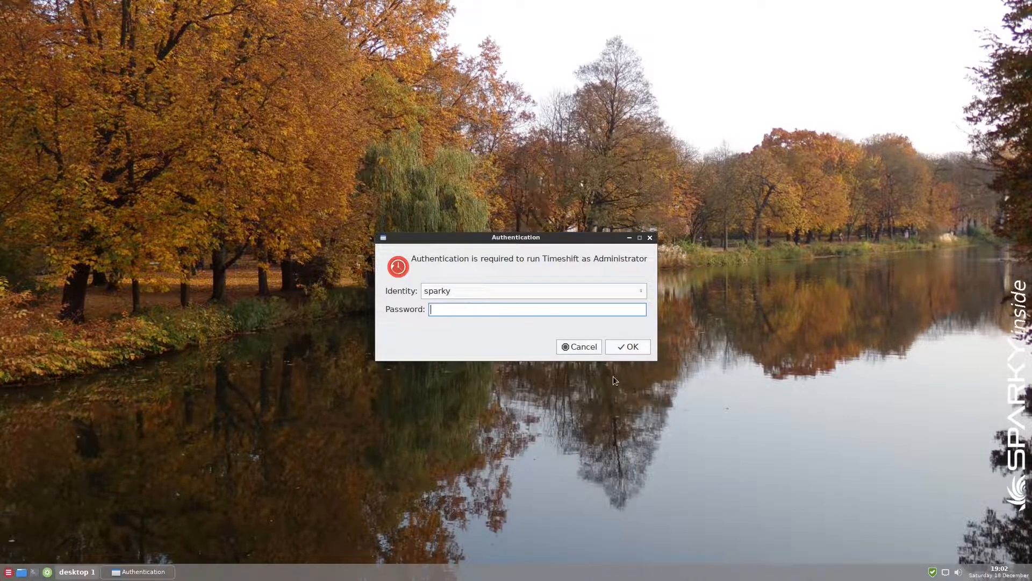
pyautogui.write('••••••')
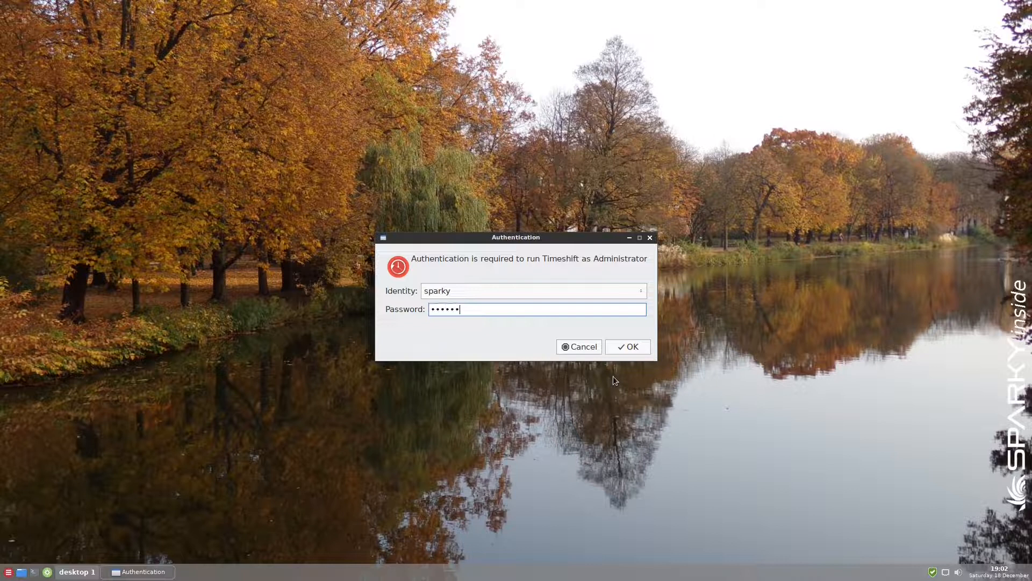
pyautogui.click(628, 346)
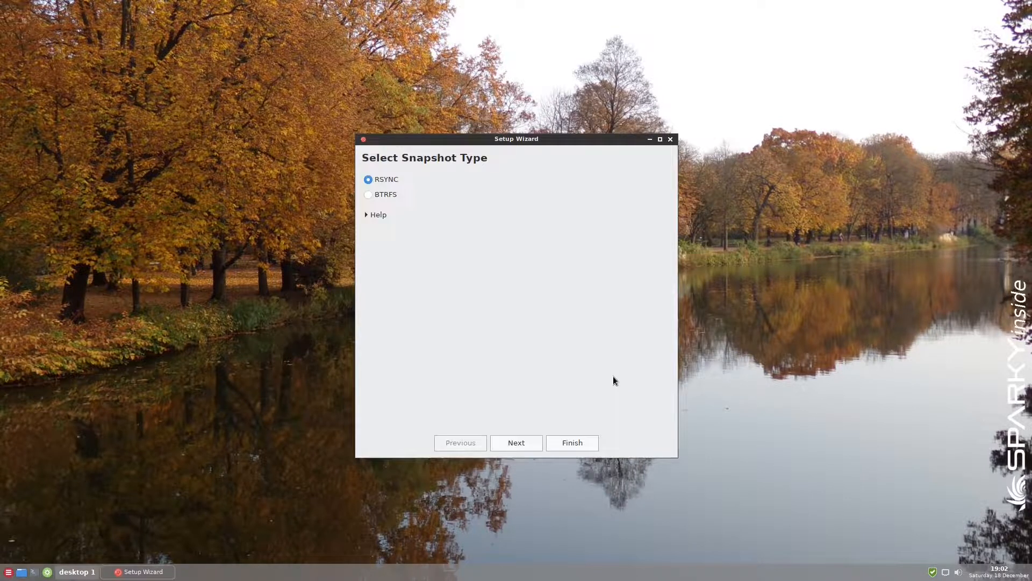
# Choose BTRFS snapshot type, see no snapshot device selected, and close Timeshift
pyautogui.click(368, 193)
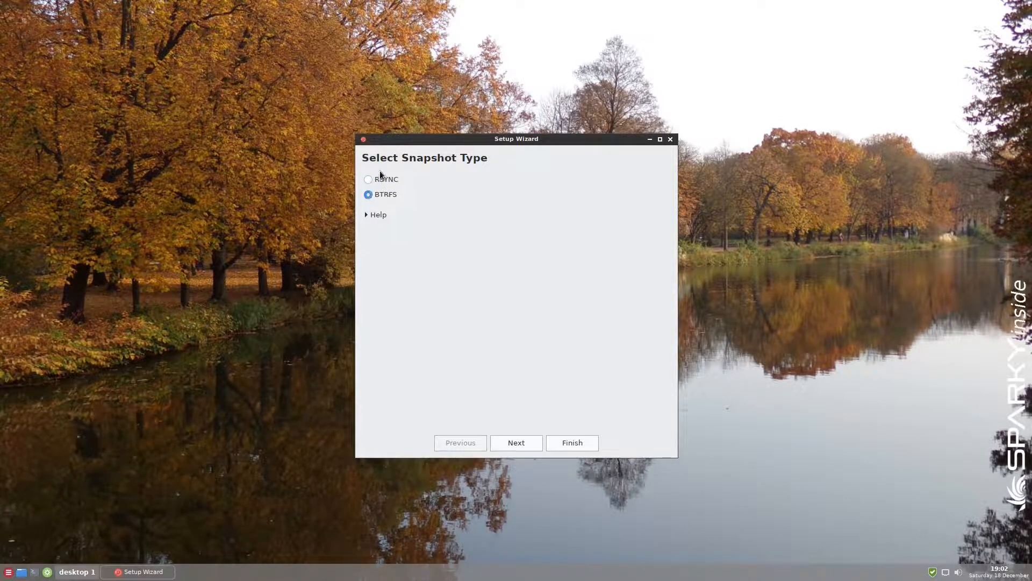
pyautogui.moveTo(417, 181)
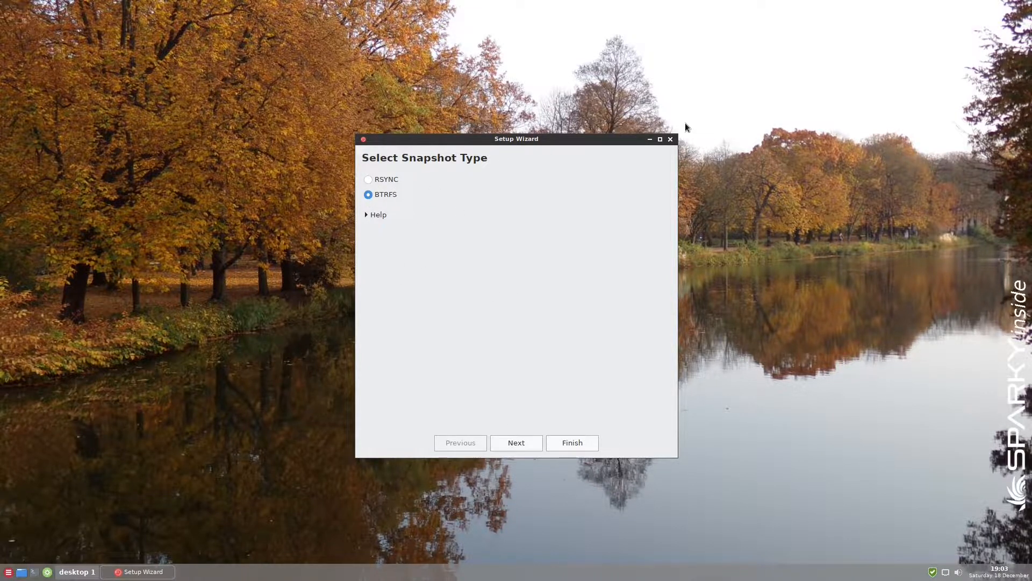
pyautogui.click(572, 443)
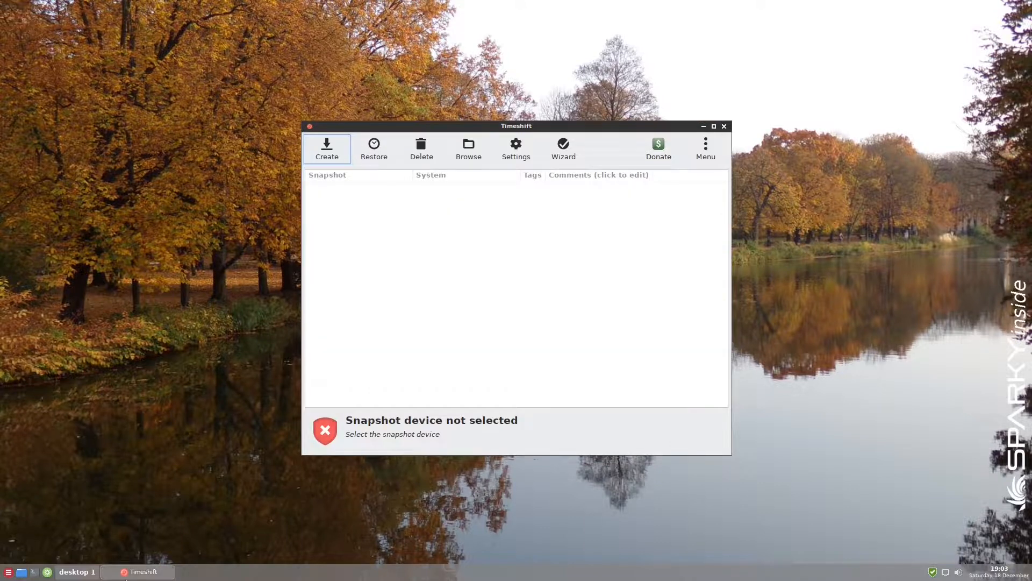
pyautogui.click(327, 148)
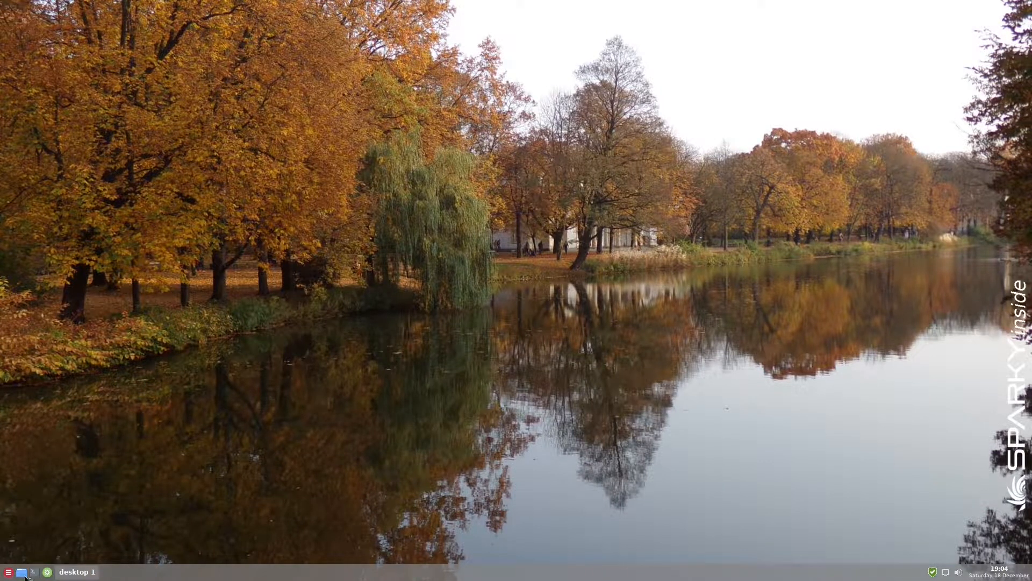
pyautogui.click(21, 572)
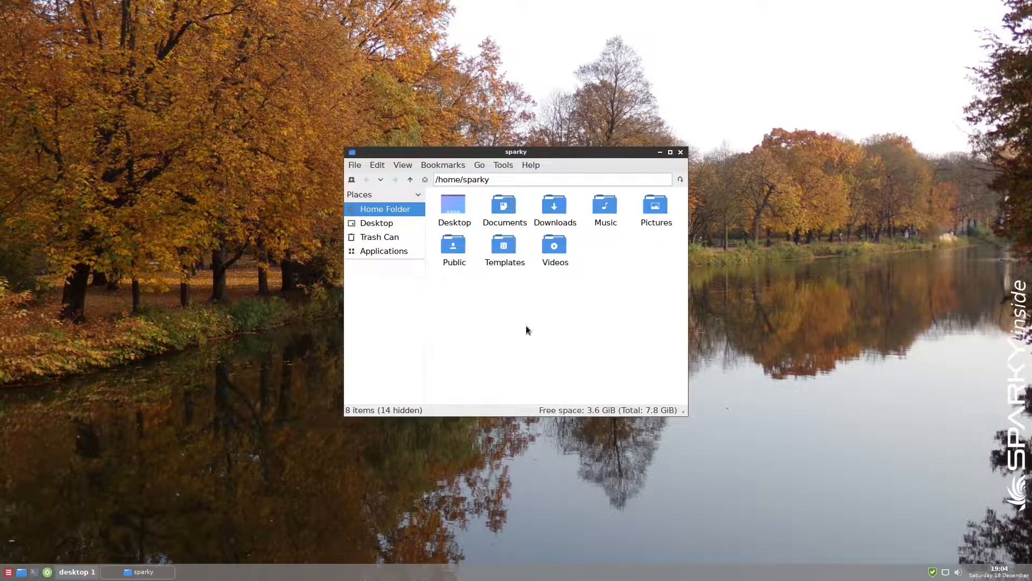
pyautogui.press('ctrl+h')
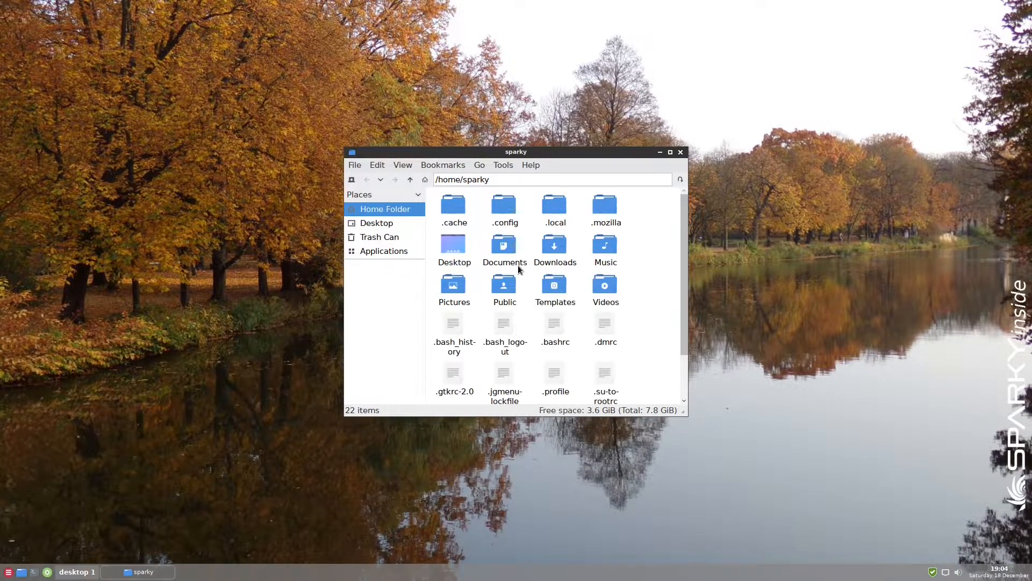
pyautogui.doubleClick(504, 204)
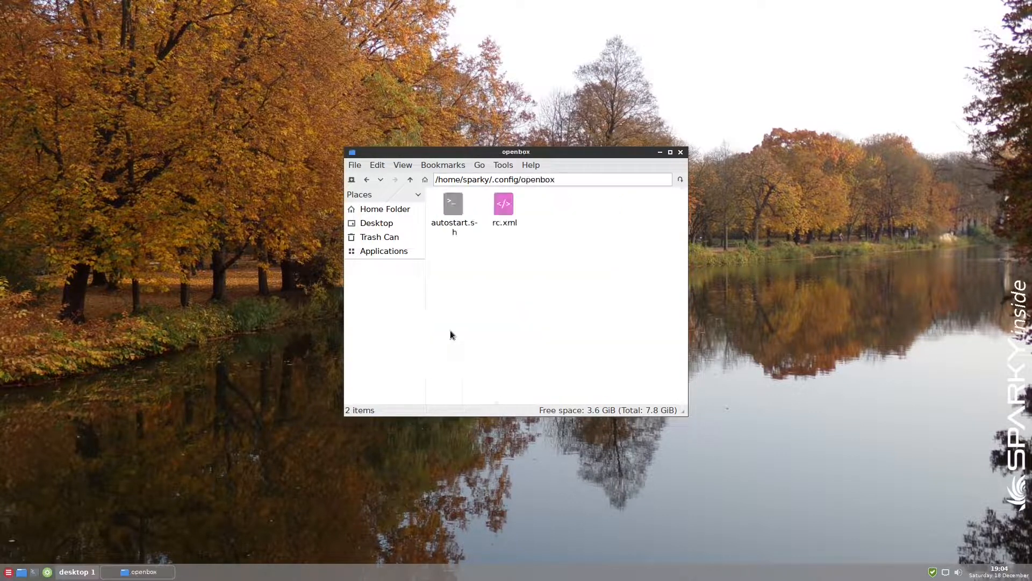
pyautogui.moveTo(456, 226)
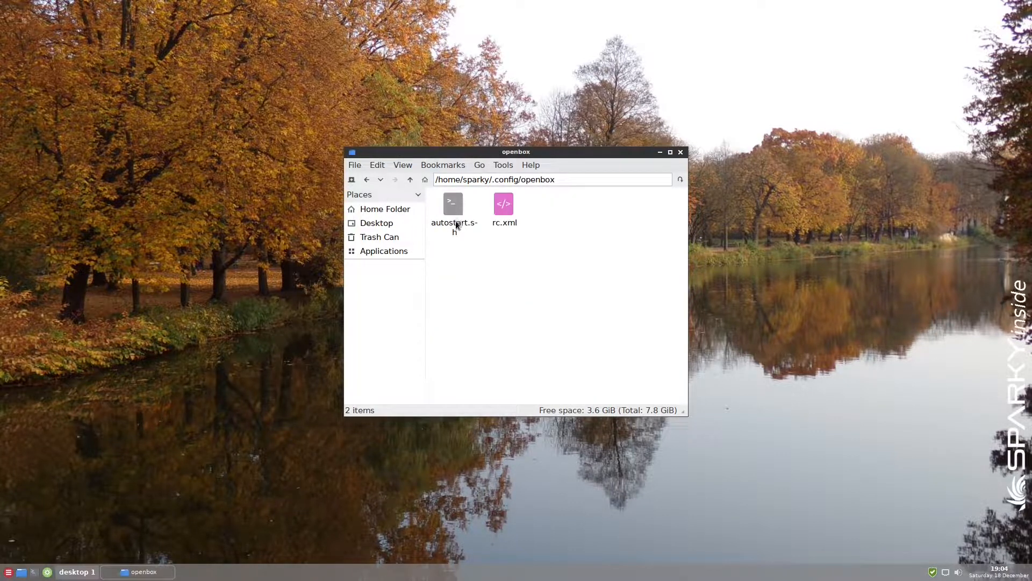
pyautogui.click(452, 204)
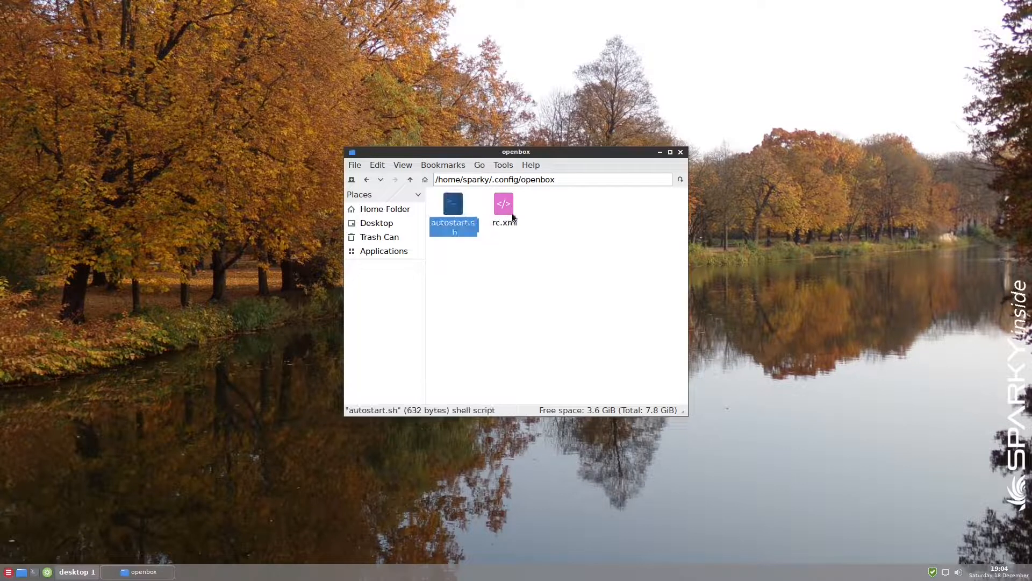
pyautogui.click(504, 204)
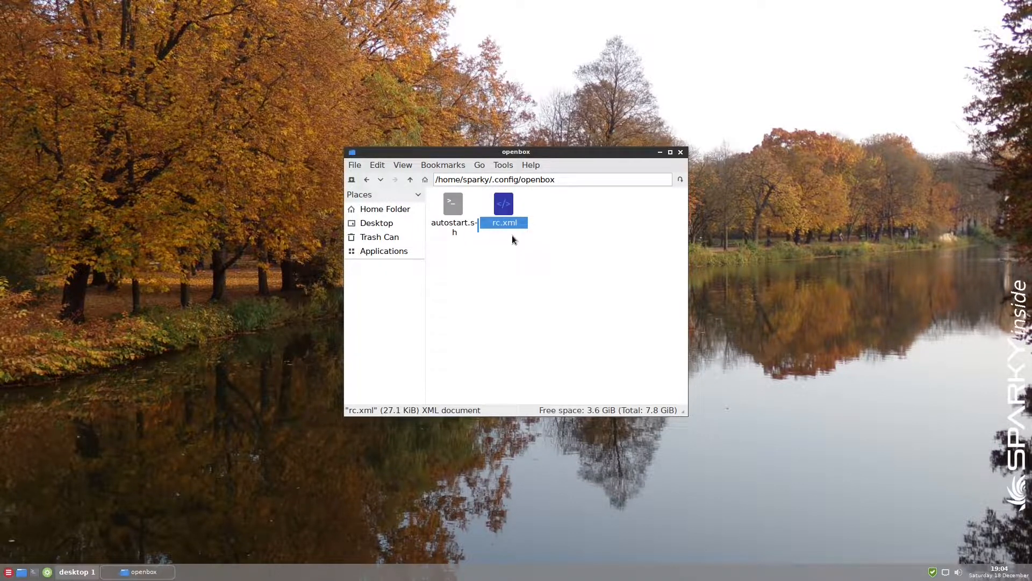
pyautogui.moveTo(504, 213)
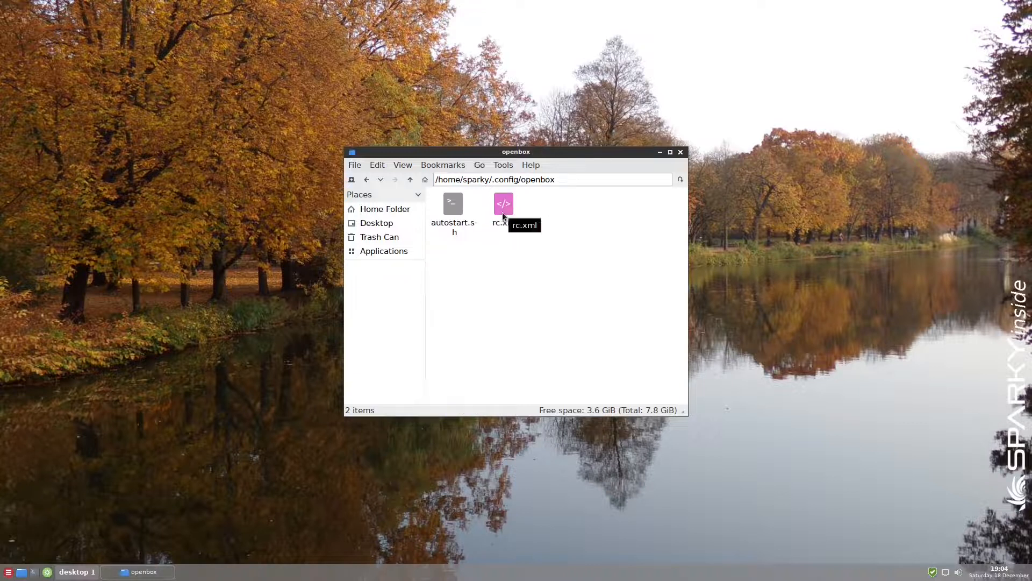
pyautogui.moveTo(535, 232)
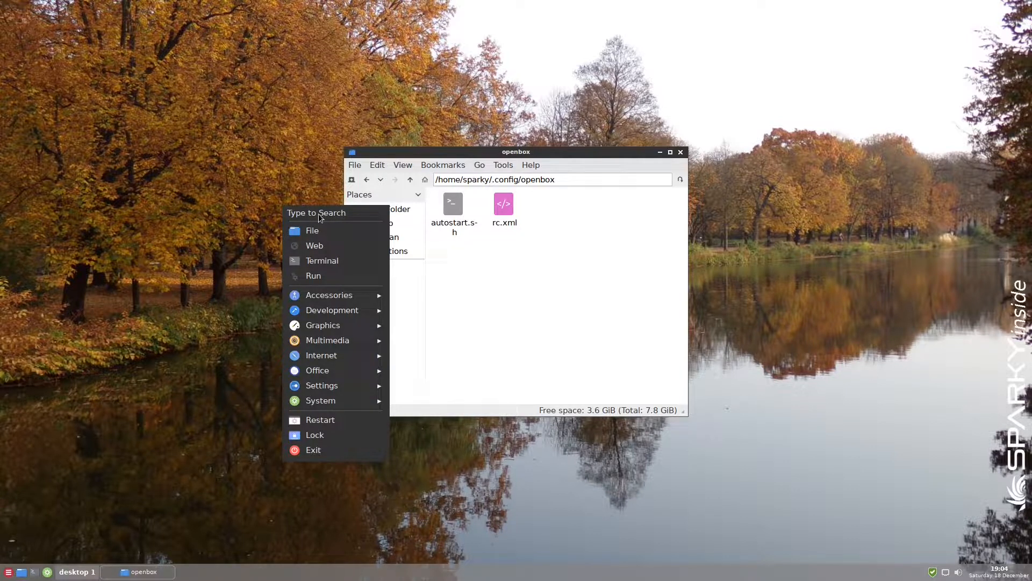
pyautogui.click(452, 310)
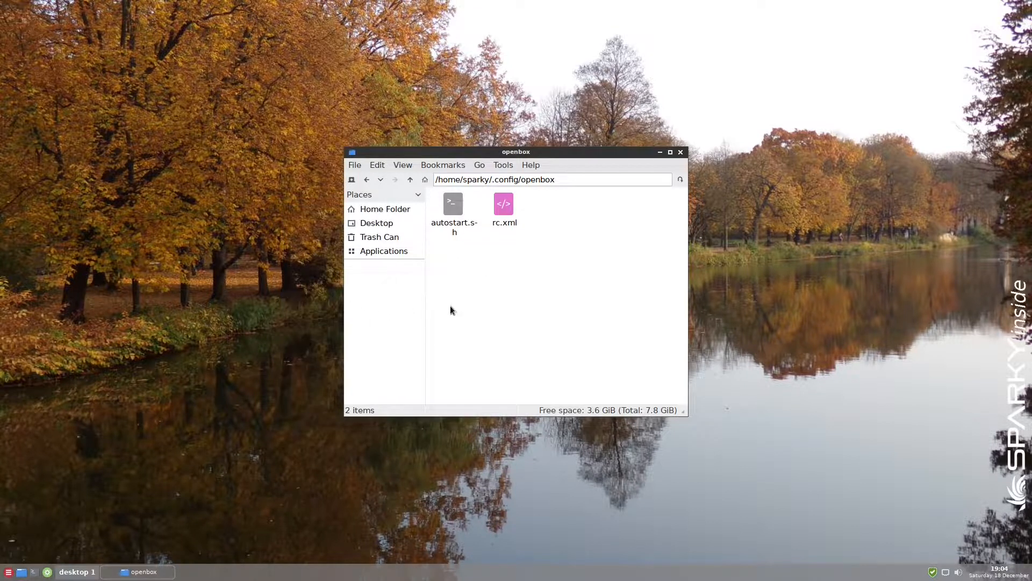
pyautogui.moveTo(462, 310)
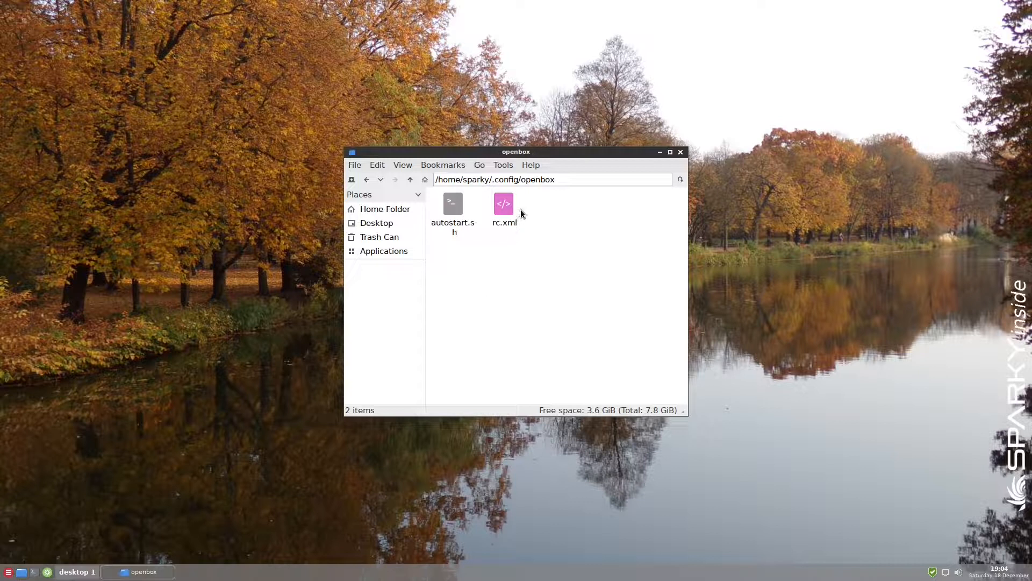
pyautogui.moveTo(545, 221)
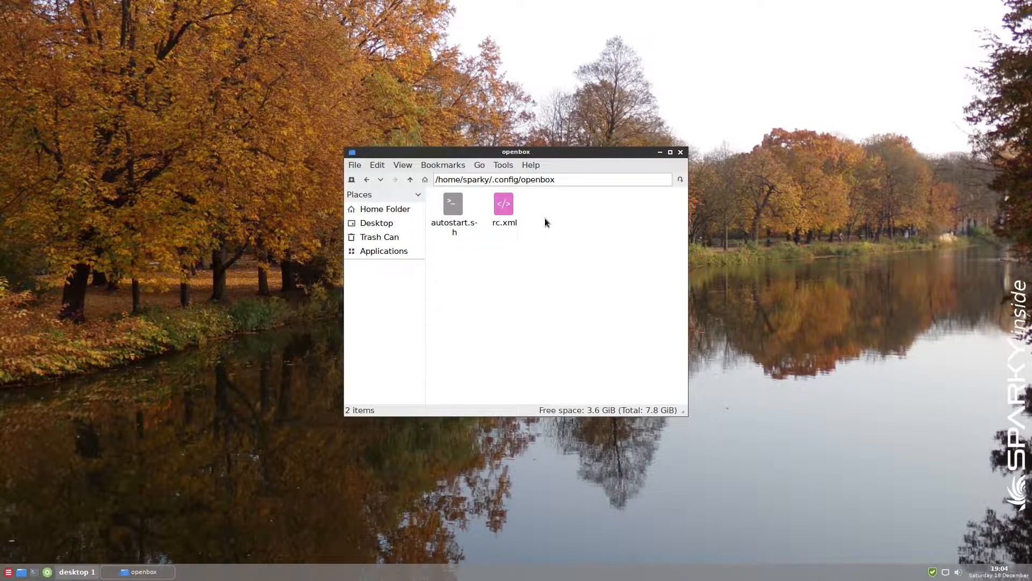
pyautogui.click(452, 204)
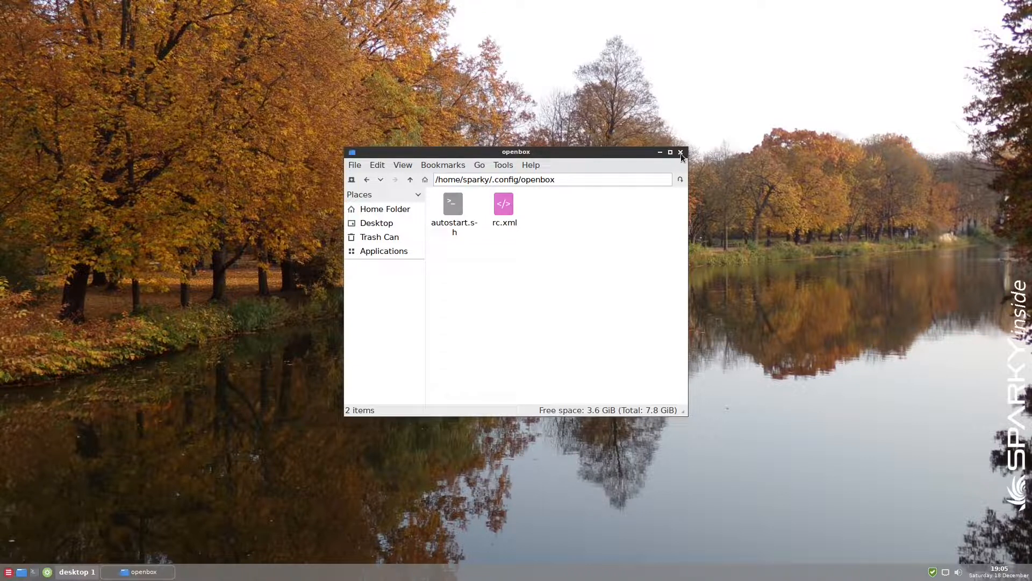
pyautogui.click(681, 153)
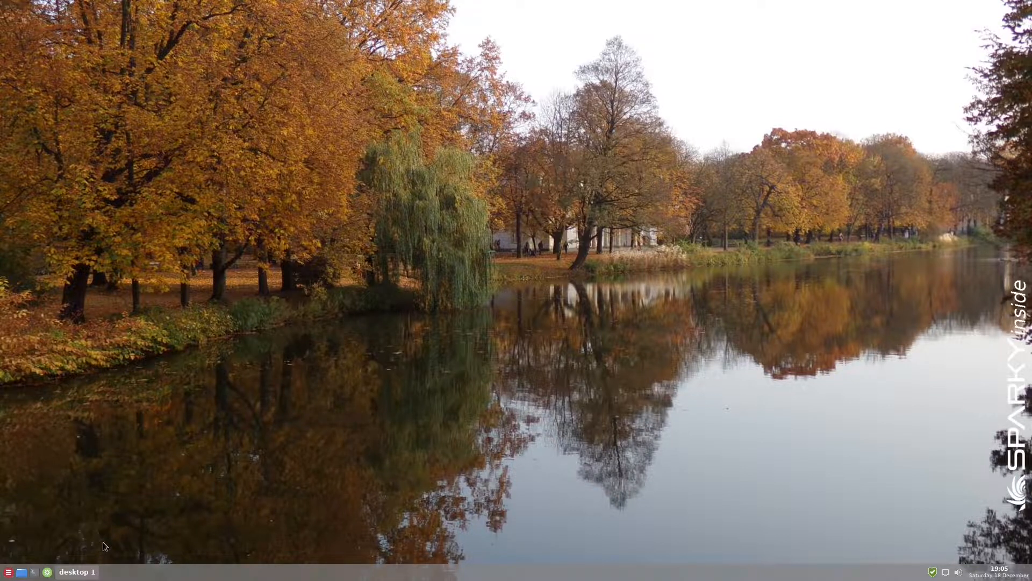
pyautogui.moveTo(7, 572)
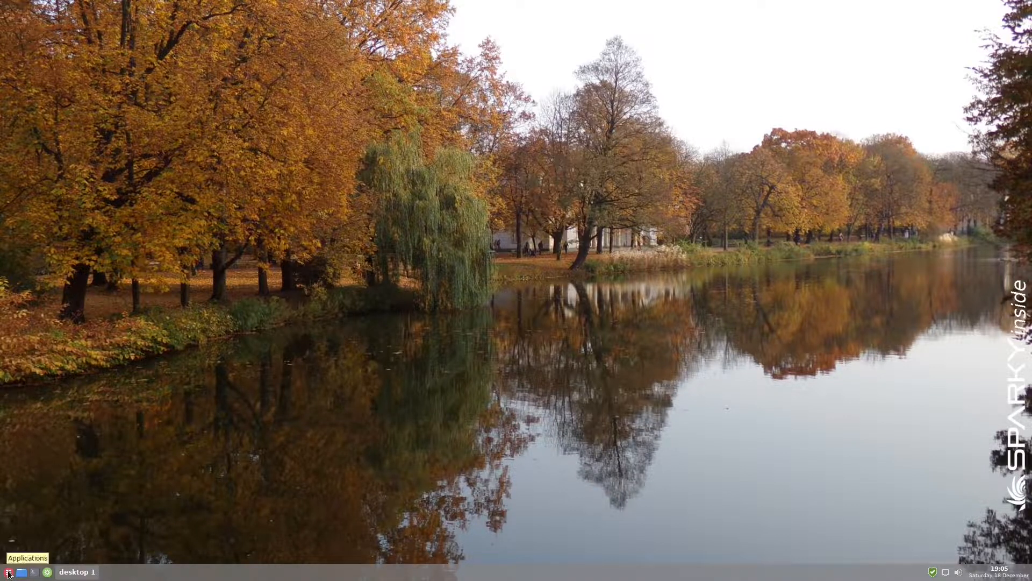
# Open the full-screen grid of installed applications from the taskbar launcher icon
pyautogui.click(7, 570)
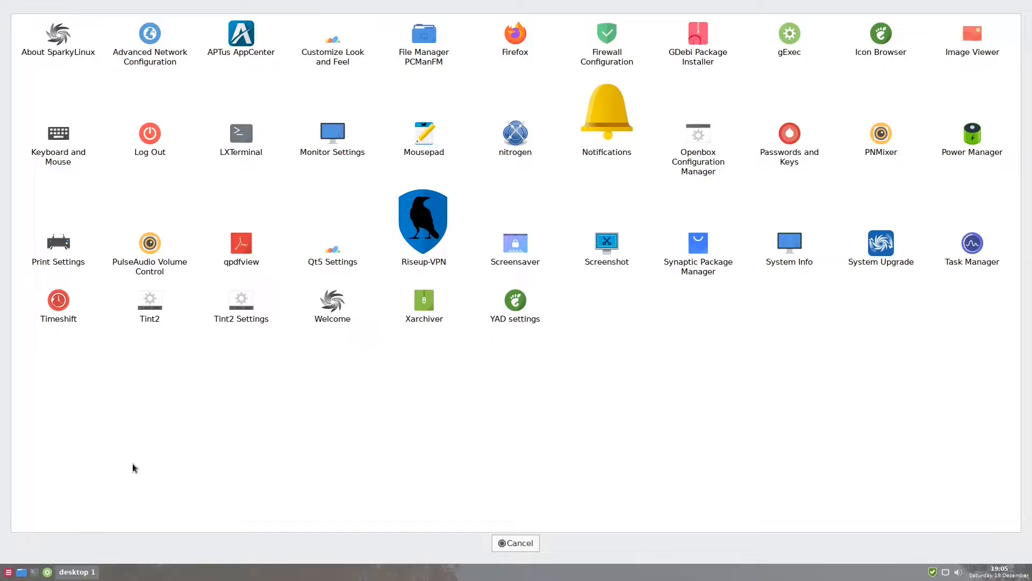
pyautogui.moveTo(801, 327)
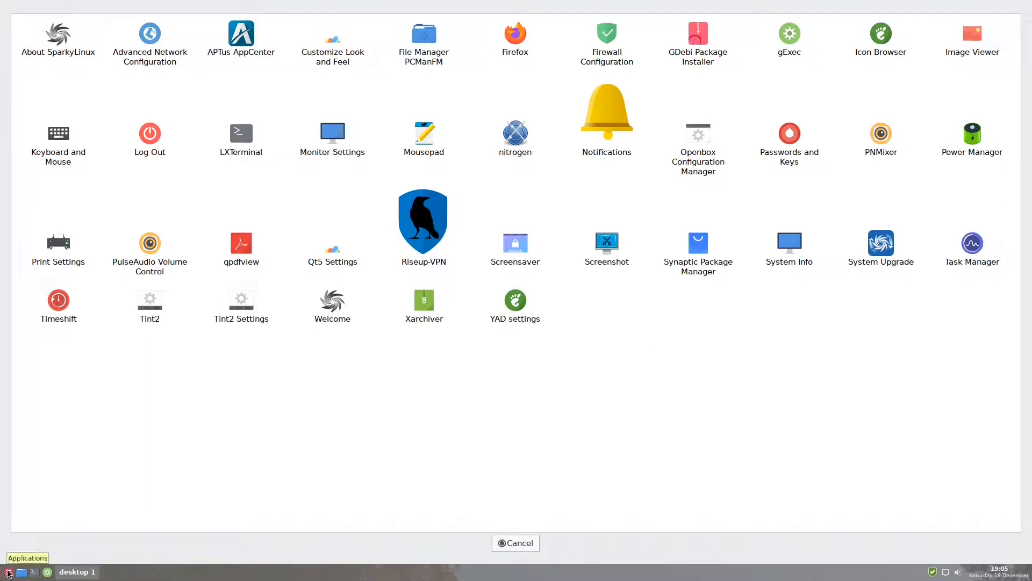
pyautogui.click(6, 572)
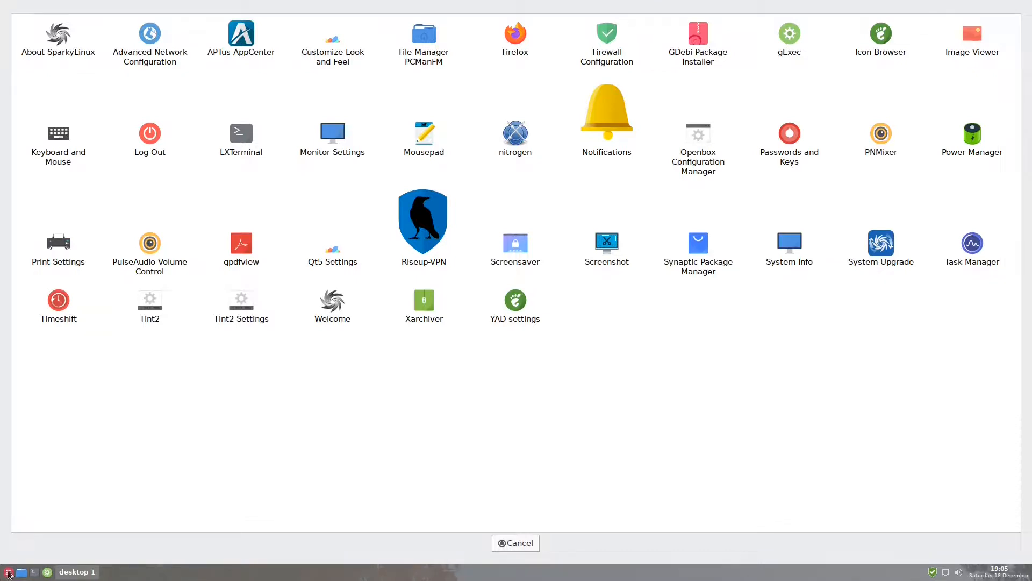
pyautogui.moveTo(424, 235)
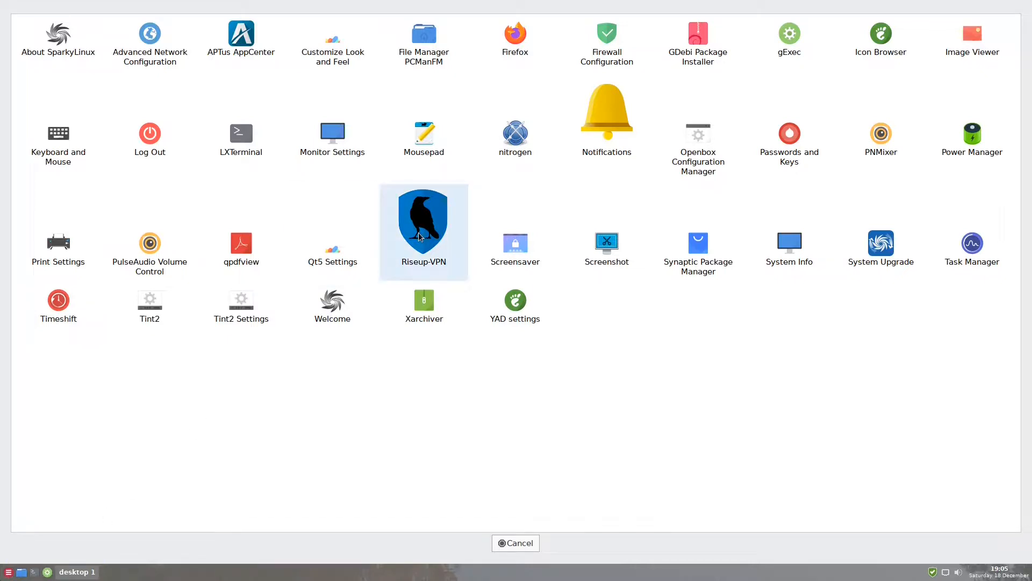
pyautogui.moveTo(630, 111)
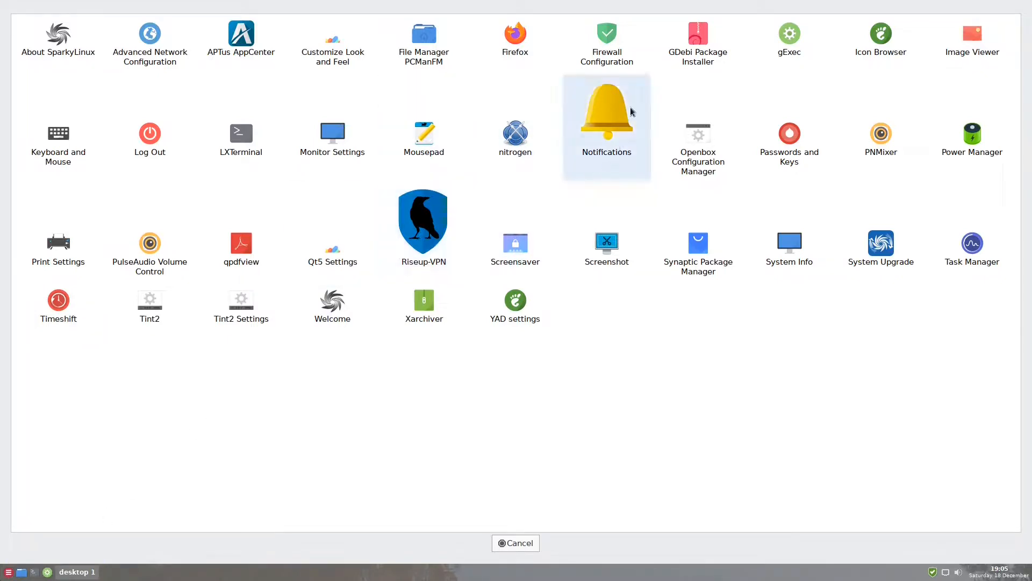
pyautogui.moveTo(424, 236)
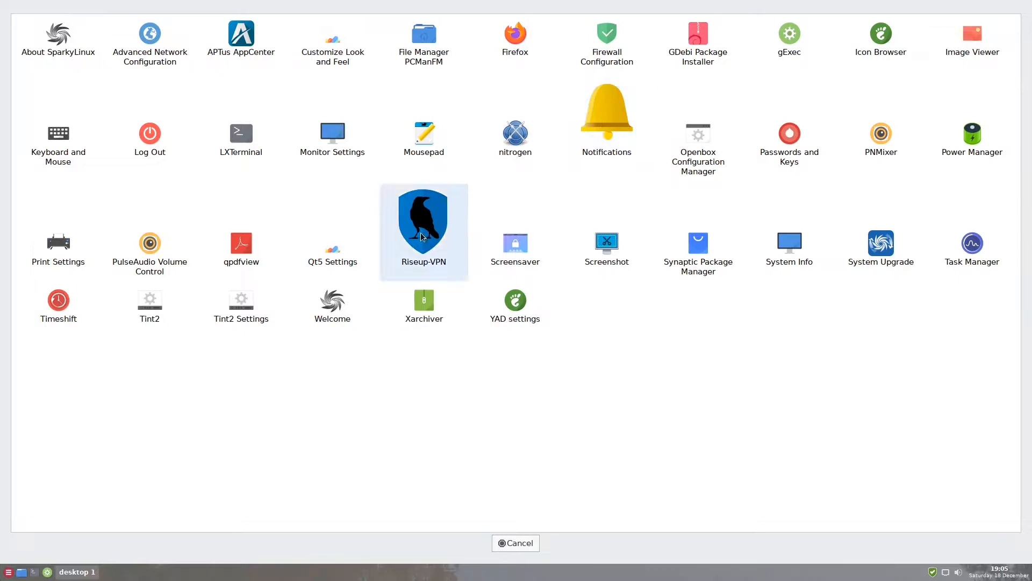
pyautogui.moveTo(471, 254)
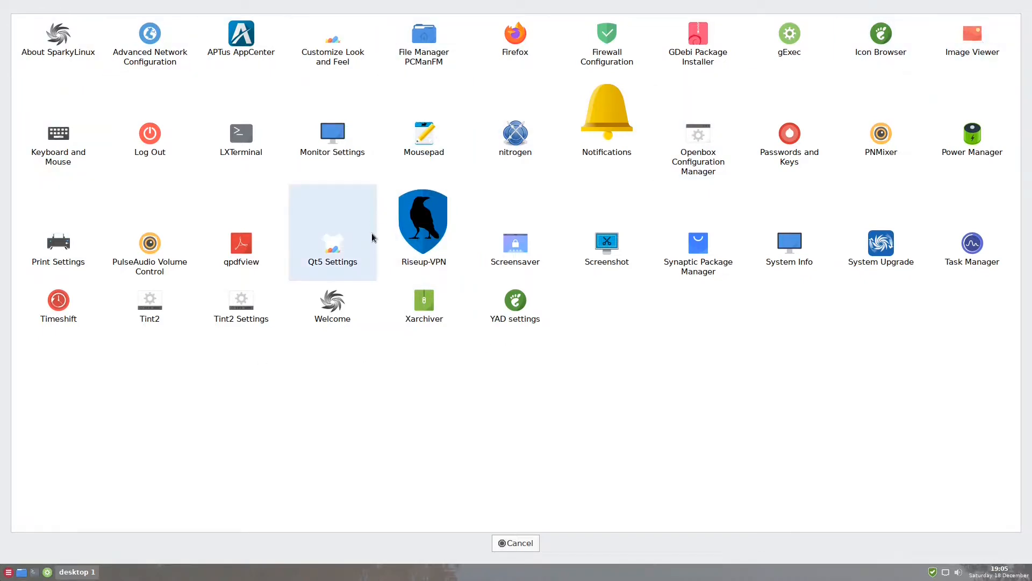
pyautogui.moveTo(302, 305)
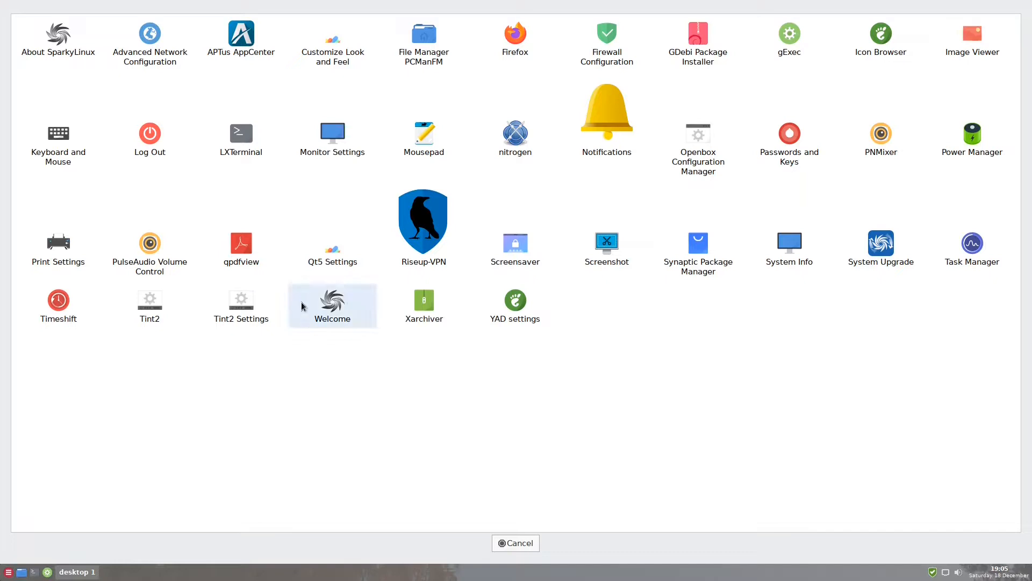
pyautogui.moveTo(243, 41)
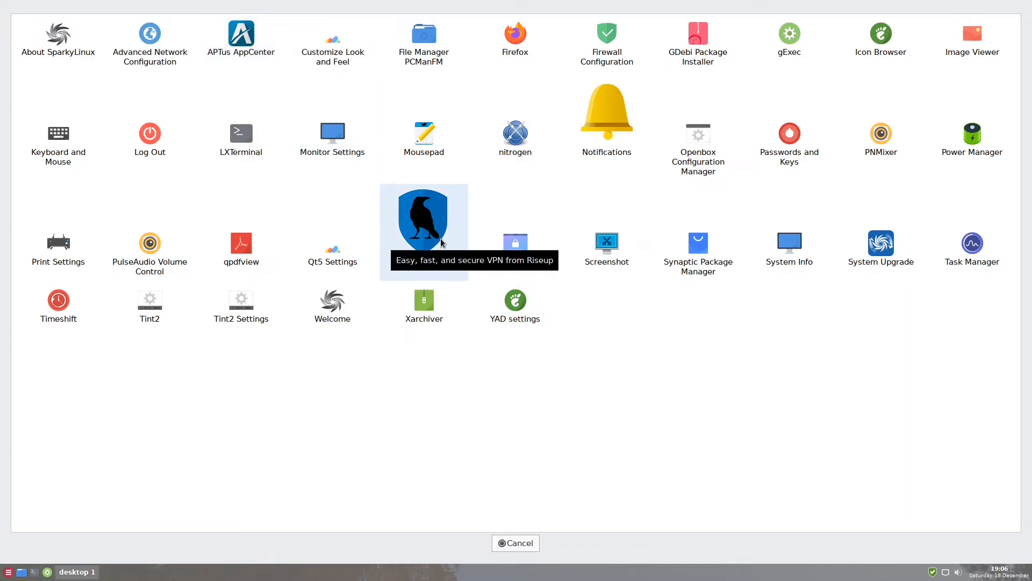
pyautogui.moveTo(478, 372)
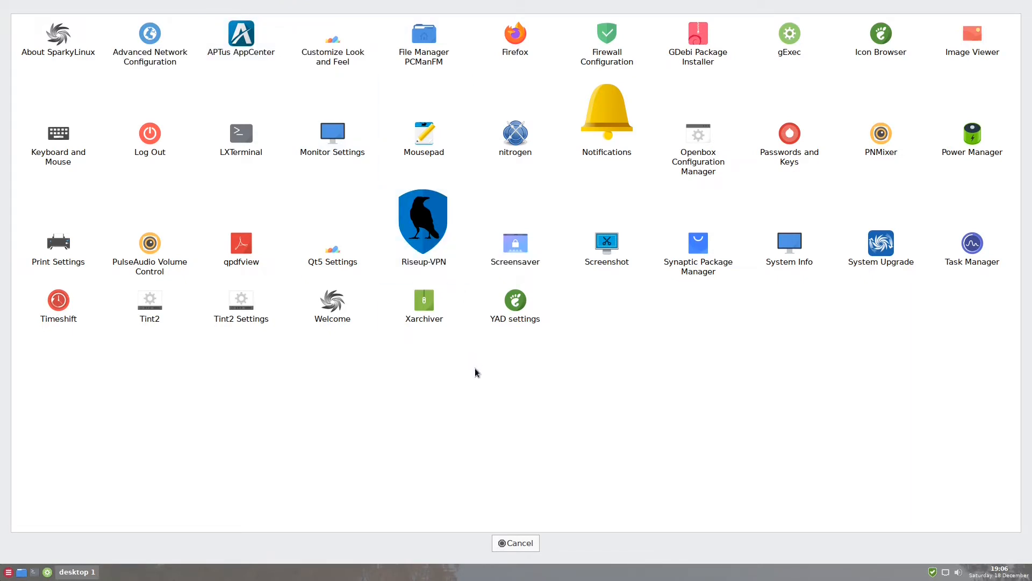
pyautogui.moveTo(482, 390)
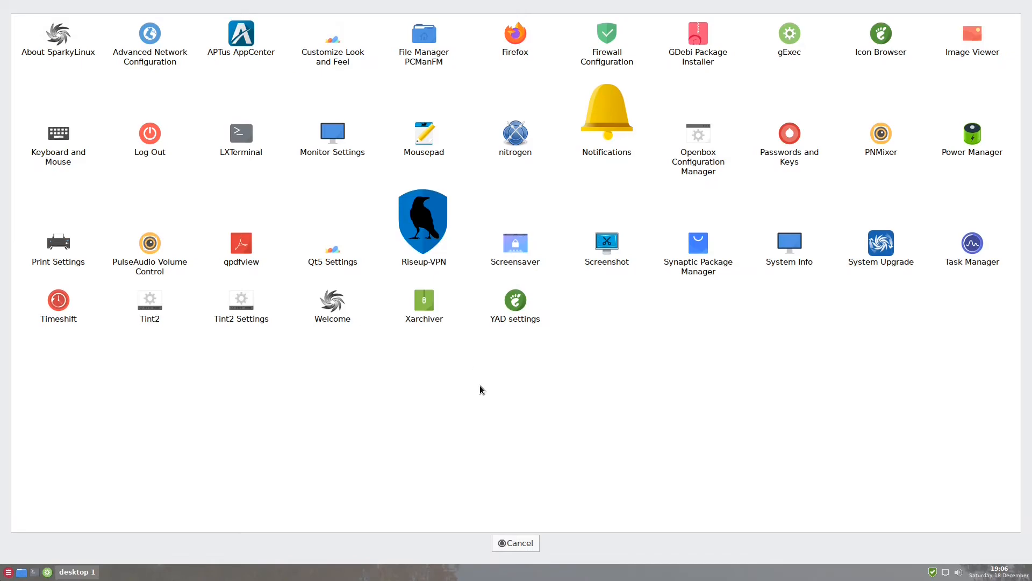